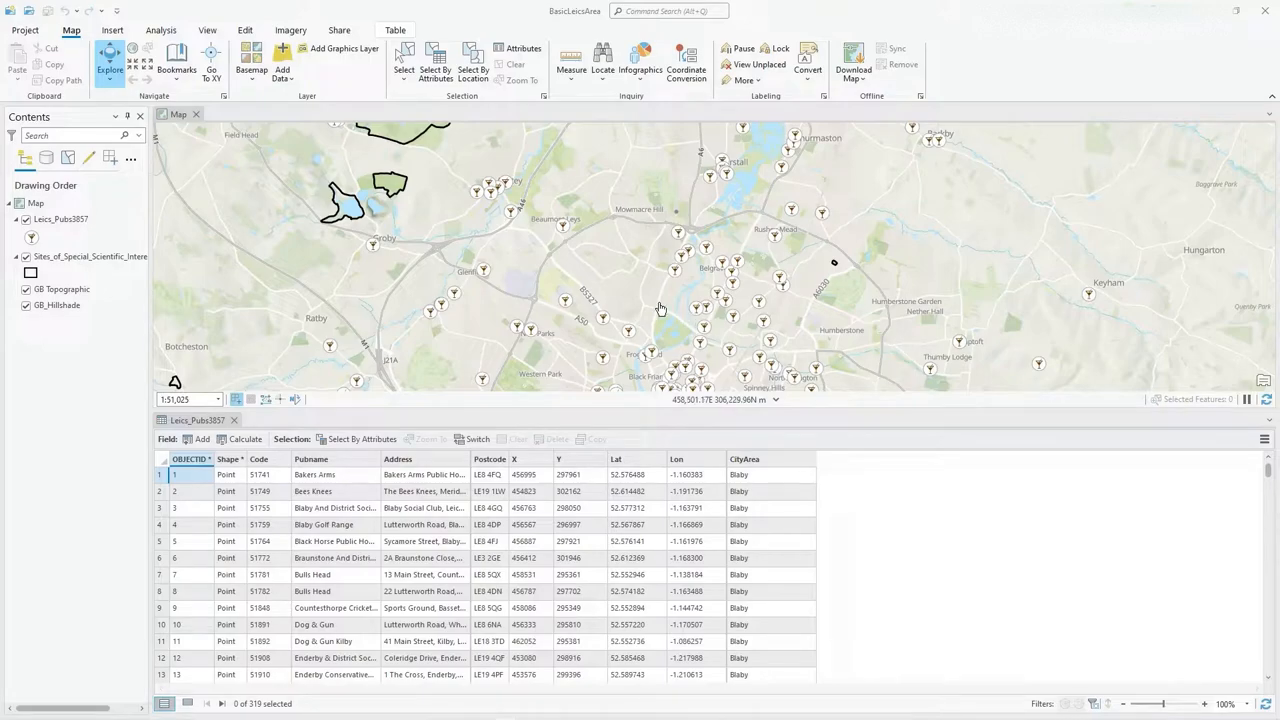
{"action": "mouse_move", "coordinate": [940, 42]}
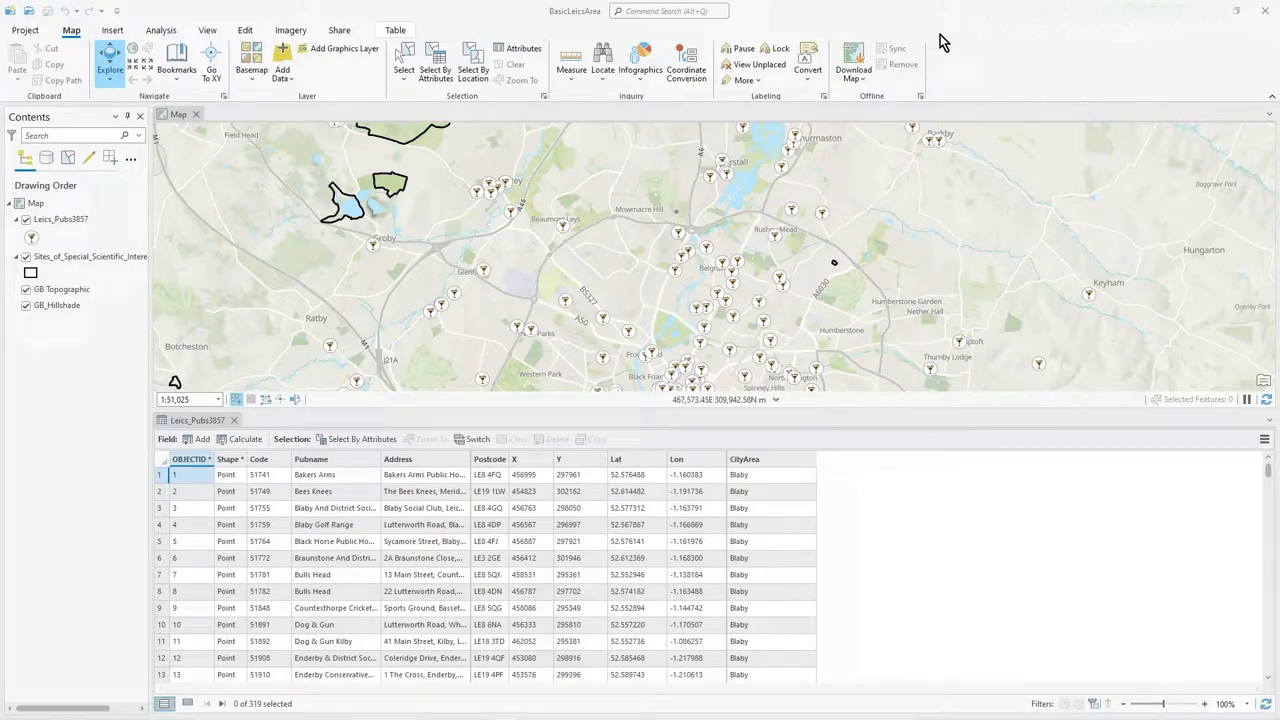
{"action": "mouse_move", "coordinate": [744, 458]}
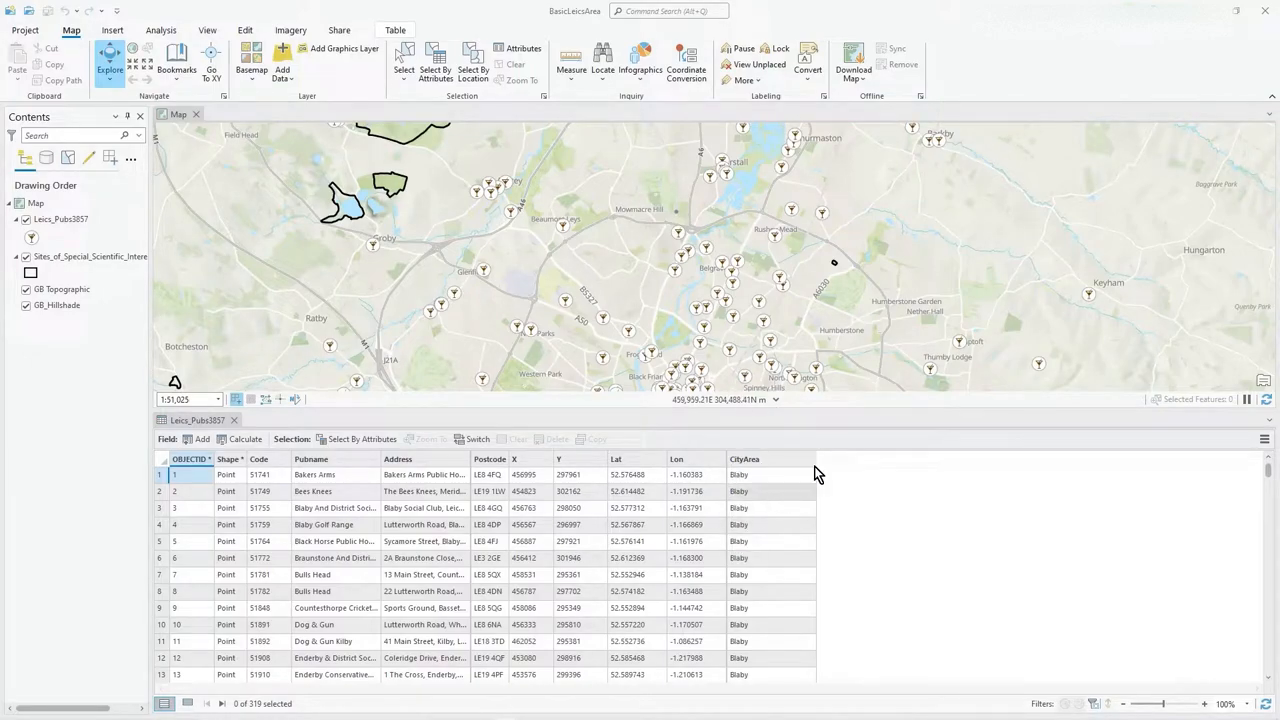
{"action": "mouse_move", "coordinate": [728, 456]}
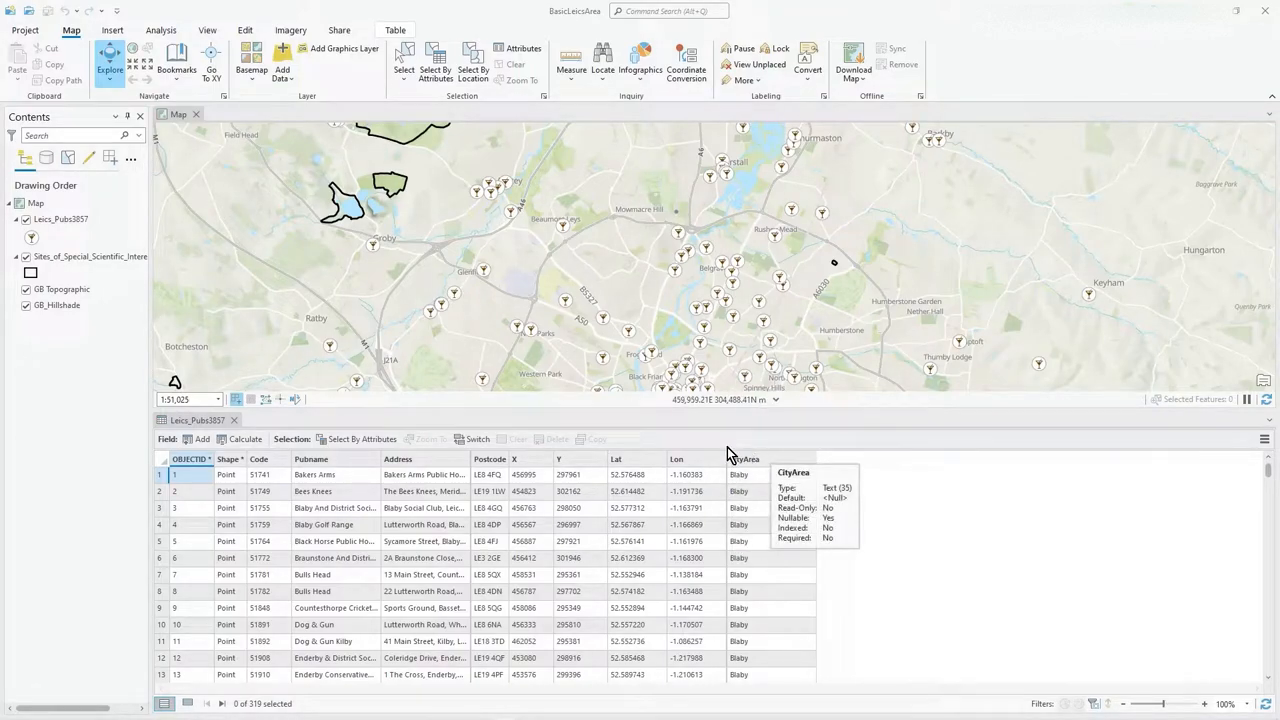
{"action": "mouse_move", "coordinate": [774, 516]}
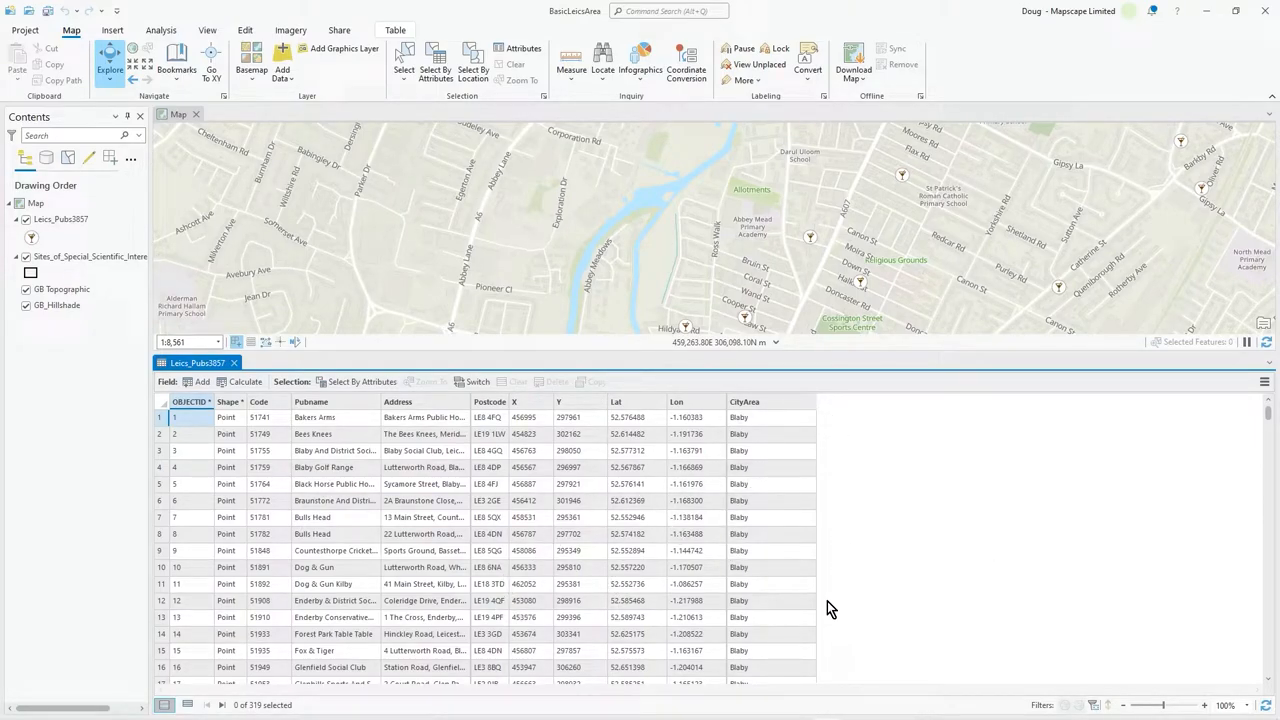
{"action": "mouse_move", "coordinate": [90, 178]}
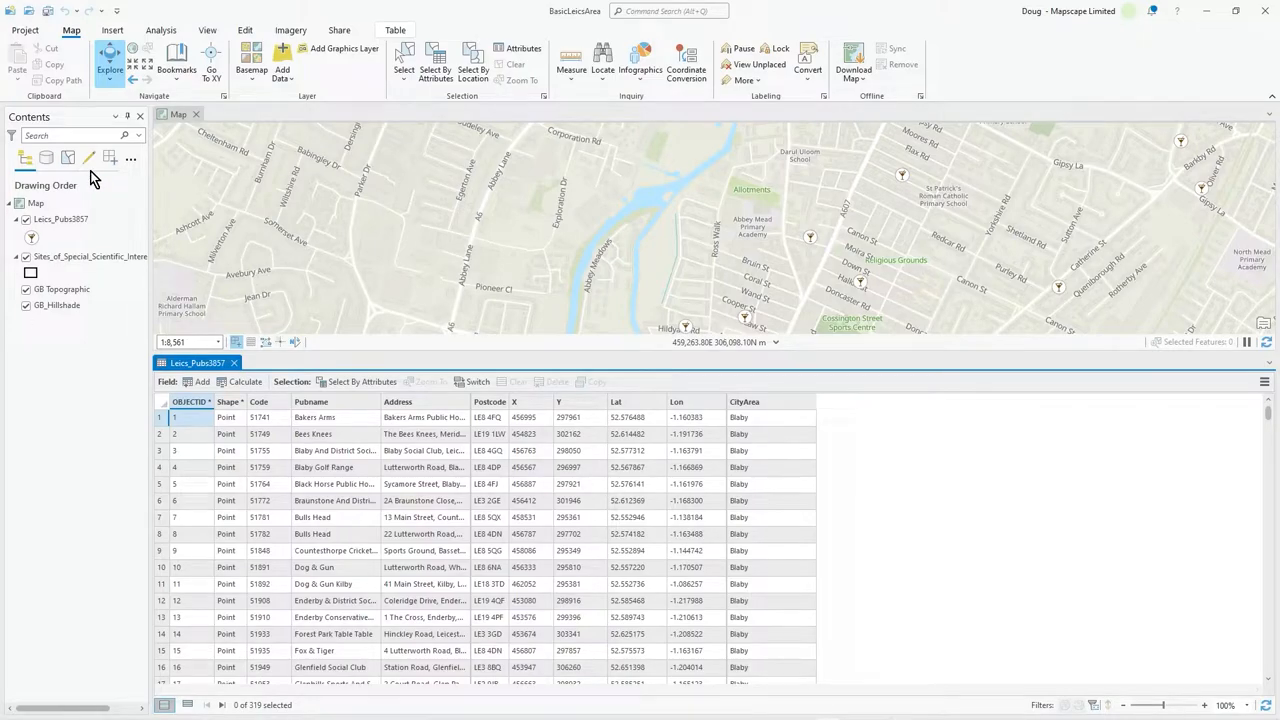
Add a Text field named RandomWotsit to Leics_Pubs2017 via the Fields design view and save it.
{"action": "right_click", "coordinate": [56, 218]}
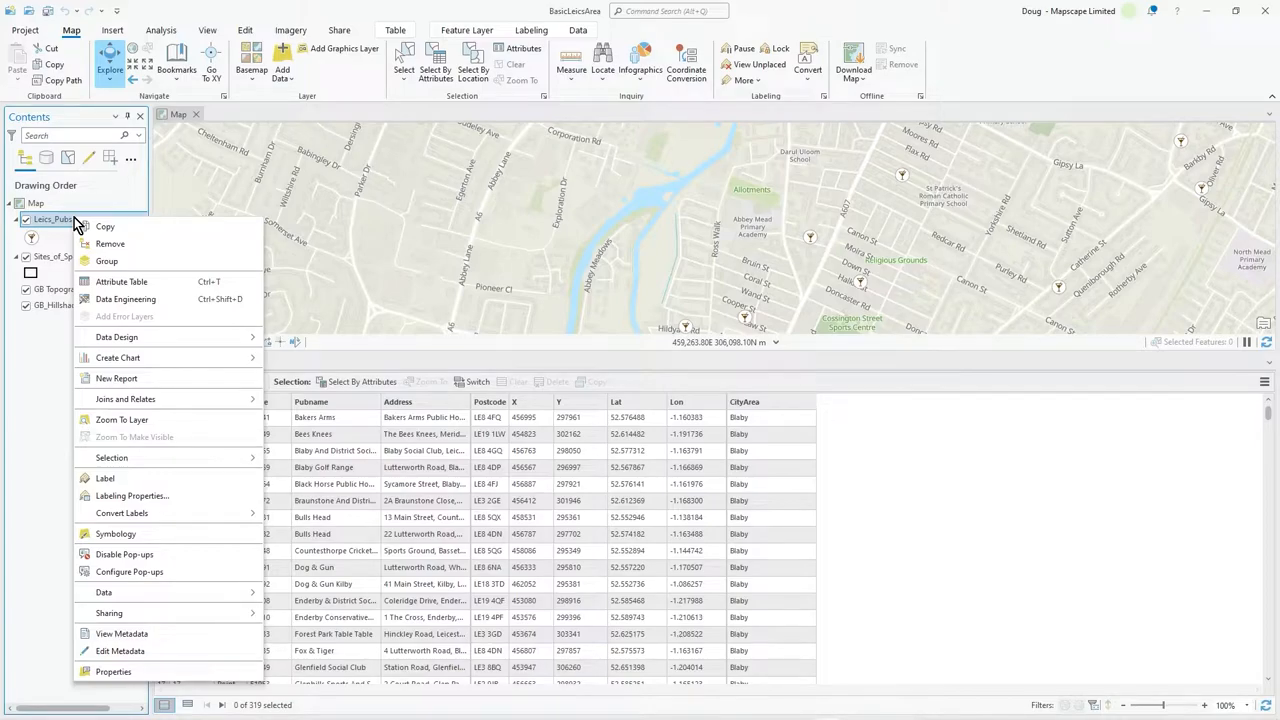
{"action": "mouse_move", "coordinate": [122, 316]}
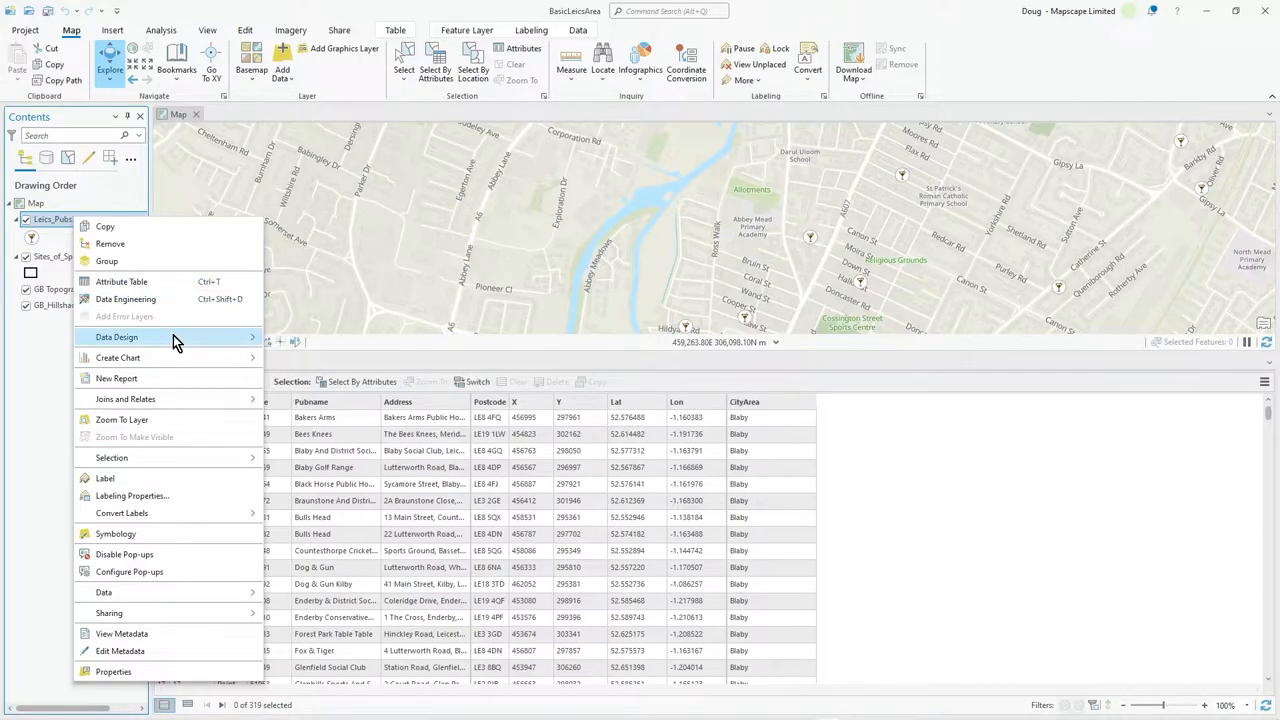
{"action": "left_click", "coordinate": [116, 336]}
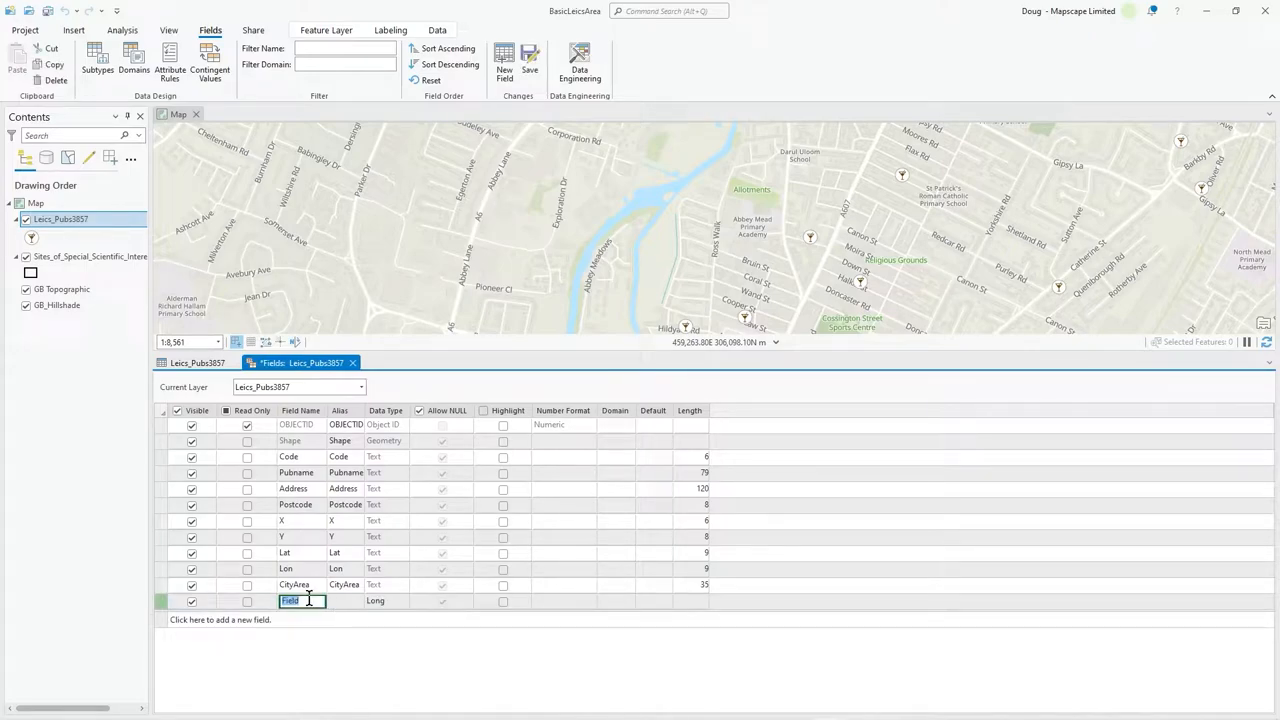
{"action": "type", "text": "RandomWotsit"}
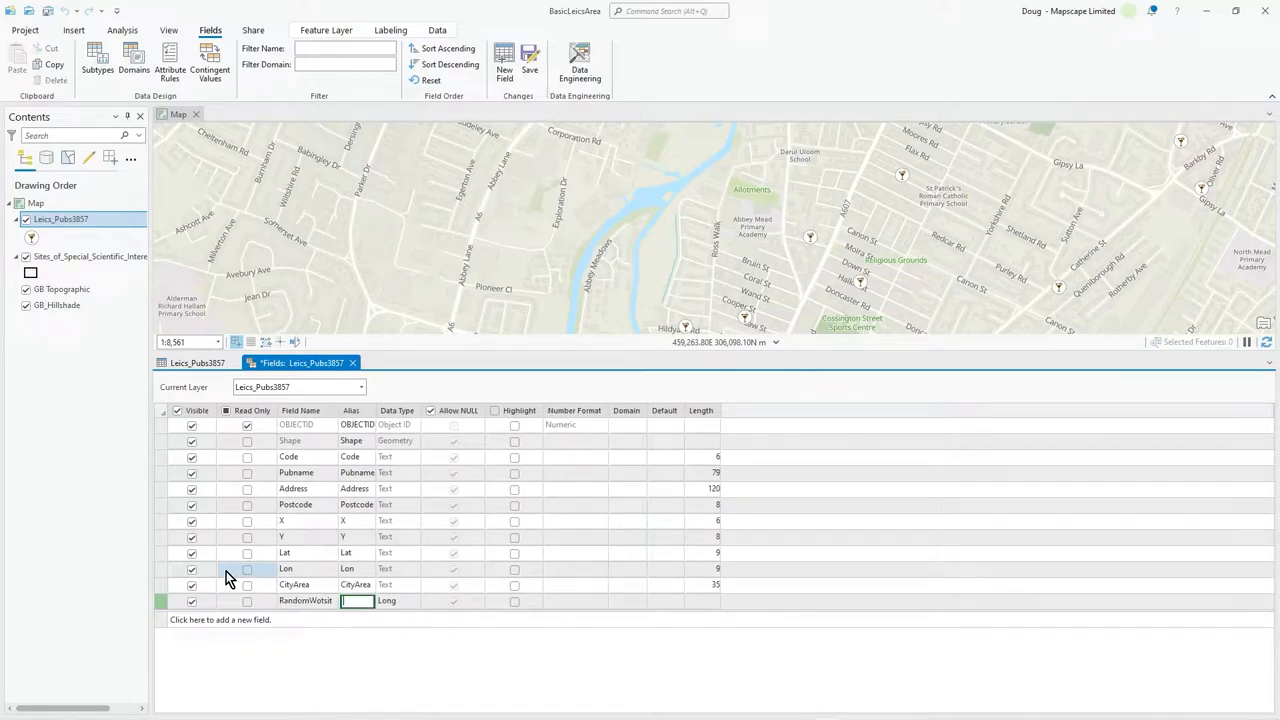
{"action": "left_click", "coordinate": [416, 600]}
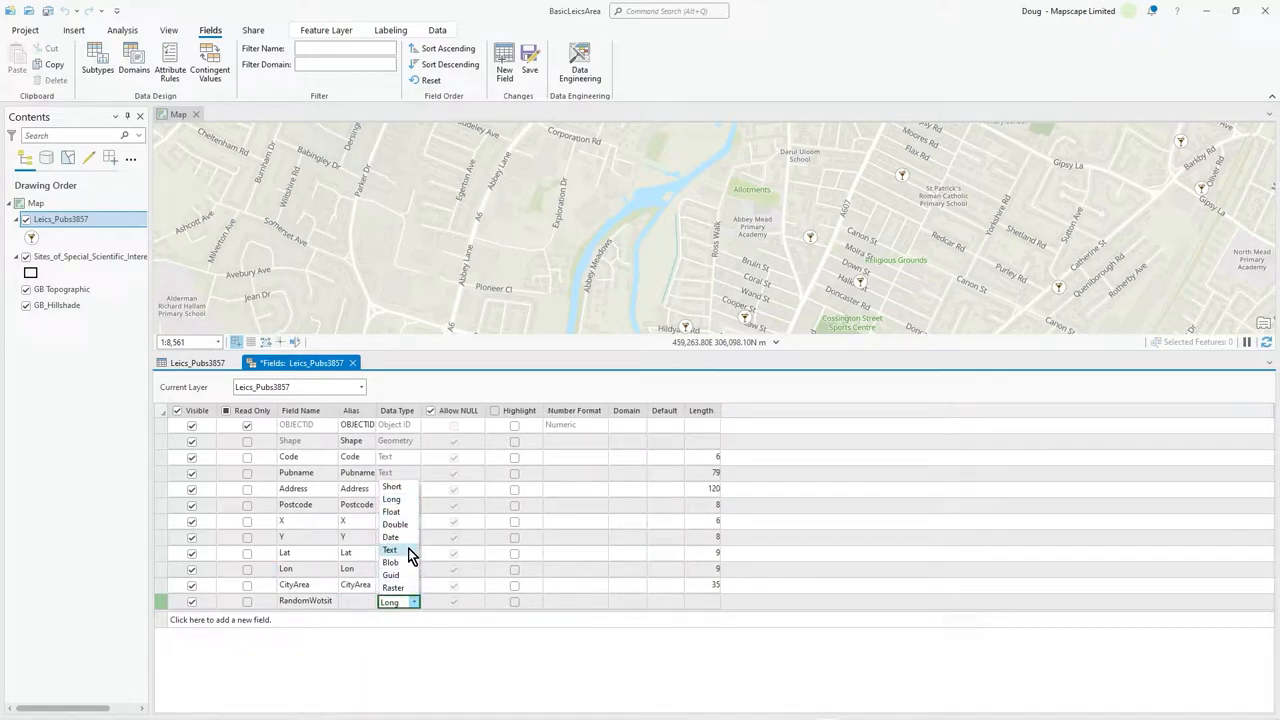
{"action": "left_click", "coordinate": [390, 548]}
{"action": "type", "text": "10"}
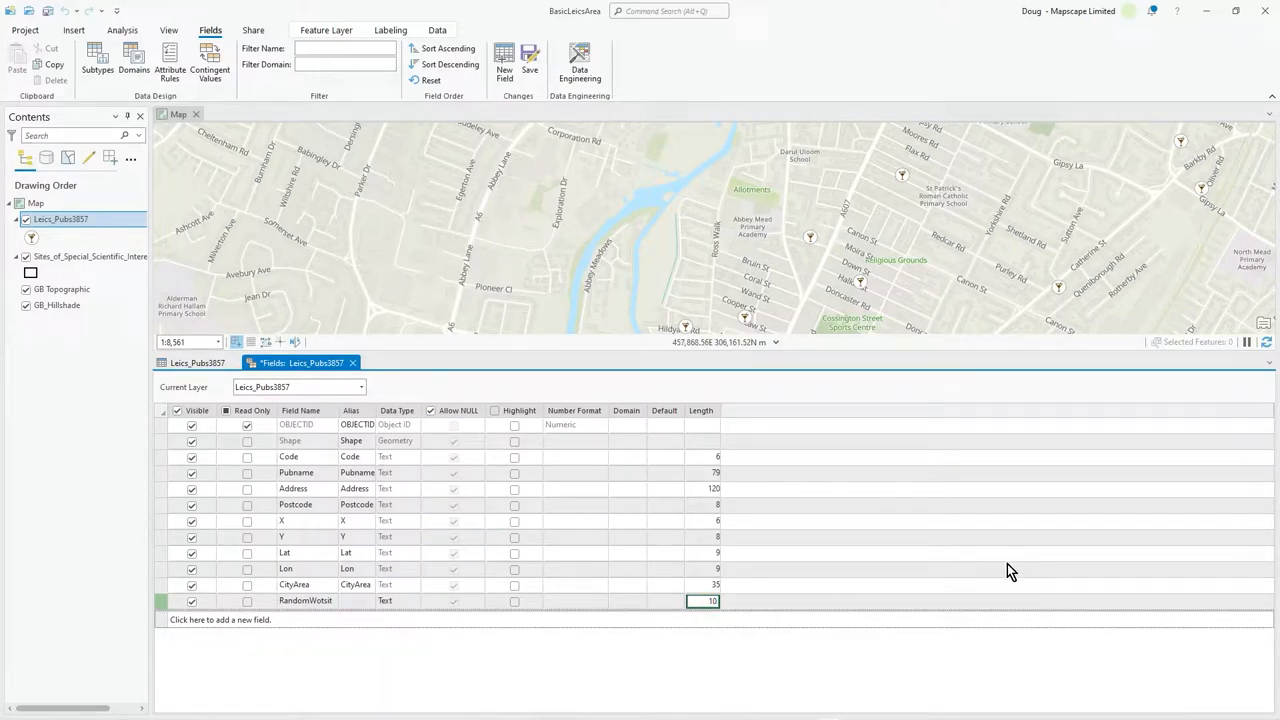
{"action": "left_click", "coordinate": [524, 58]}
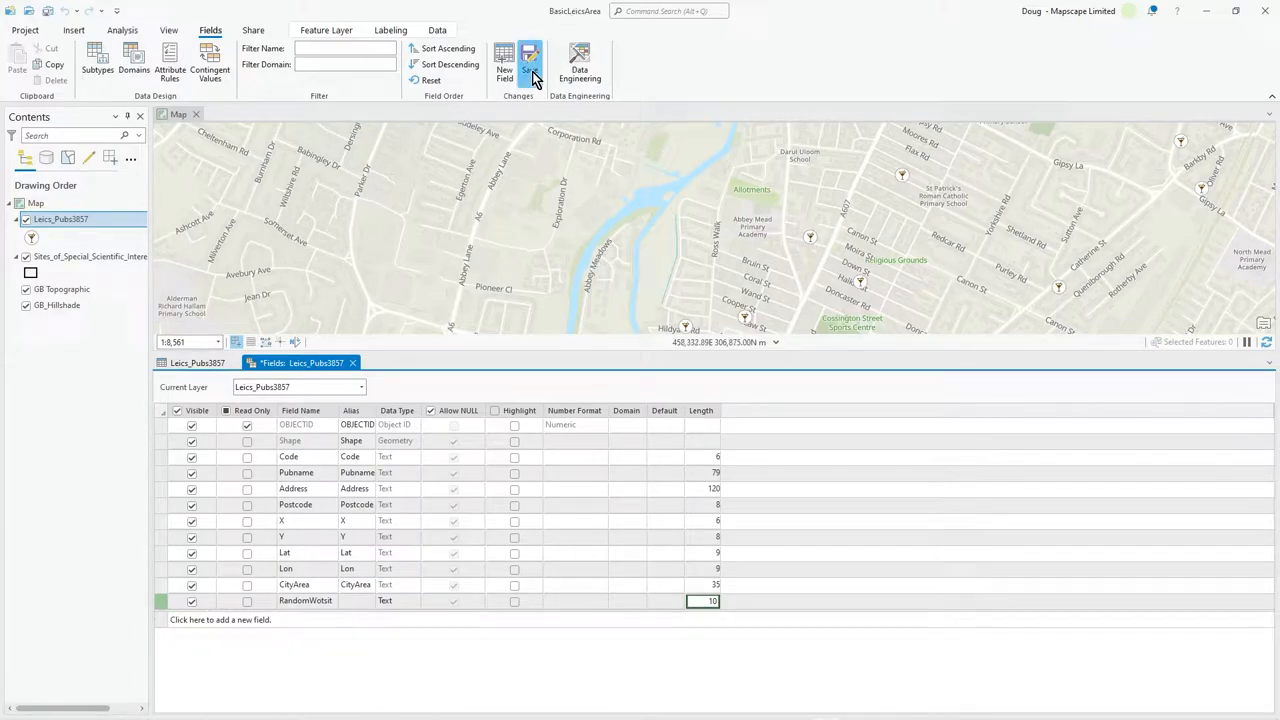
{"action": "left_click", "coordinate": [526, 56]}
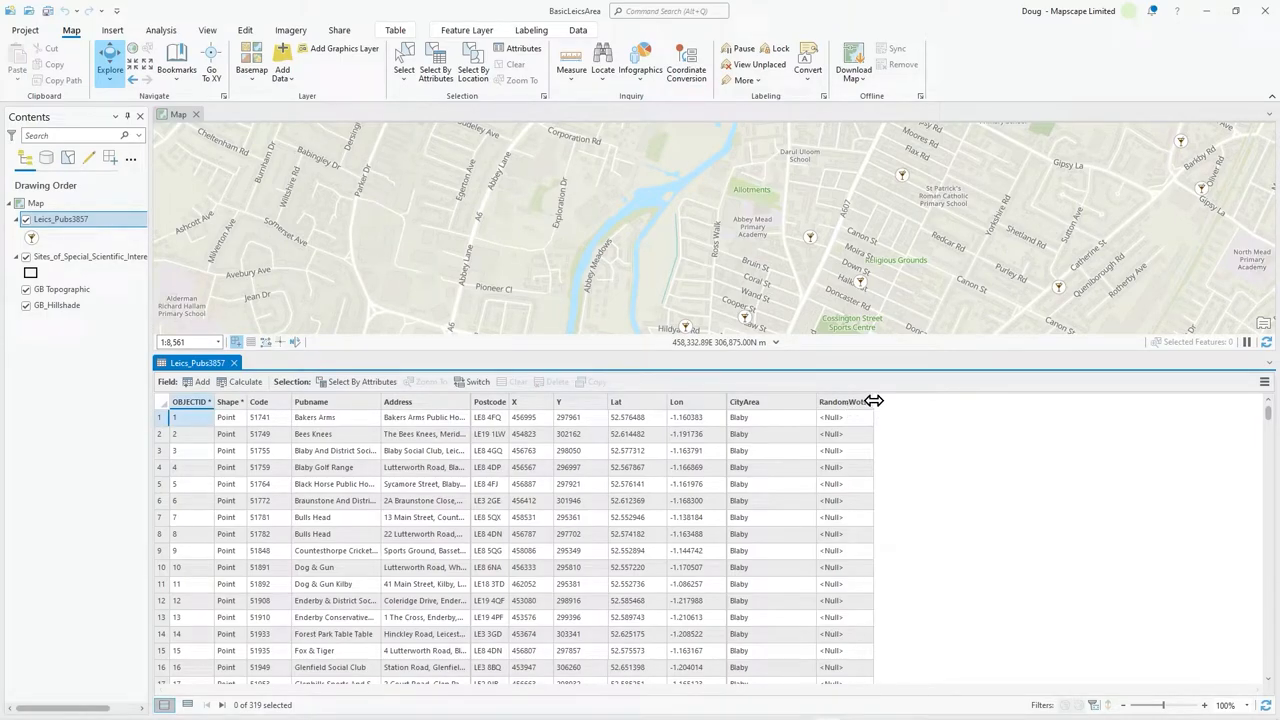
Start Calculate Field on the RandomWotsit column and place the cursor in the Code Block.
{"action": "right_click", "coordinate": [844, 402]}
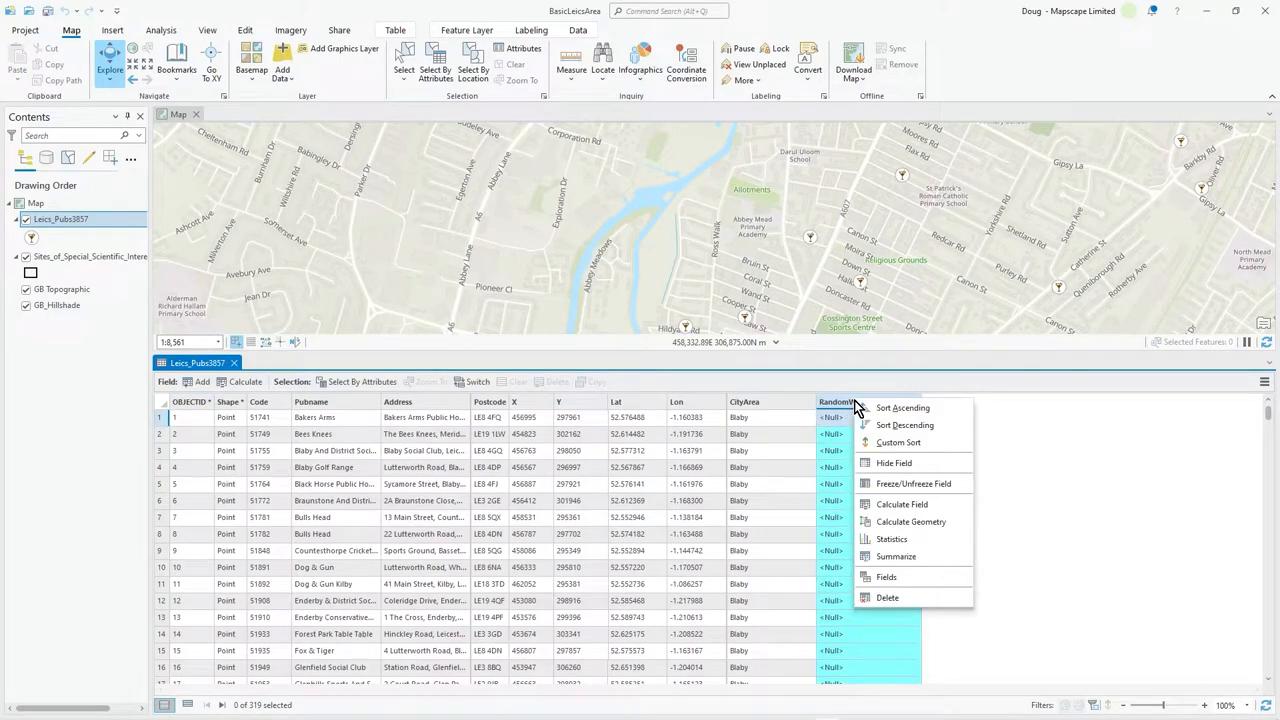
{"action": "mouse_move", "coordinate": [914, 504]}
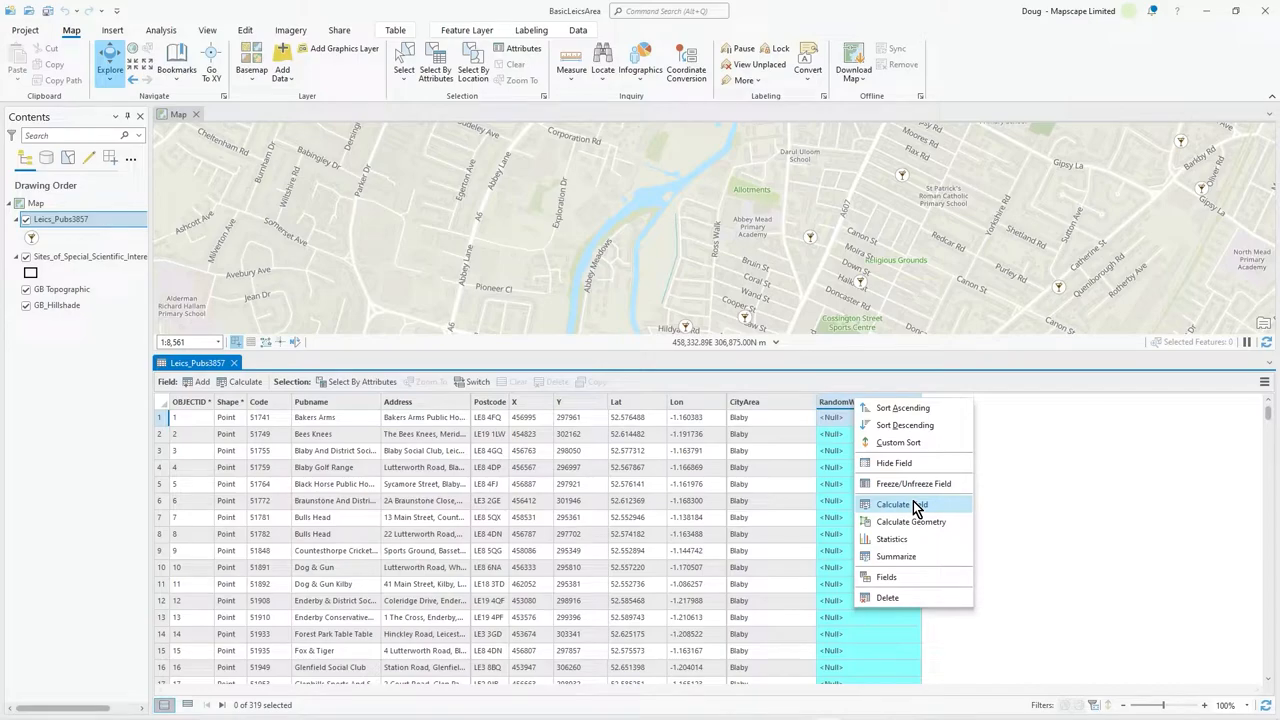
{"action": "left_click", "coordinate": [900, 504]}
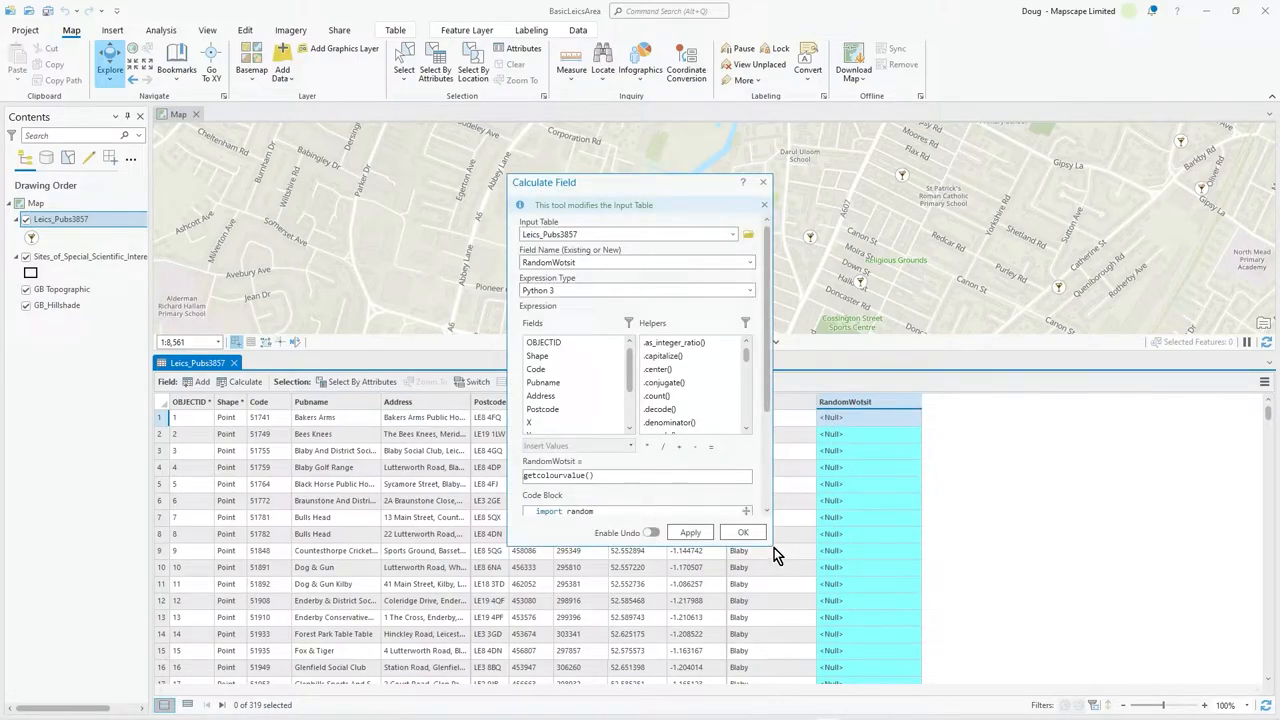
{"action": "mouse_move", "coordinate": [768, 540]}
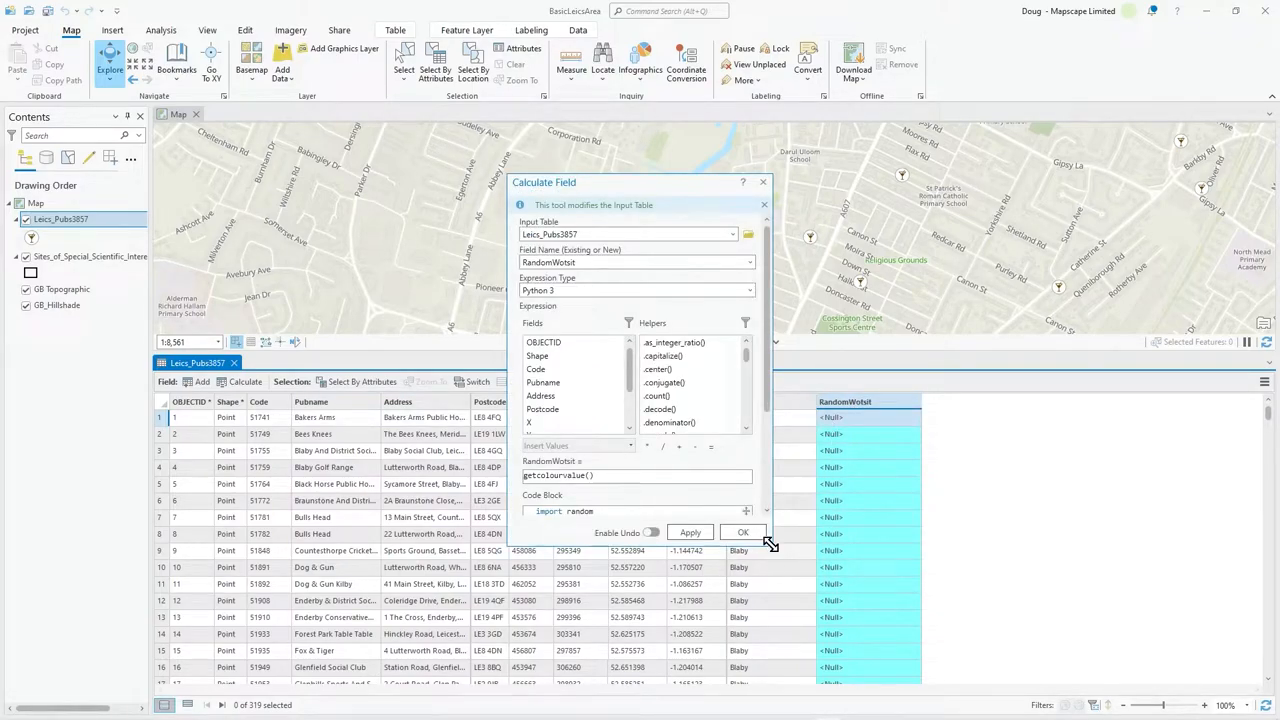
{"action": "mouse_move", "coordinate": [776, 550]}
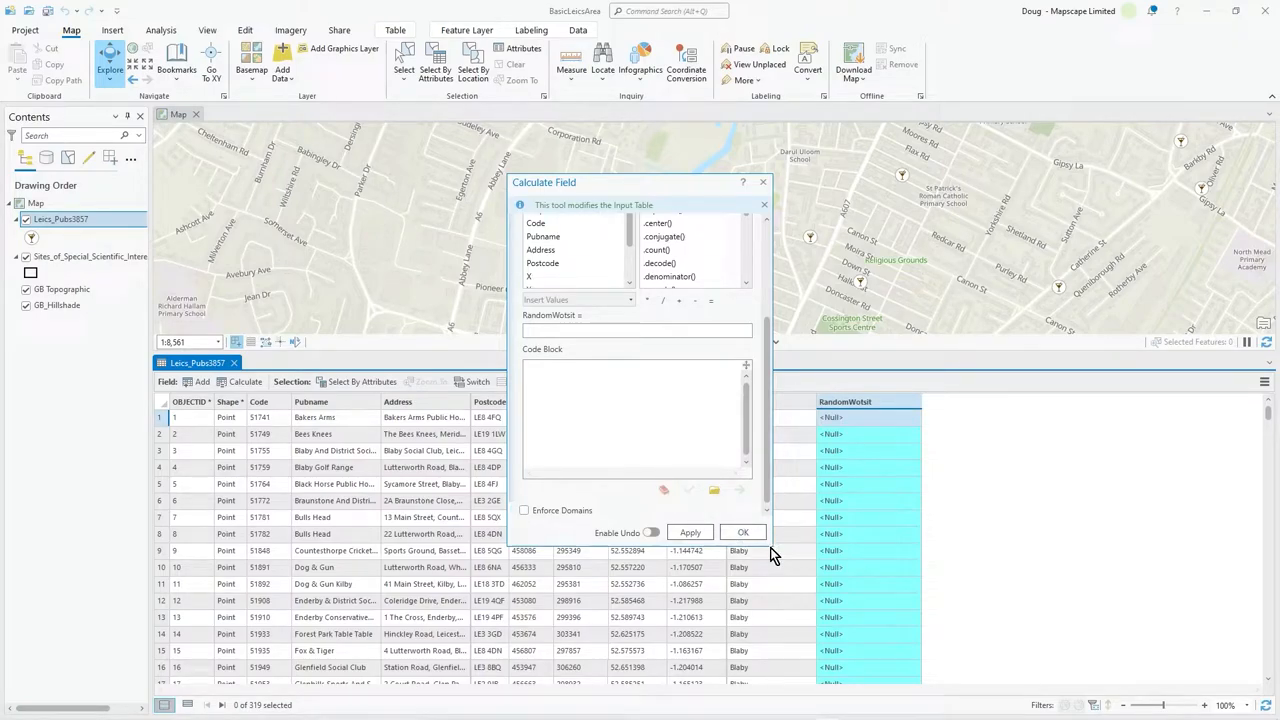
{"action": "mouse_move", "coordinate": [778, 556]}
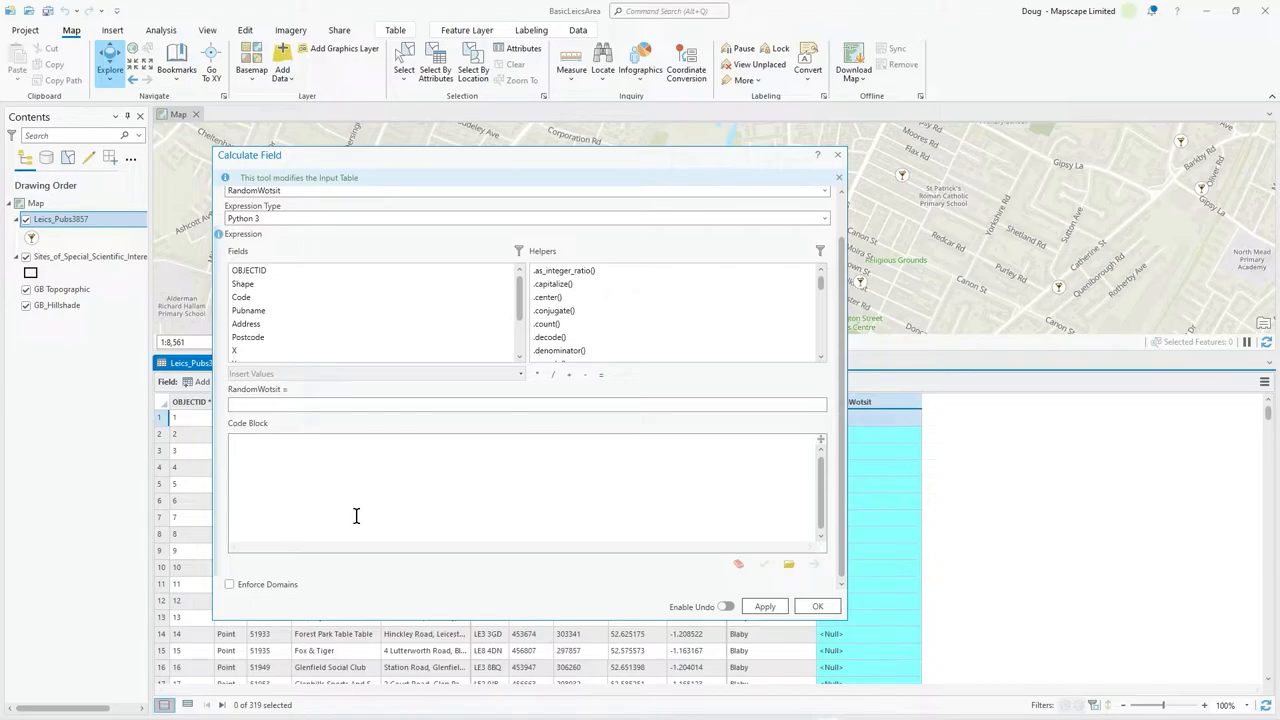
{"action": "mouse_move", "coordinate": [276, 468]}
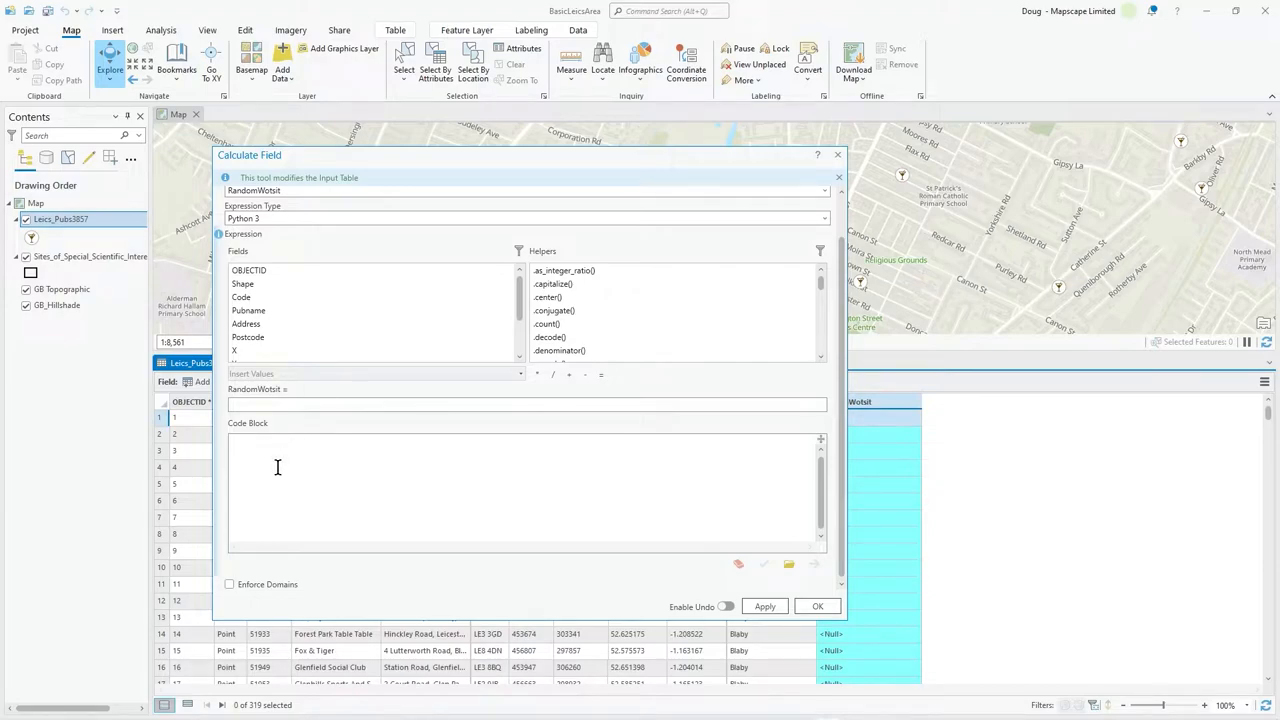
{"action": "left_click", "coordinate": [242, 296]}
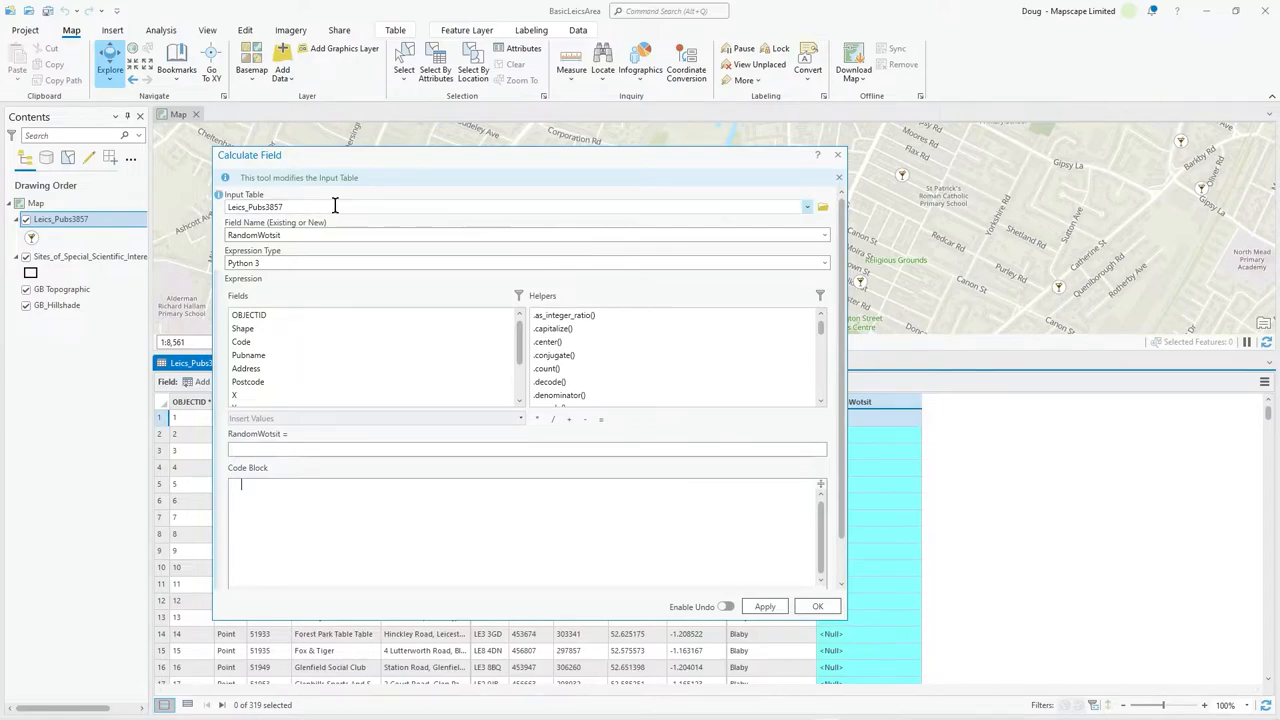
{"action": "mouse_move", "coordinate": [334, 178]}
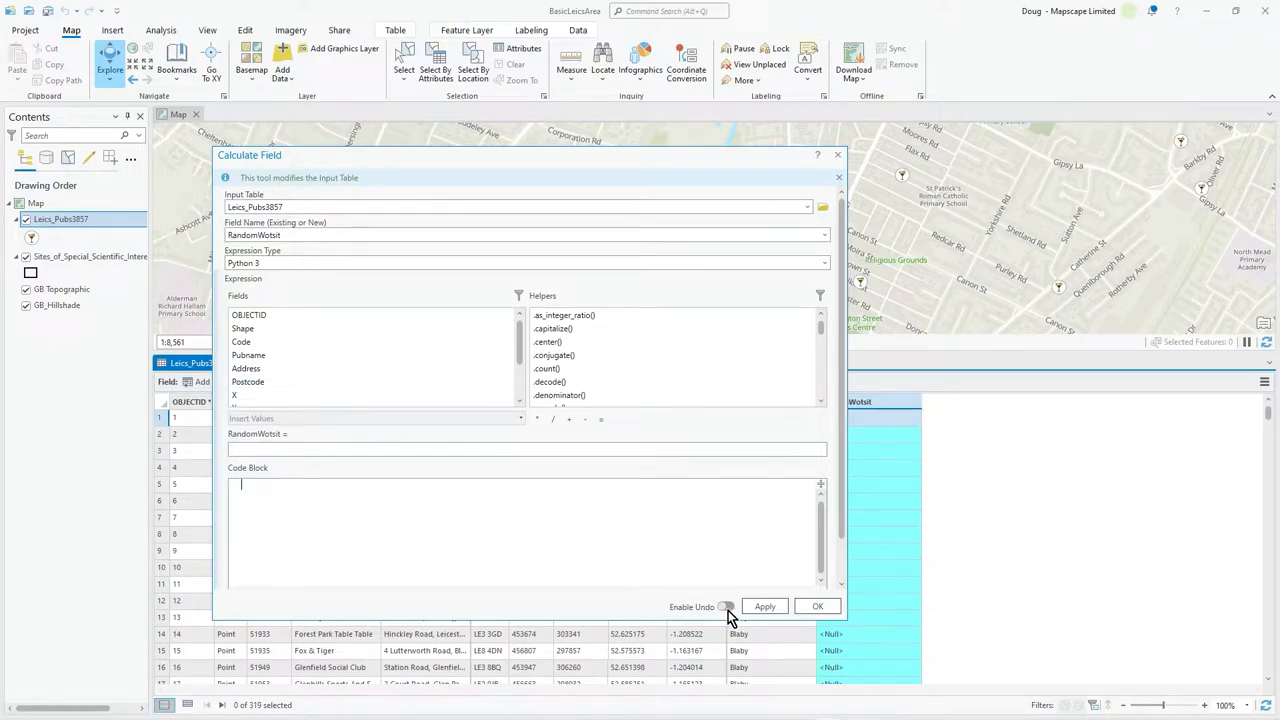
Enter getColourValue() as the RandomWotsit expression.
{"action": "type", "text": "getcolourvalue()"}
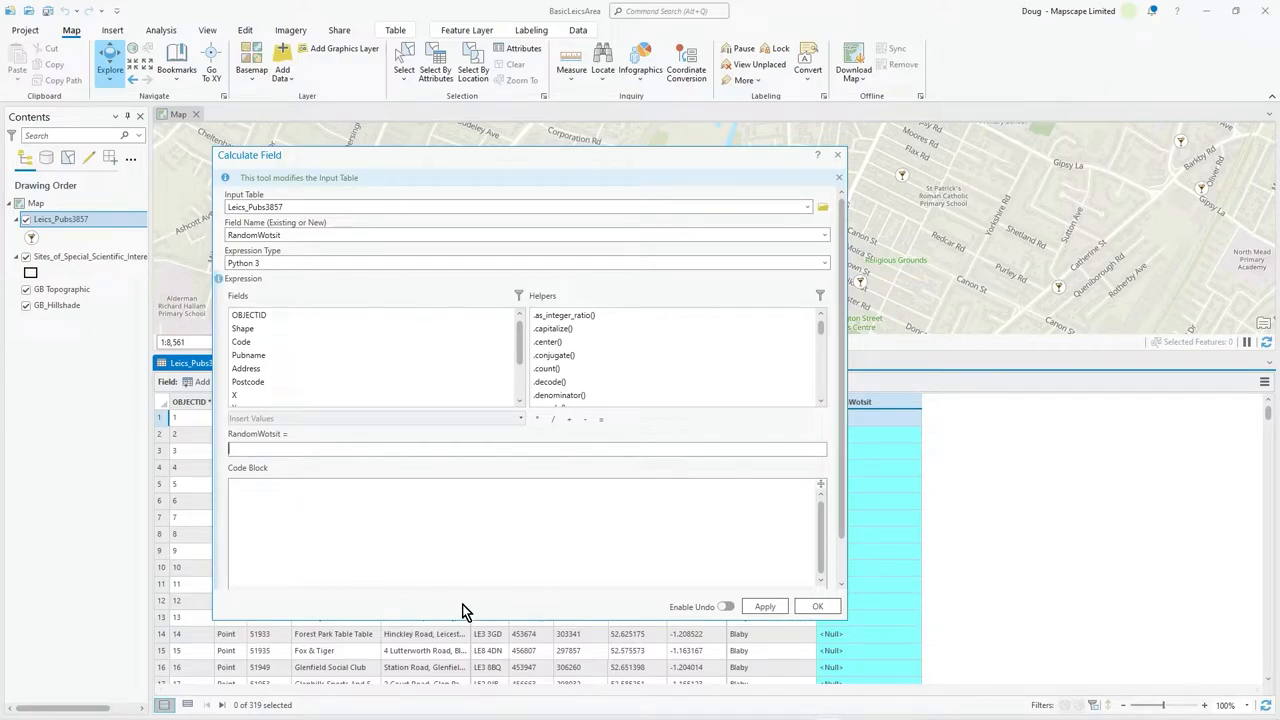
{"action": "mouse_move", "coordinate": [288, 480]}
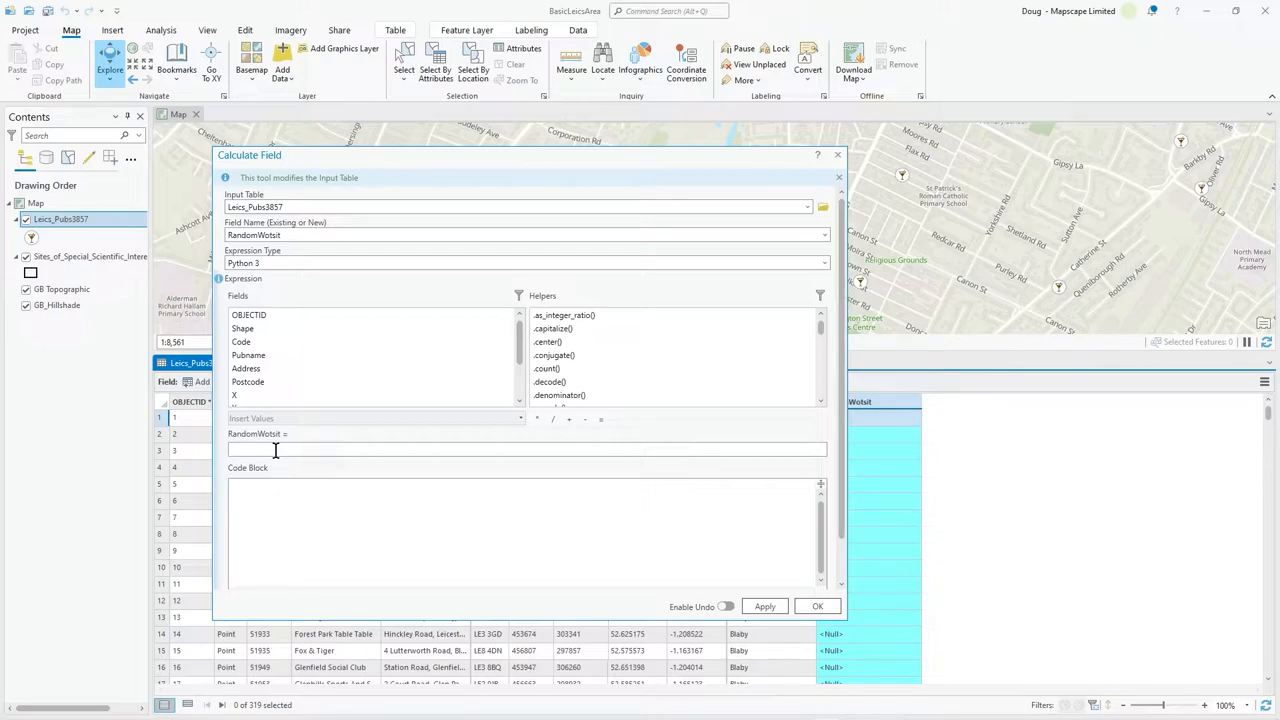
{"action": "mouse_move", "coordinate": [348, 488]}
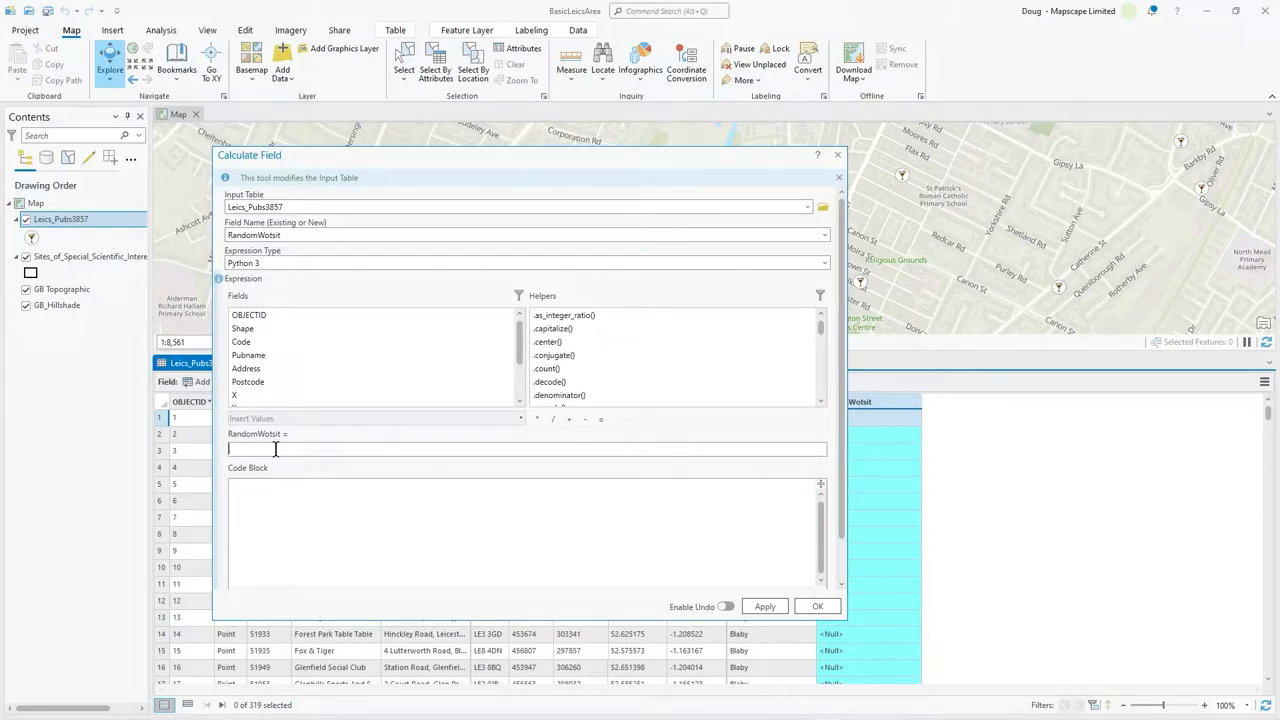
{"action": "type", "text": "getcolourvalue("}
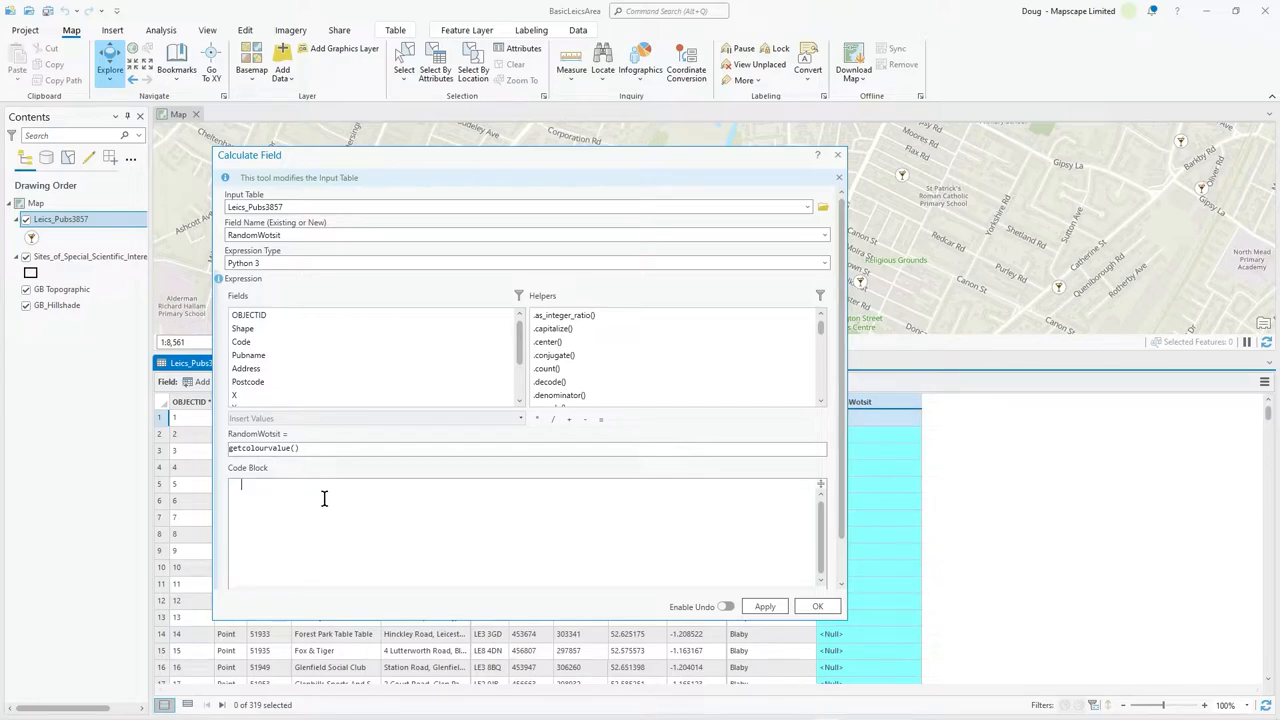
Write import random and def getcolourvalue(): with colourlist = ["Red","Green","Blue"].
{"action": "type", "text": "def getcolourvalue("}
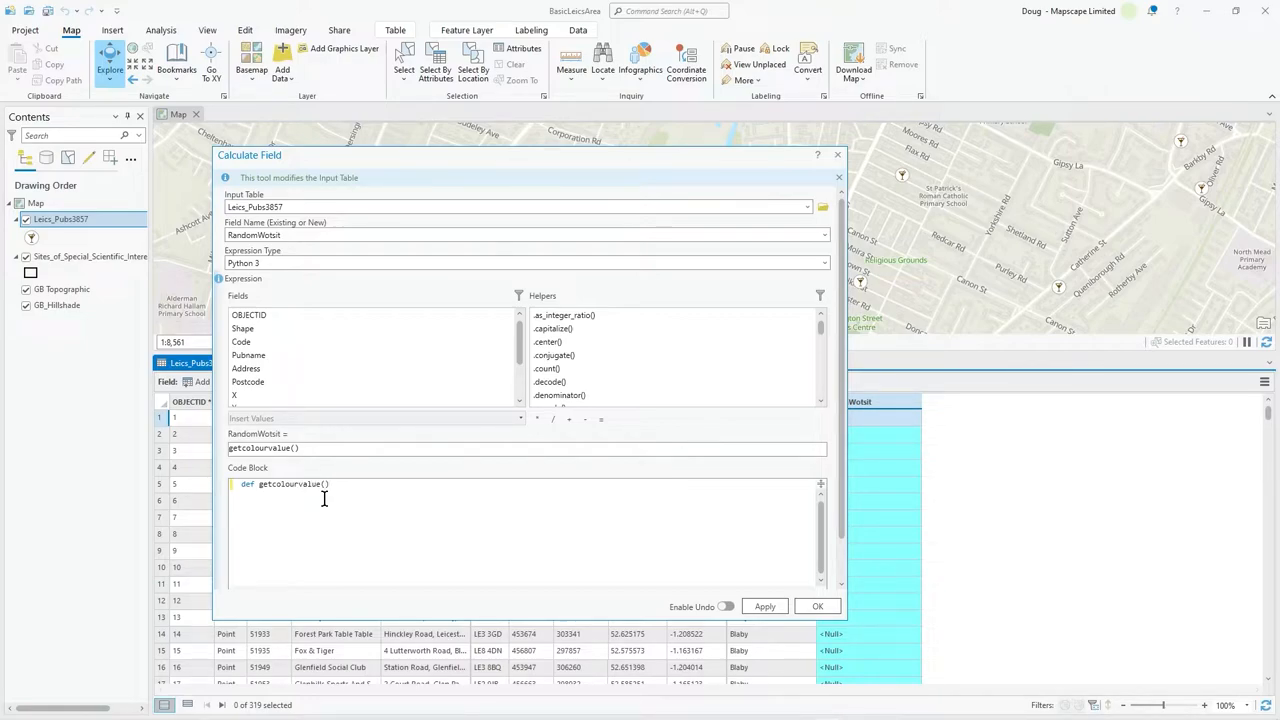
{"action": "type", "text": ":"}
{"action": "type", "text": "colourlist = ["}
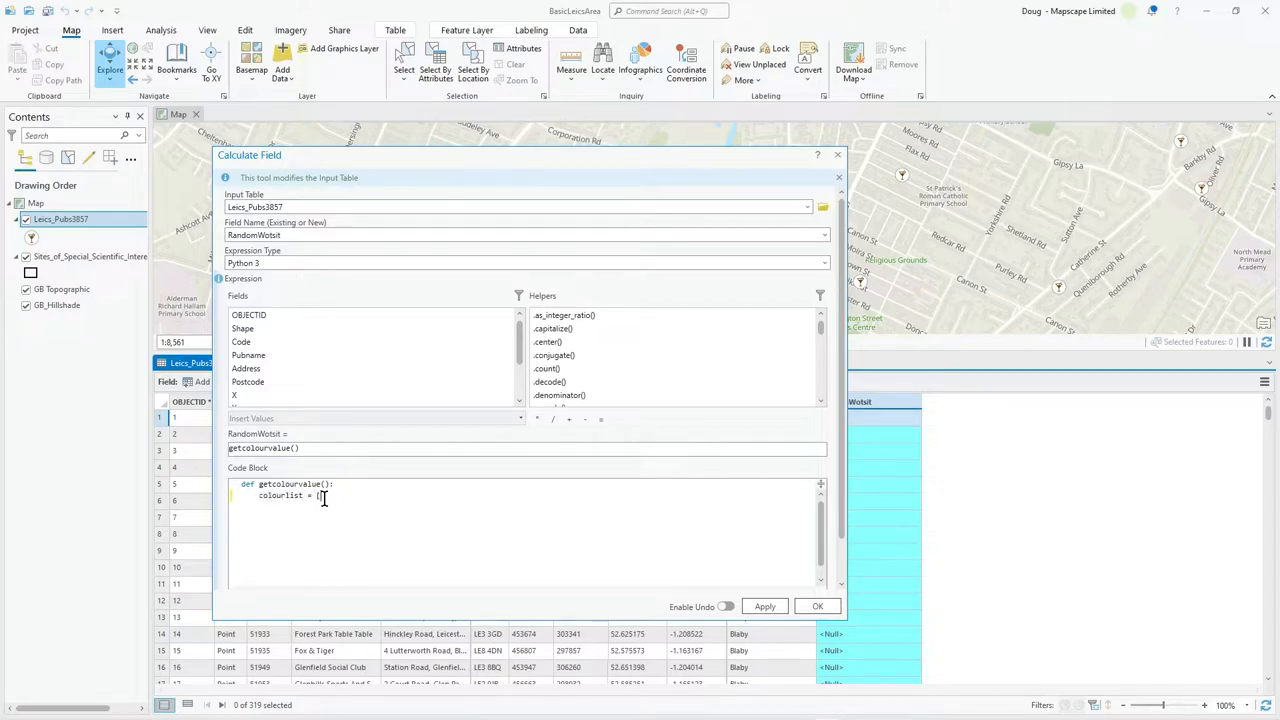
{"action": "type", "text": "\"red\","}
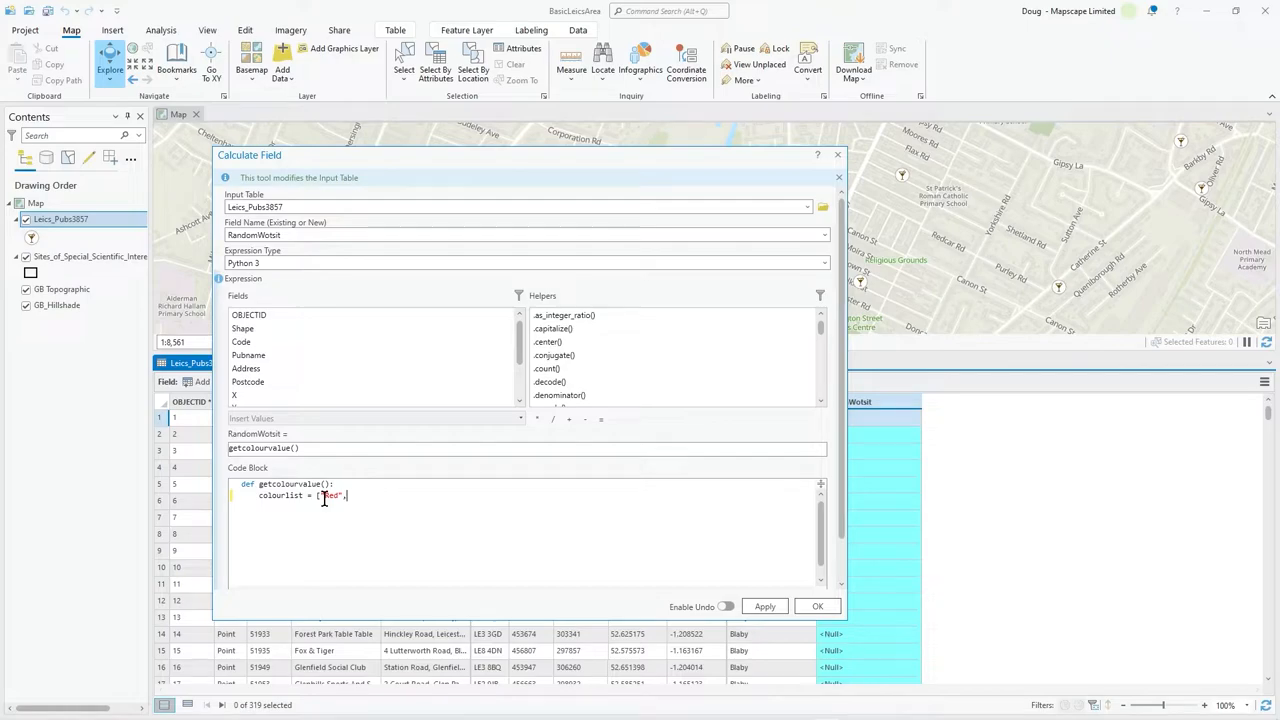
{"action": "type", "text": ",\""}
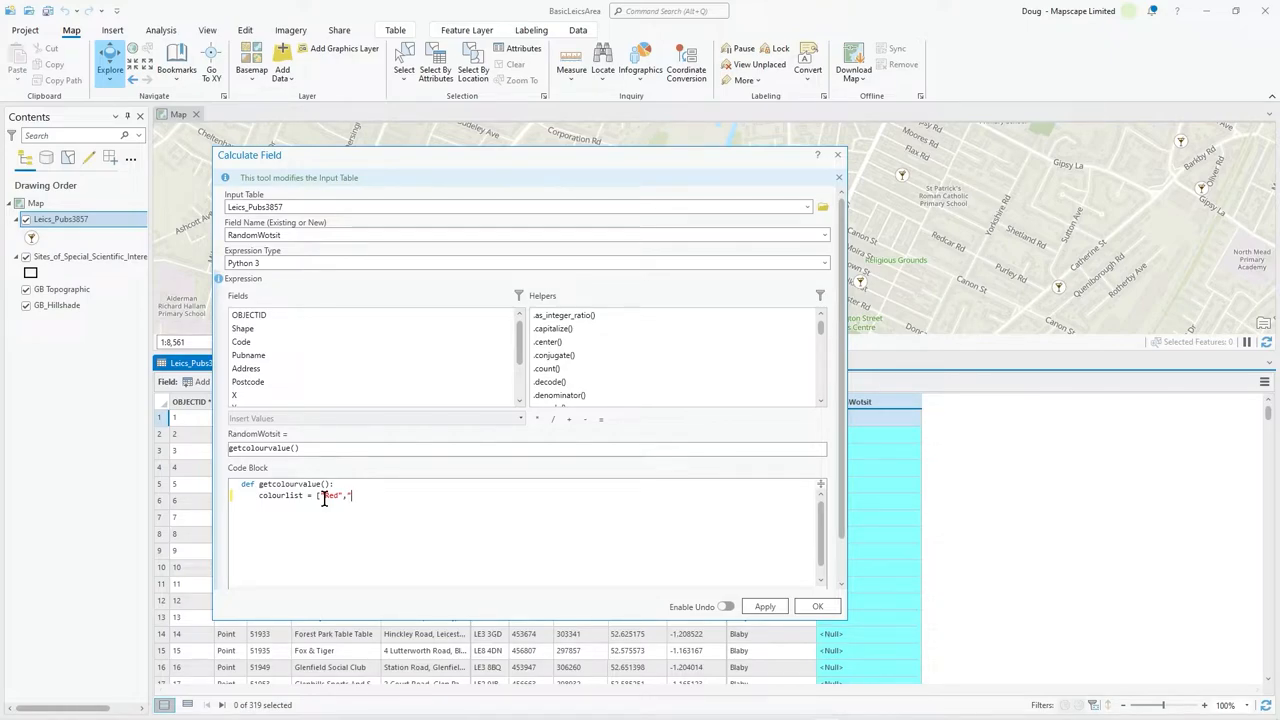
{"action": "type", "text": "\"Green\""}
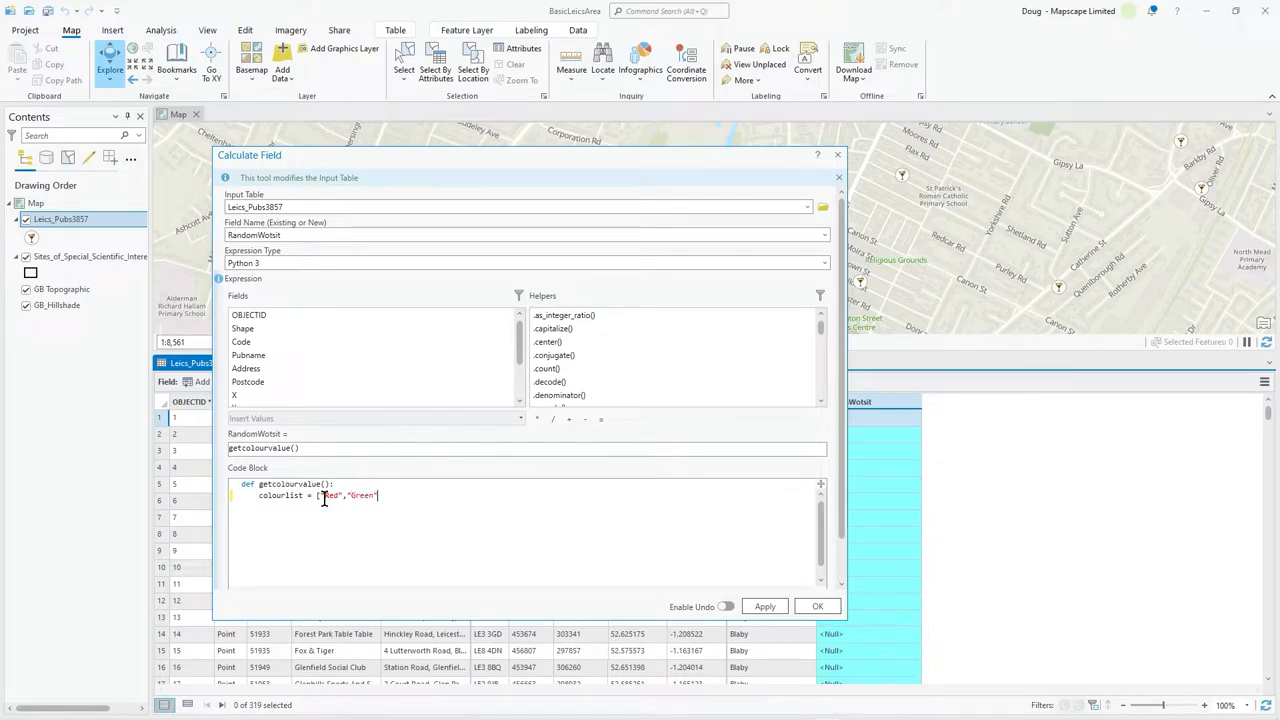
{"action": "type", "text": ",\"Blue\"]"}
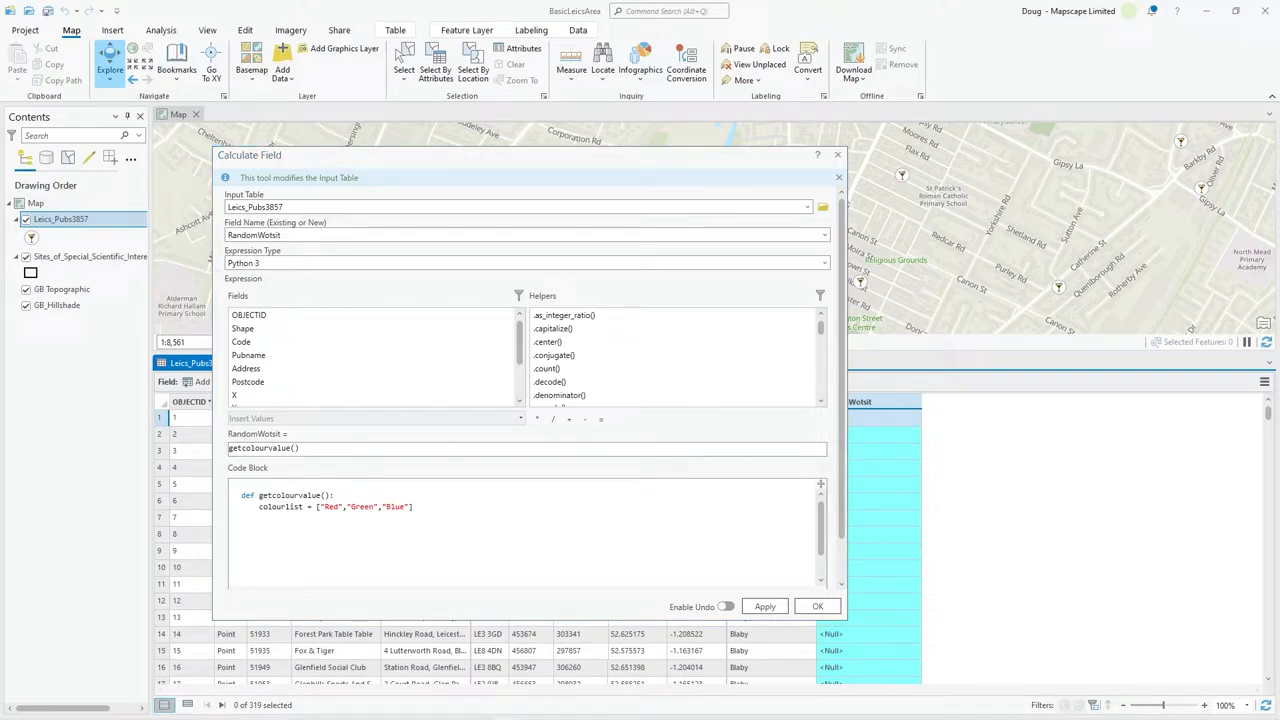
{"action": "type", "text": "import random"}
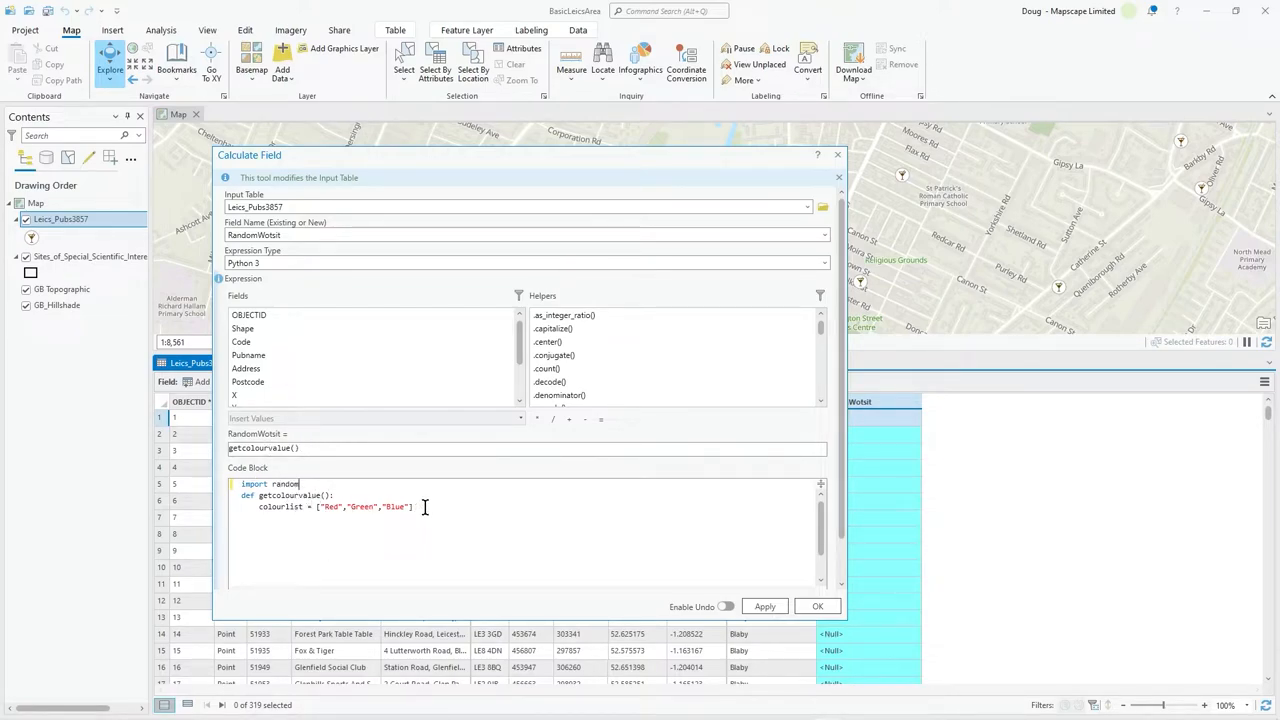
Add colourvalue = random.choice(colourlist) and return colourvalue to the function.
{"action": "key", "text": "enter"}
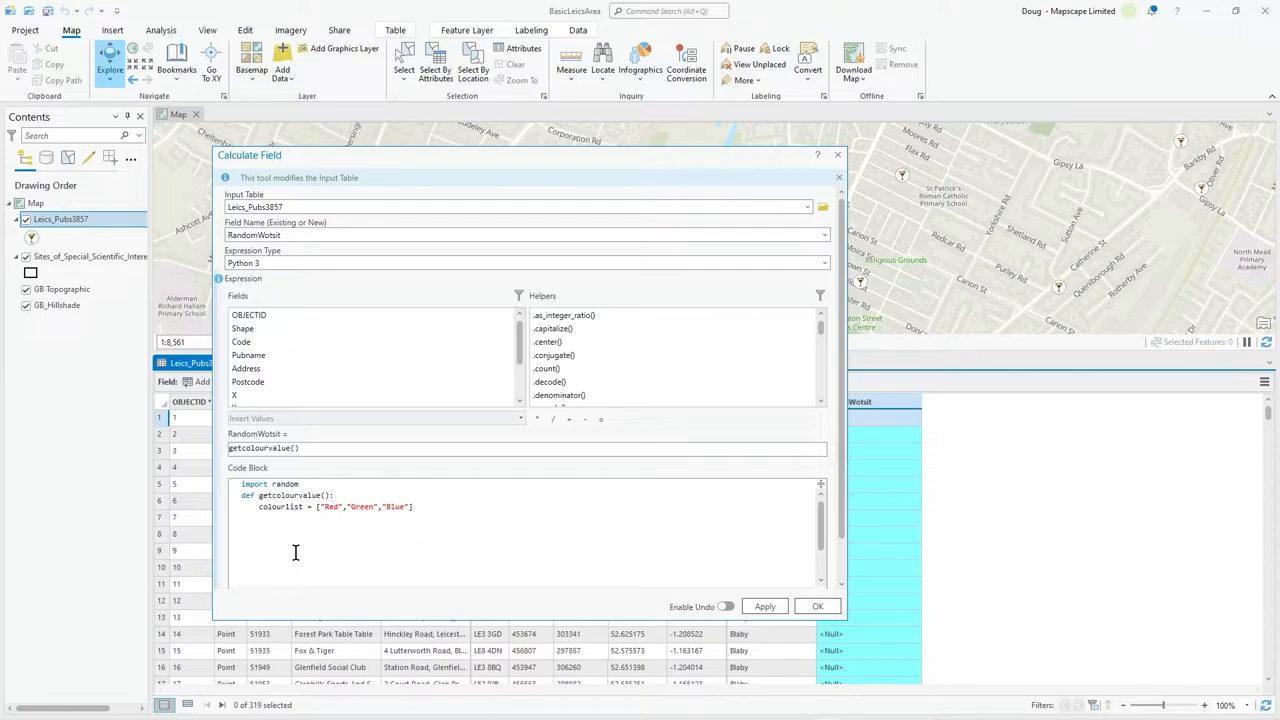
{"action": "type", "text": "colourv"}
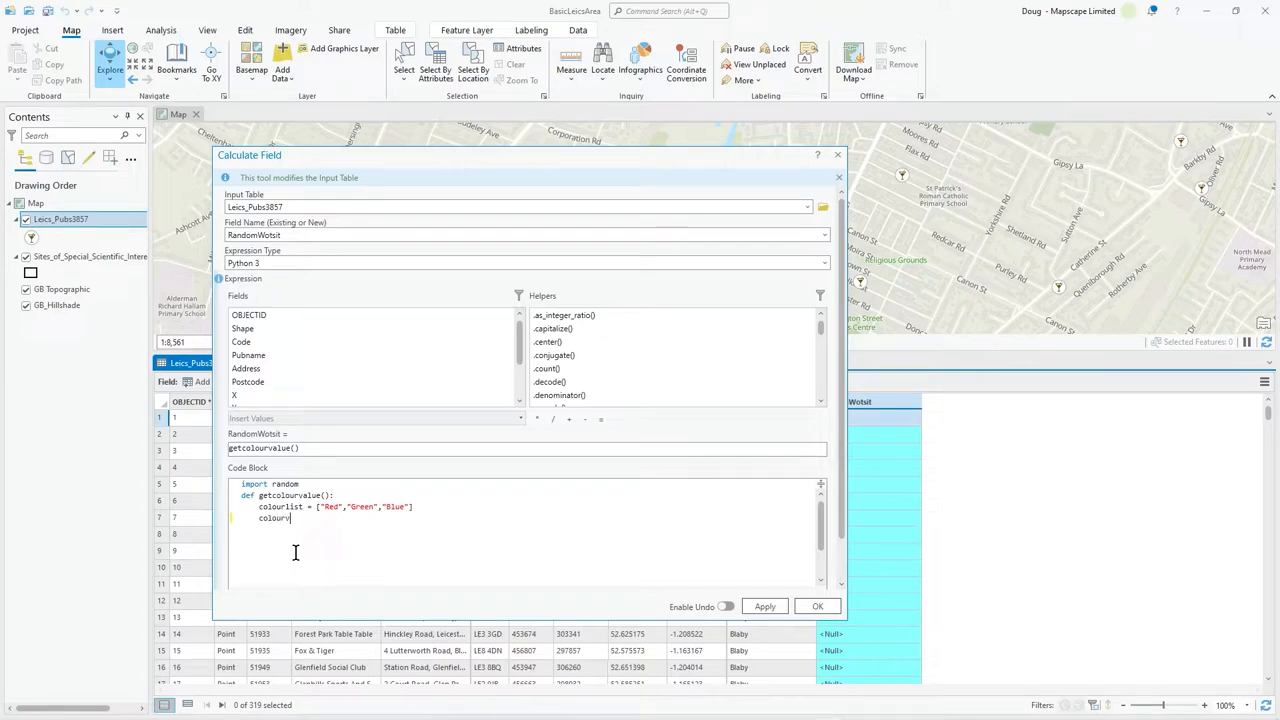
{"action": "type", "text": "value ="}
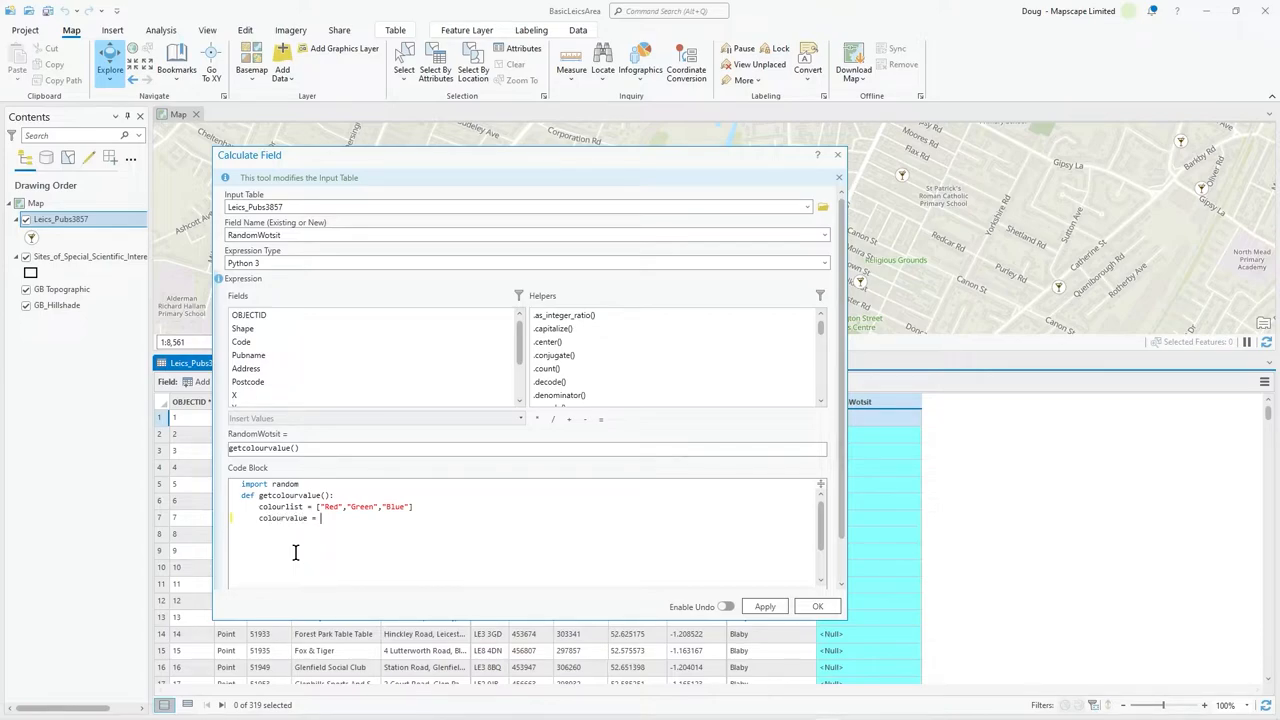
{"action": "type", "text": "random.ch"}
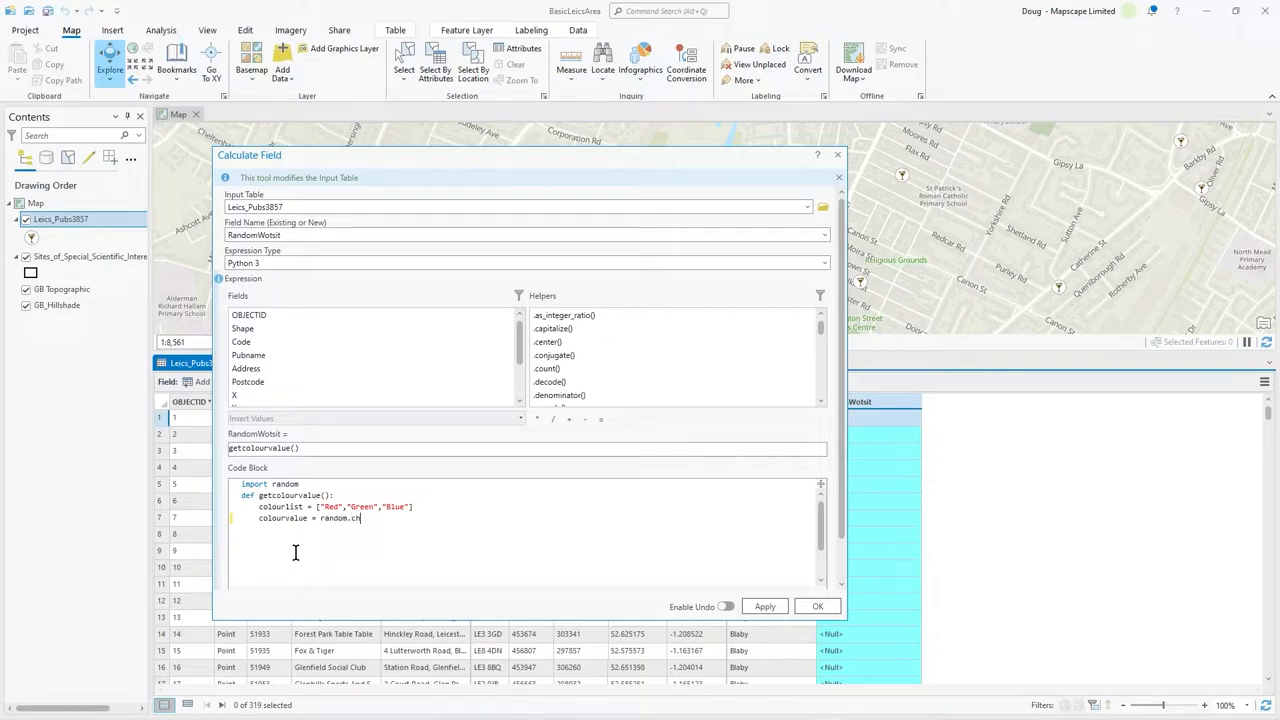
{"action": "type", "text": "oice("}
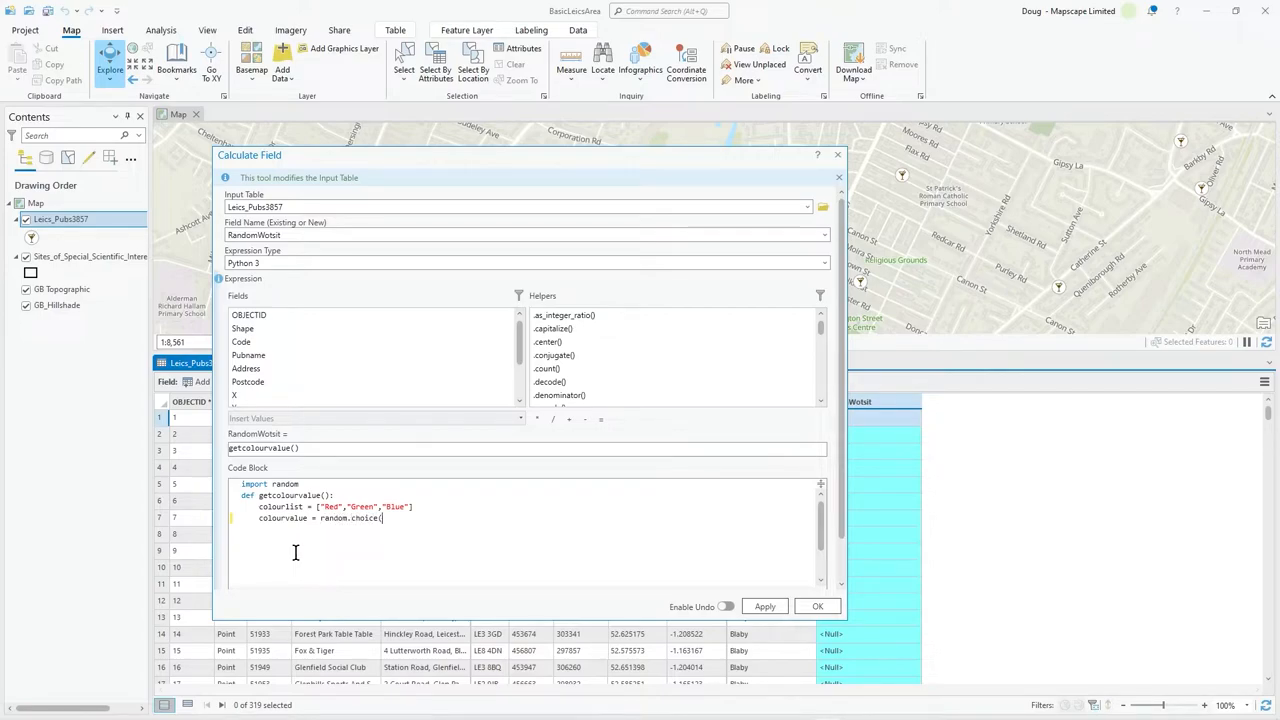
{"action": "type", "text": "colo"}
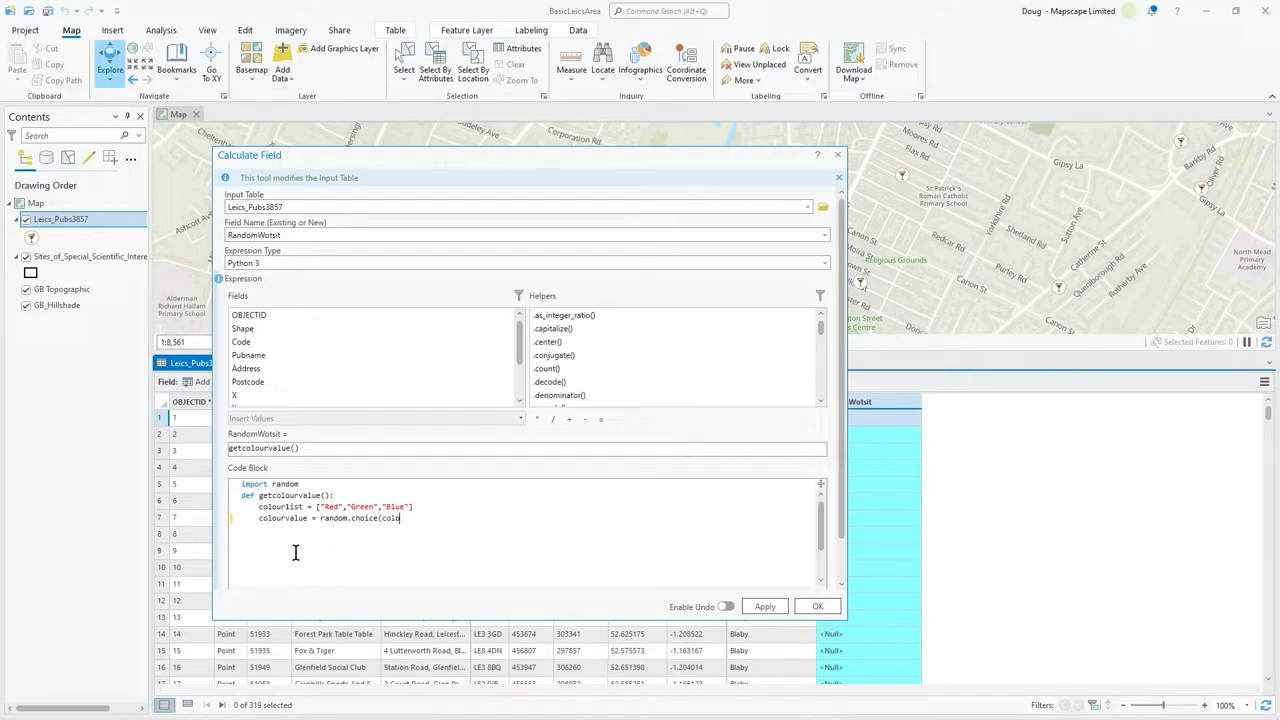
{"action": "type", "text": "urlist)"}
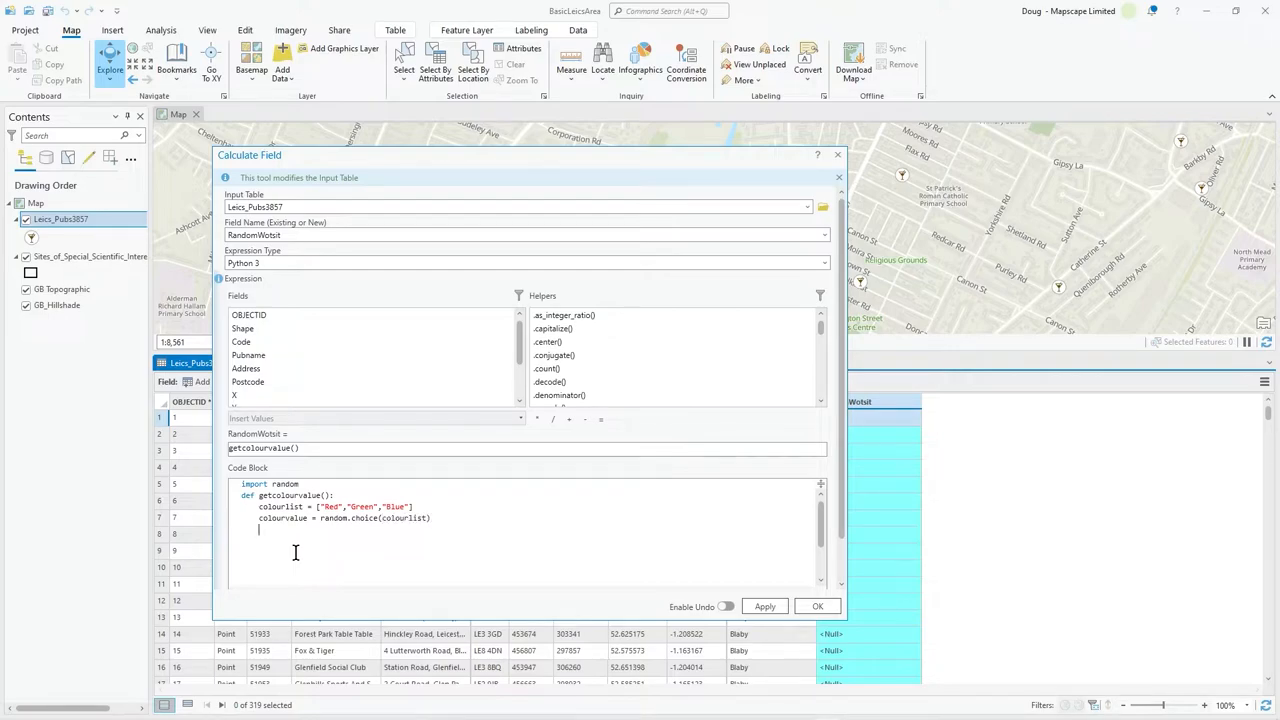
{"action": "mouse_move", "coordinate": [378, 492]}
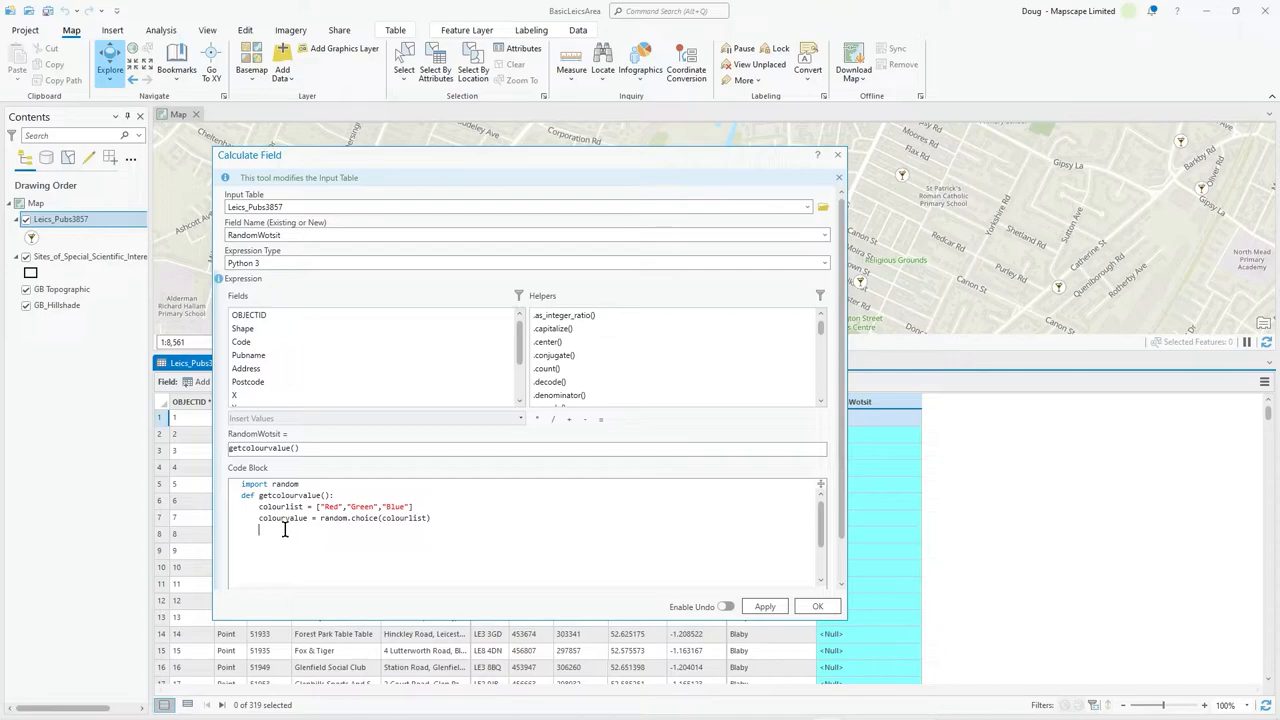
{"action": "type", "text": "return colourvalue"}
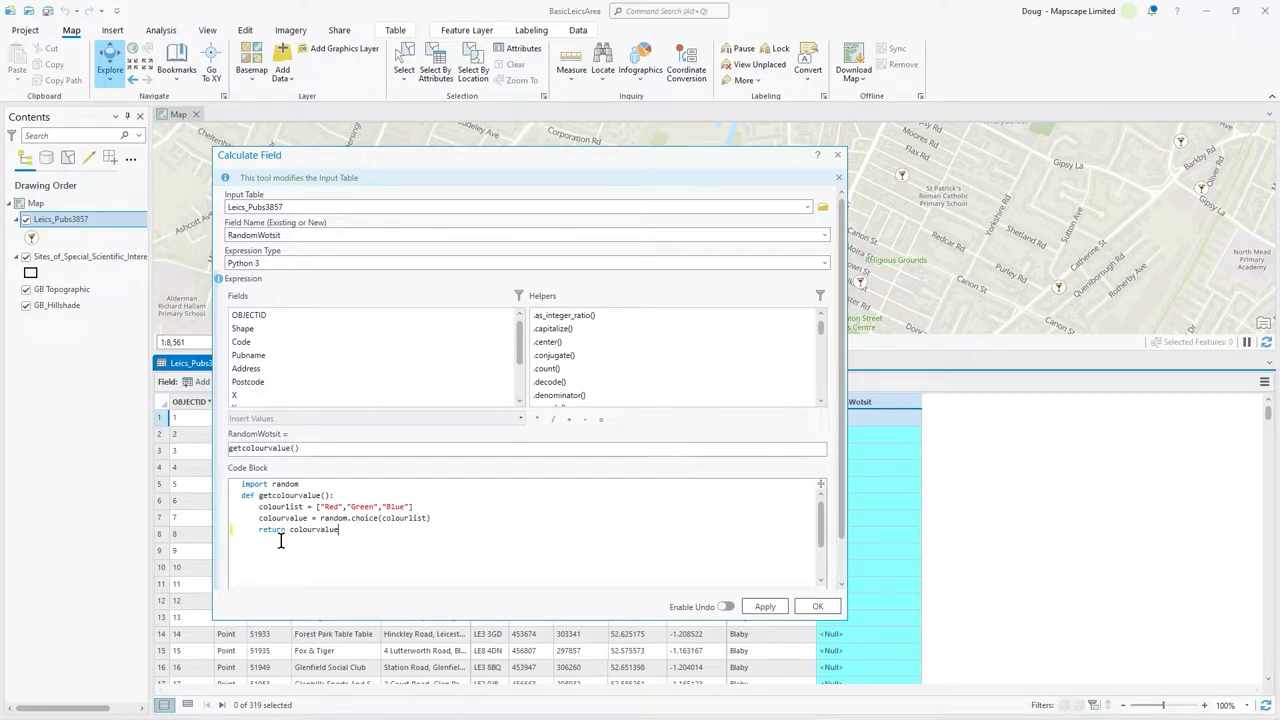
{"action": "mouse_move", "coordinate": [784, 340]}
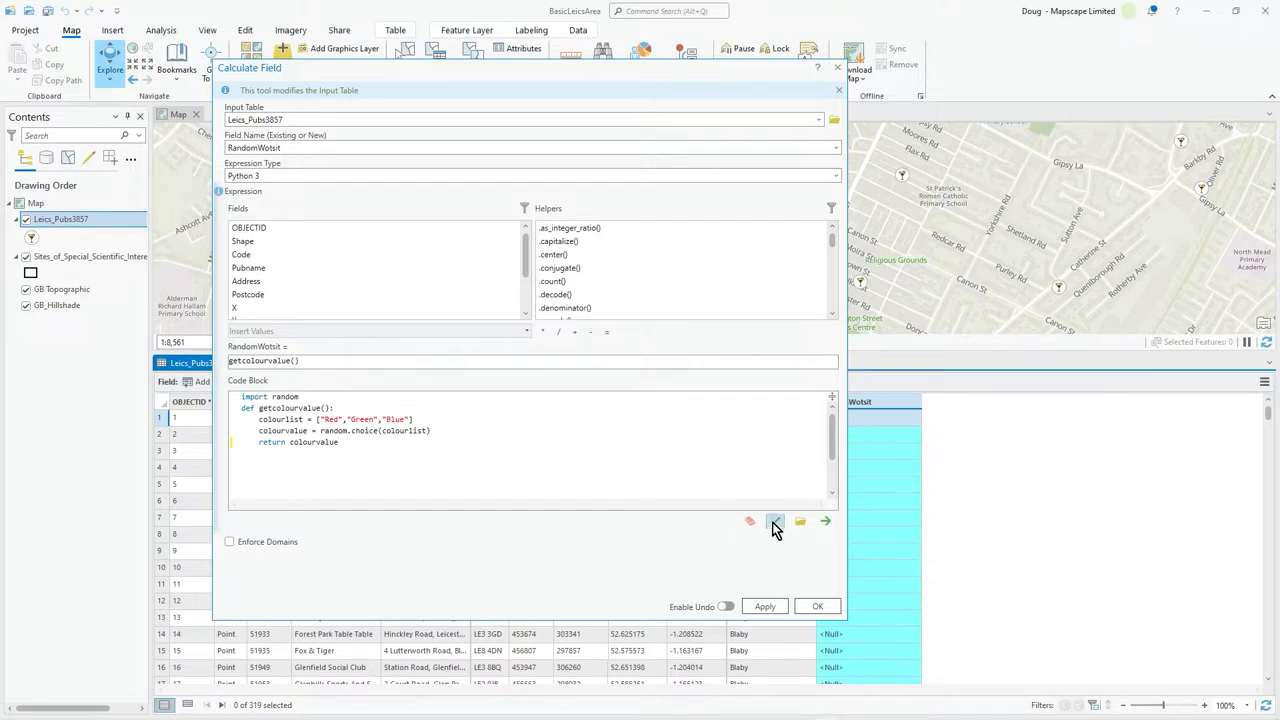
Verify the expression, run the calculation and check the Red/Green/Blue values in the table.
{"action": "left_click", "coordinate": [774, 520]}
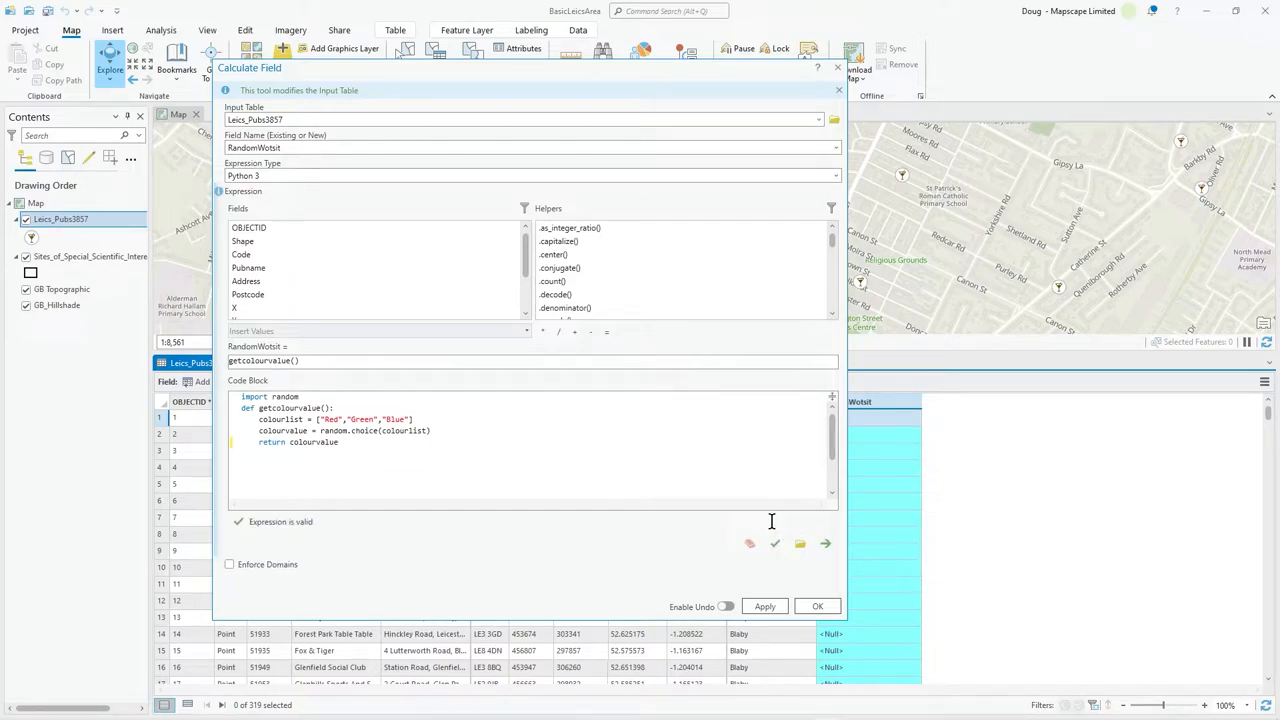
{"action": "mouse_move", "coordinate": [452, 458]}
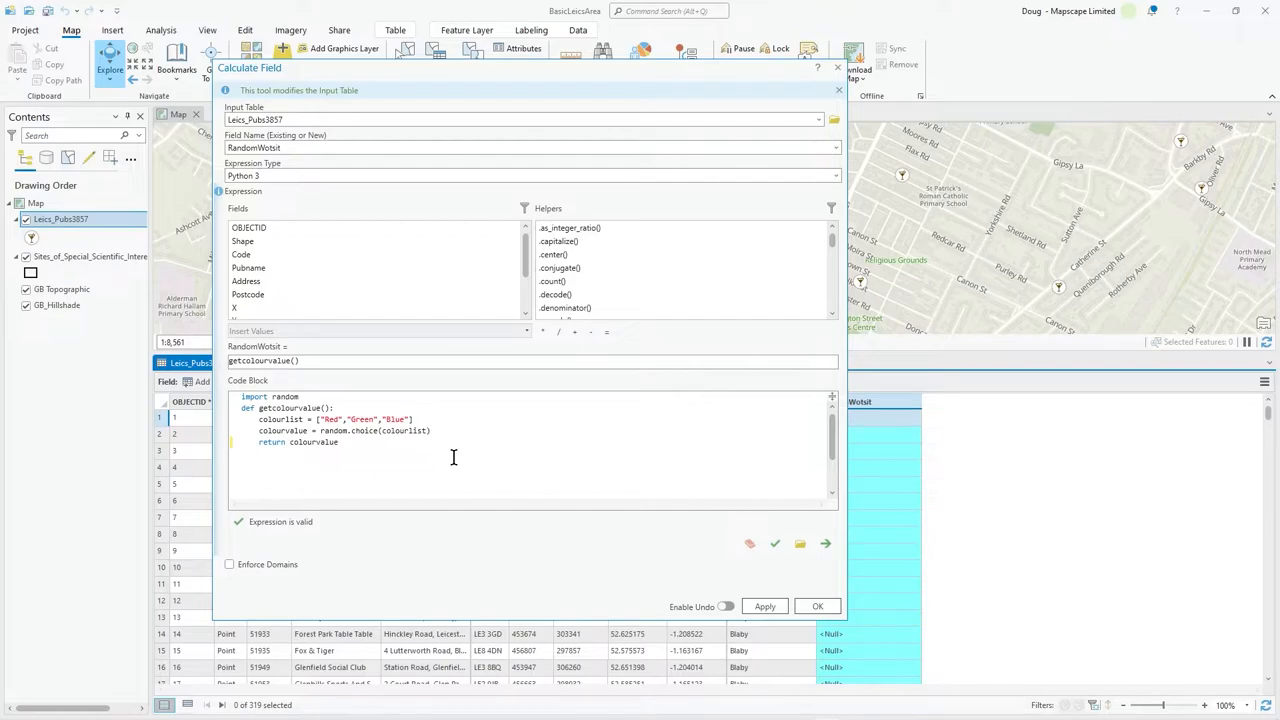
{"action": "mouse_move", "coordinate": [664, 540]}
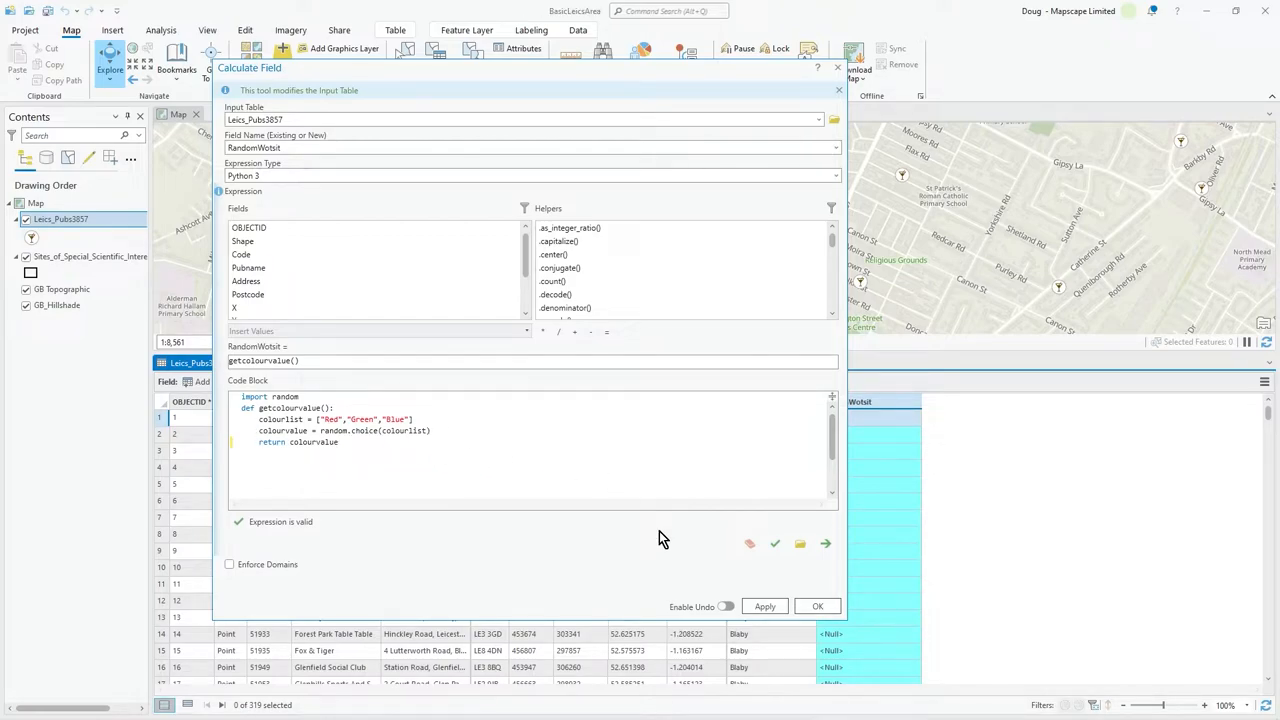
{"action": "left_click", "coordinate": [816, 606]}
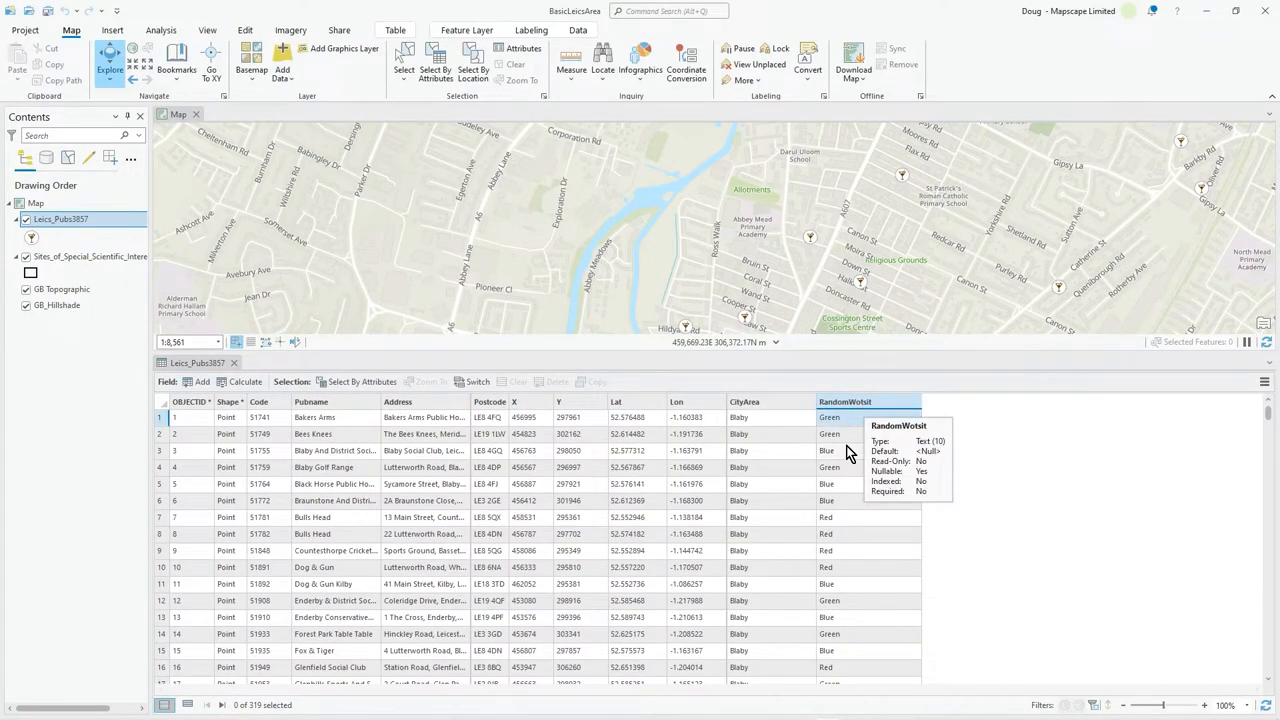
{"action": "scroll", "scroll_direction": "down", "scroll_amount": 3}
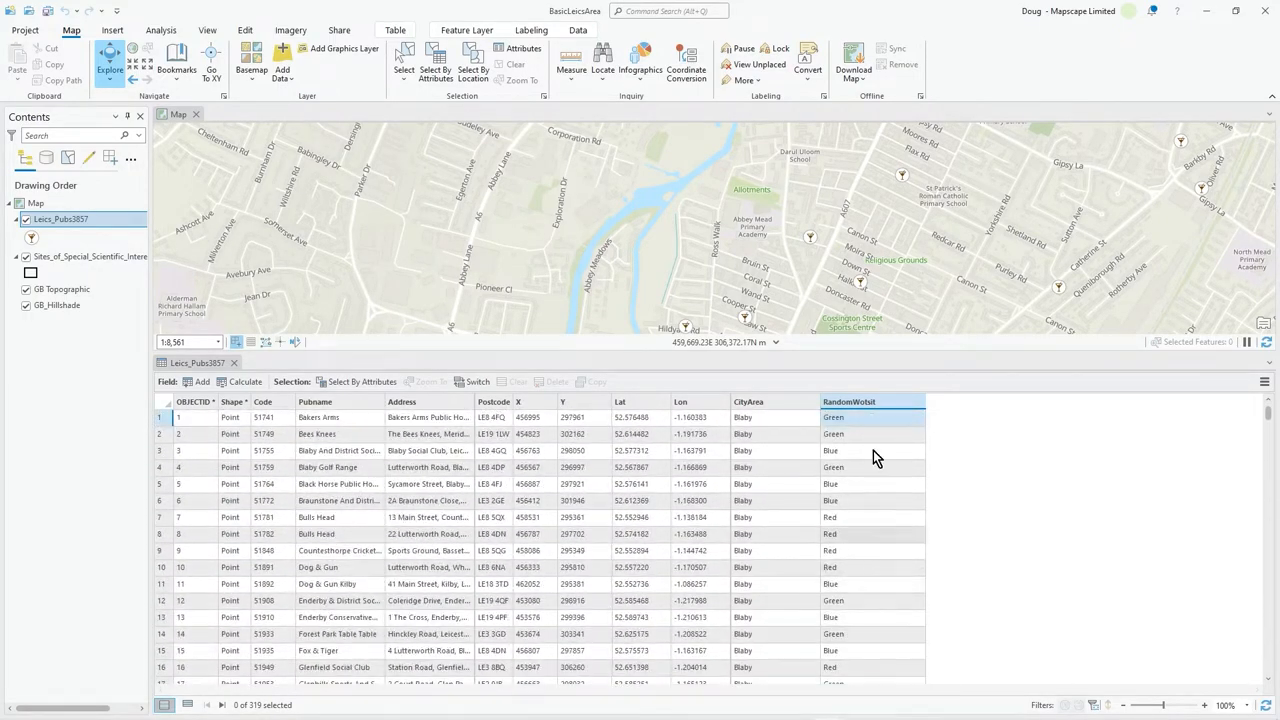
{"action": "scroll", "scroll_direction": "down", "scroll_amount": 3}
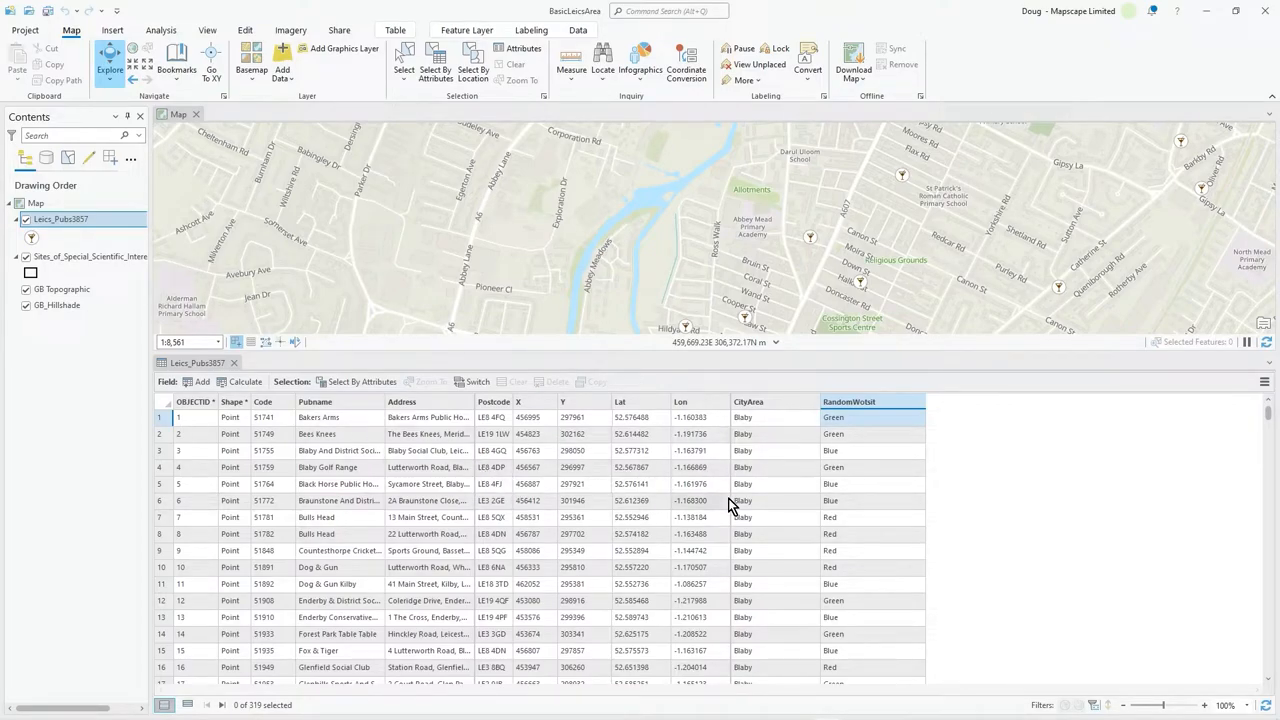
{"action": "scroll", "scroll_direction": "down", "scroll_amount": 3}
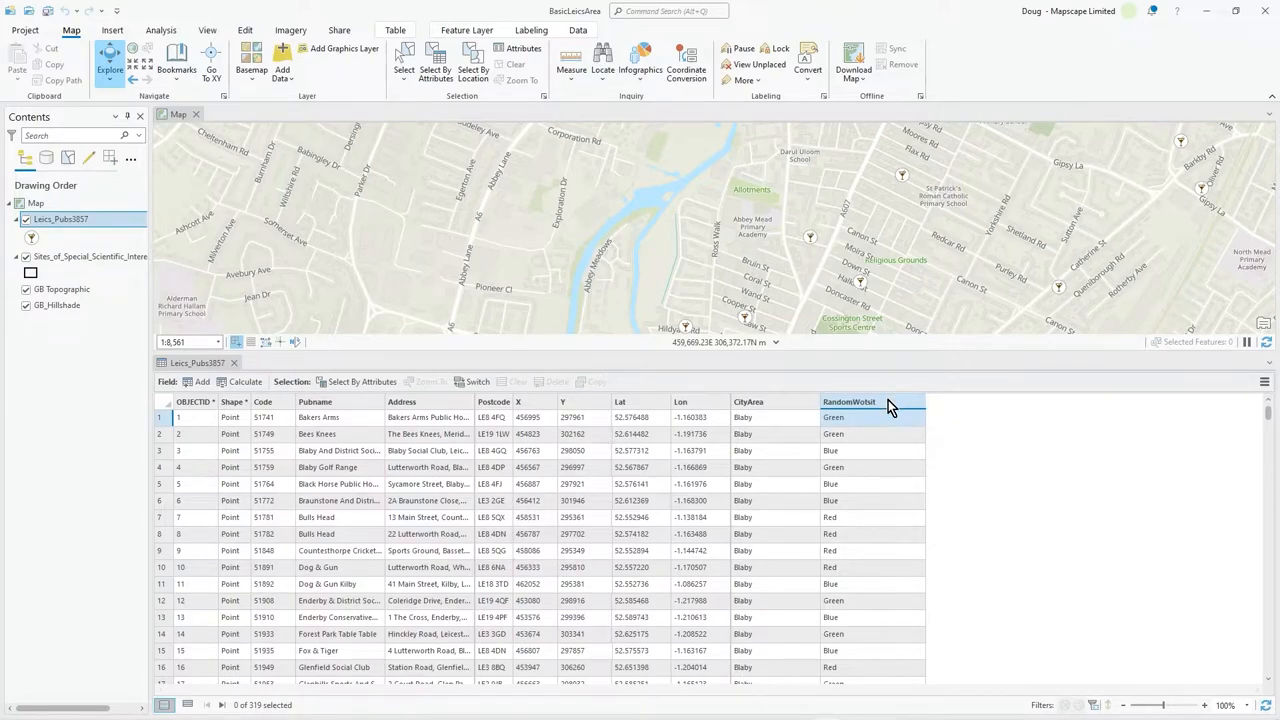
Reopen Calculate Field for RandomWotsit and put the cursor on the colour list line.
{"action": "right_click", "coordinate": [848, 402]}
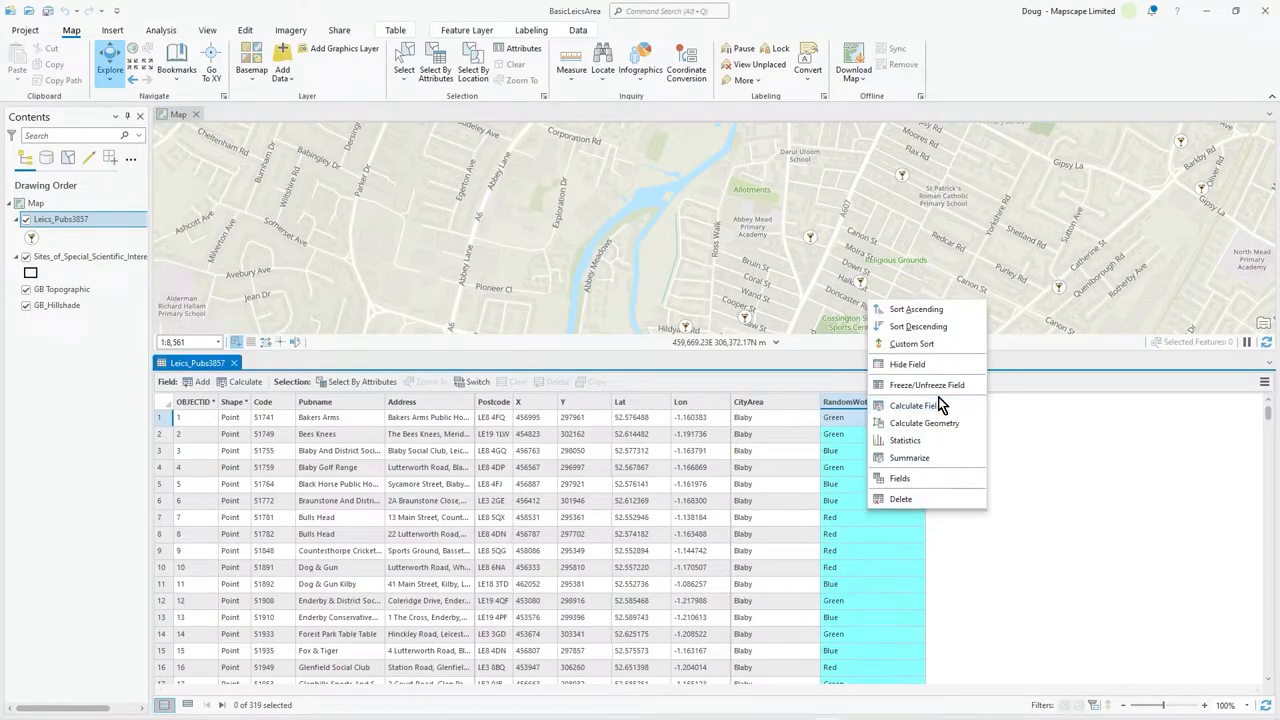
{"action": "left_click", "coordinate": [916, 404]}
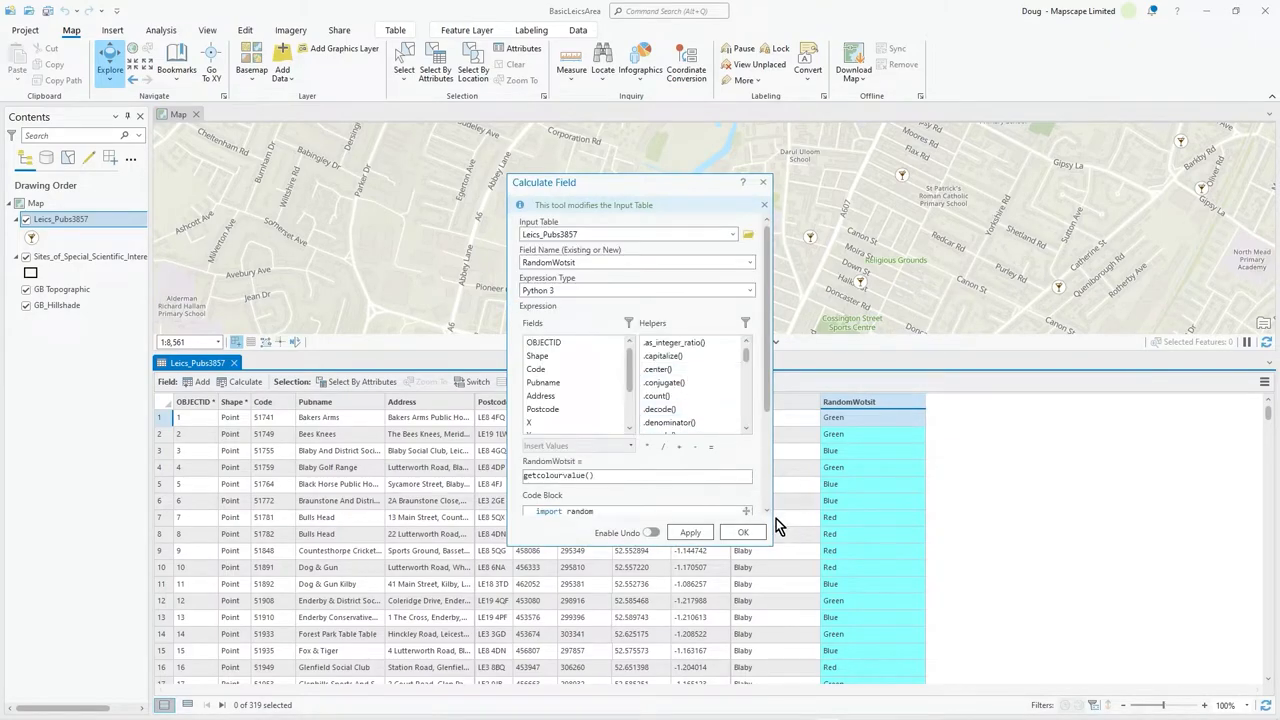
{"action": "mouse_move", "coordinate": [672, 192]}
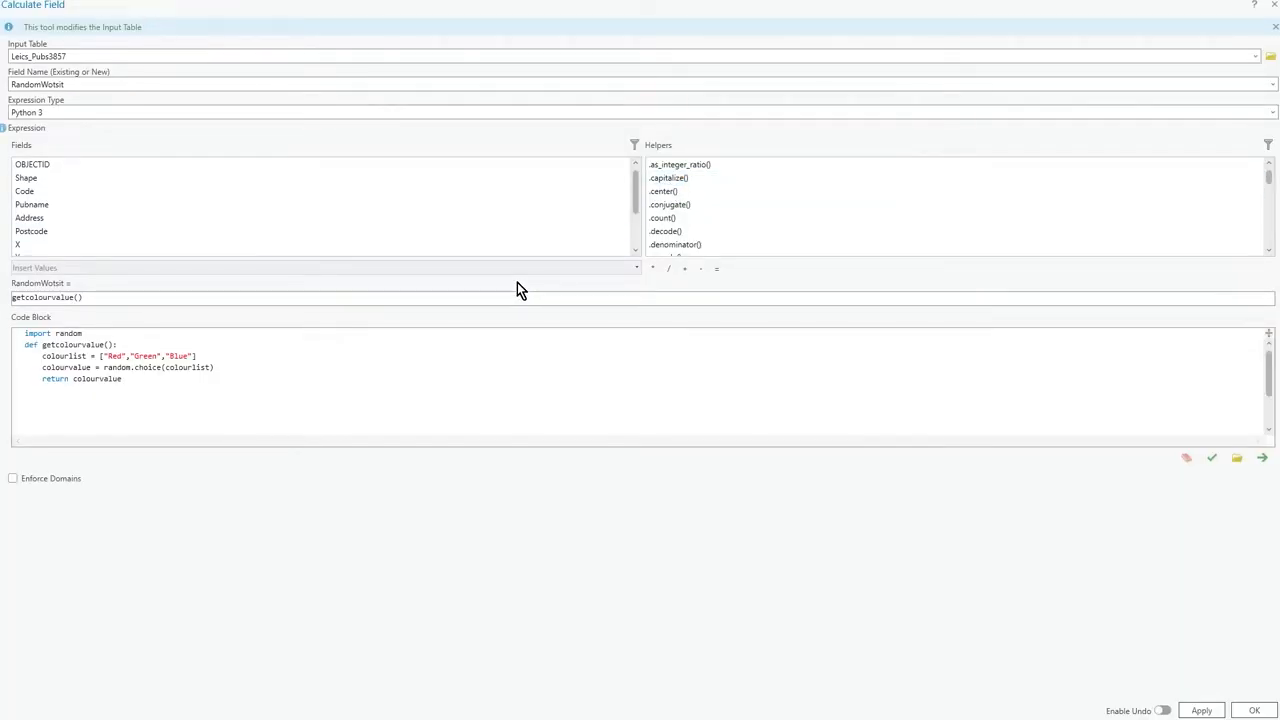
{"action": "mouse_move", "coordinate": [692, 12]}
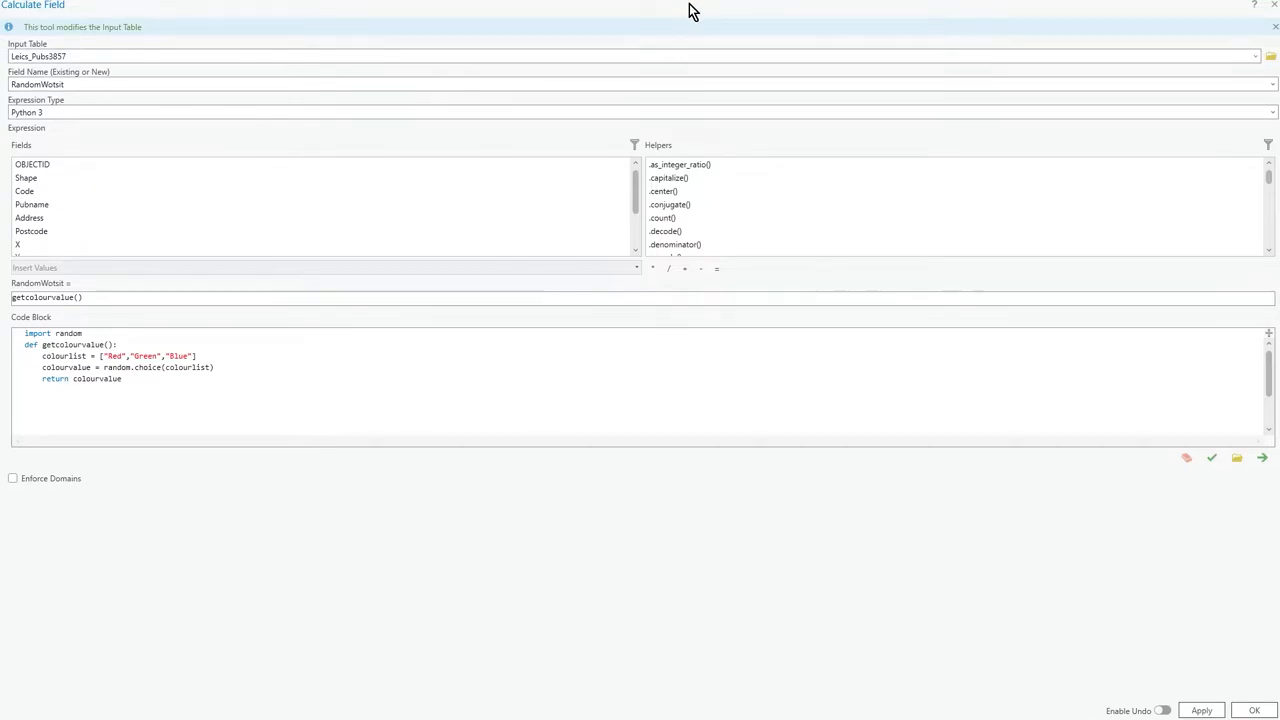
{"action": "mouse_move", "coordinate": [104, 112]}
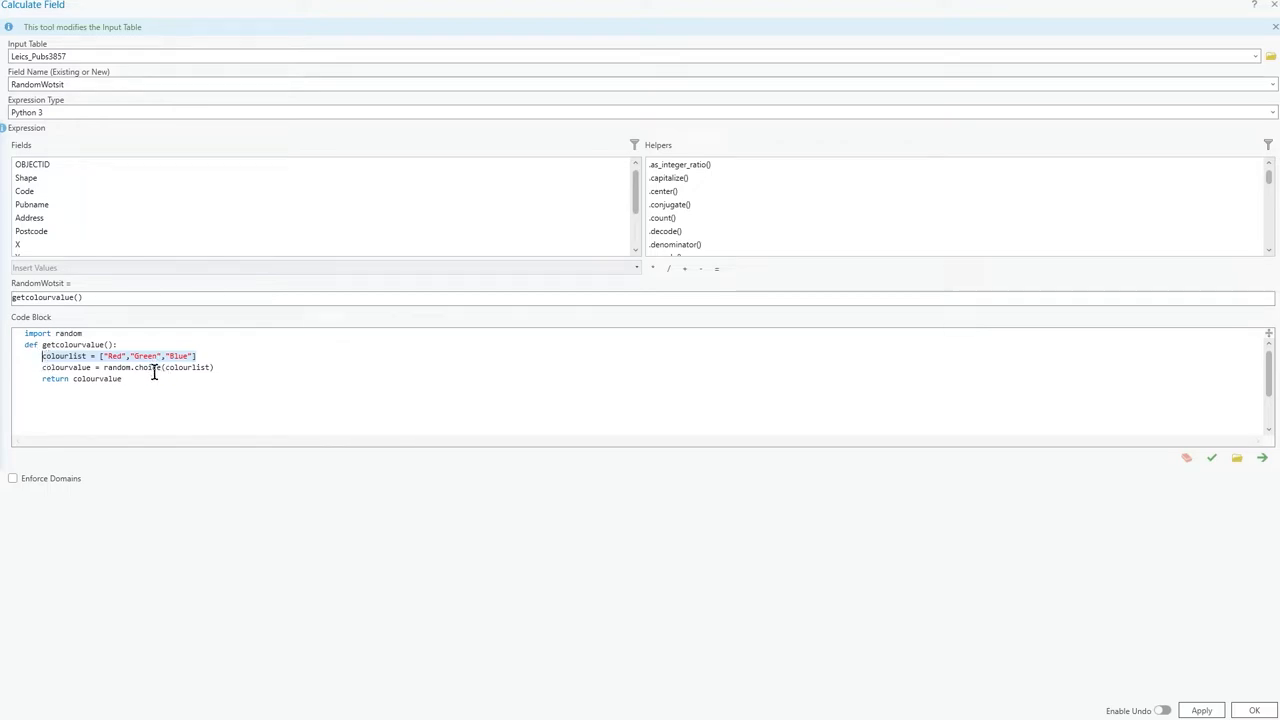
{"action": "left_click", "coordinate": [200, 356]}
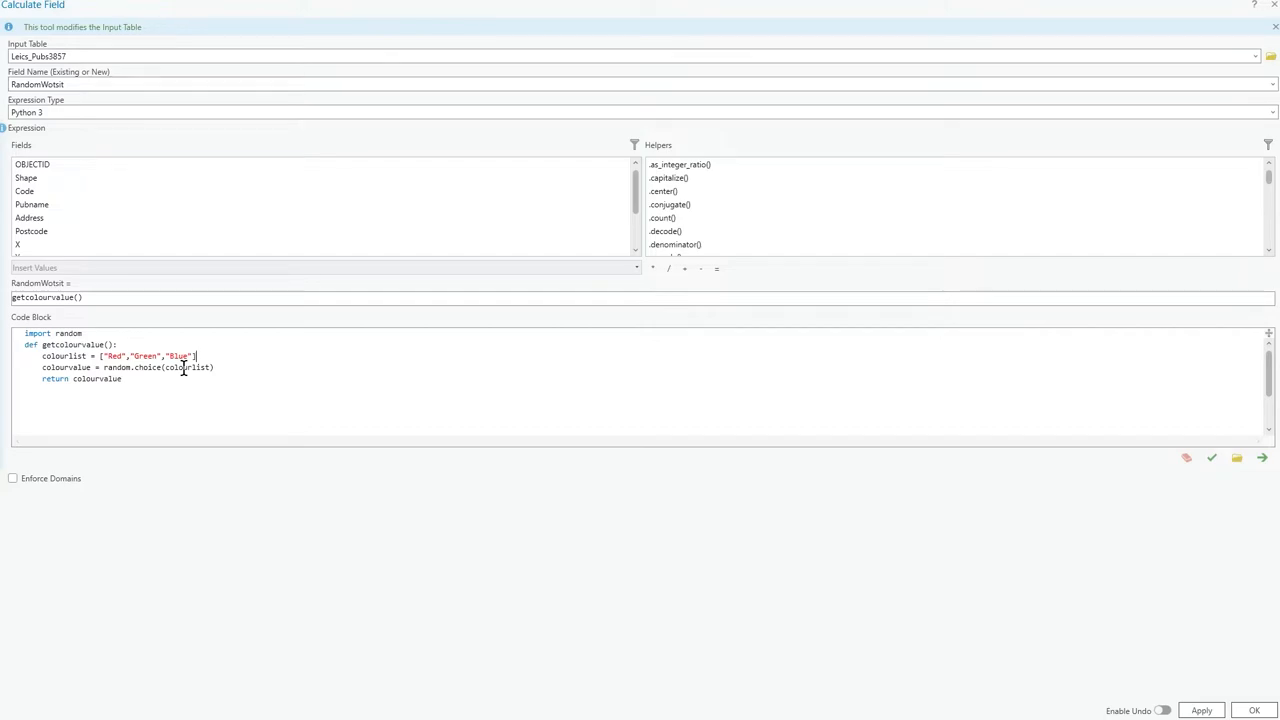
{"action": "mouse_move", "coordinate": [90, 310]}
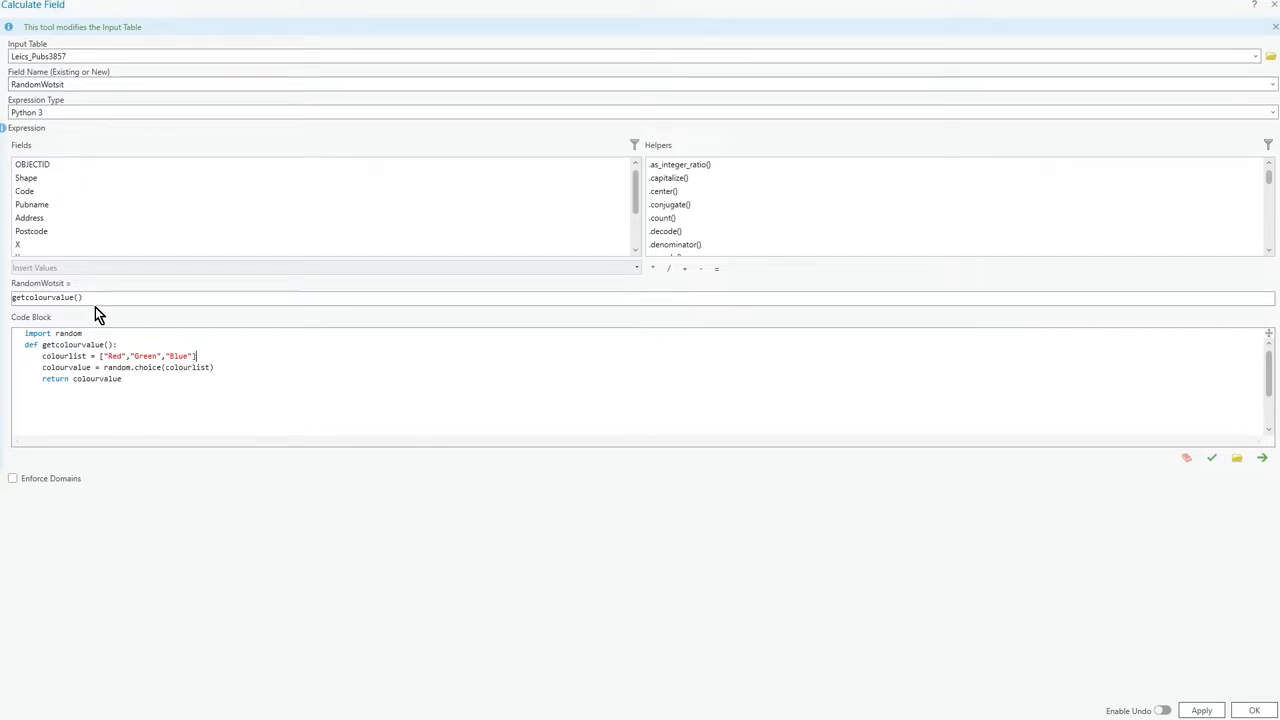
Rewrite the code as def getLetter() using random.choice(string.ascii_letters).
{"action": "triple_click", "coordinate": [46, 296]}
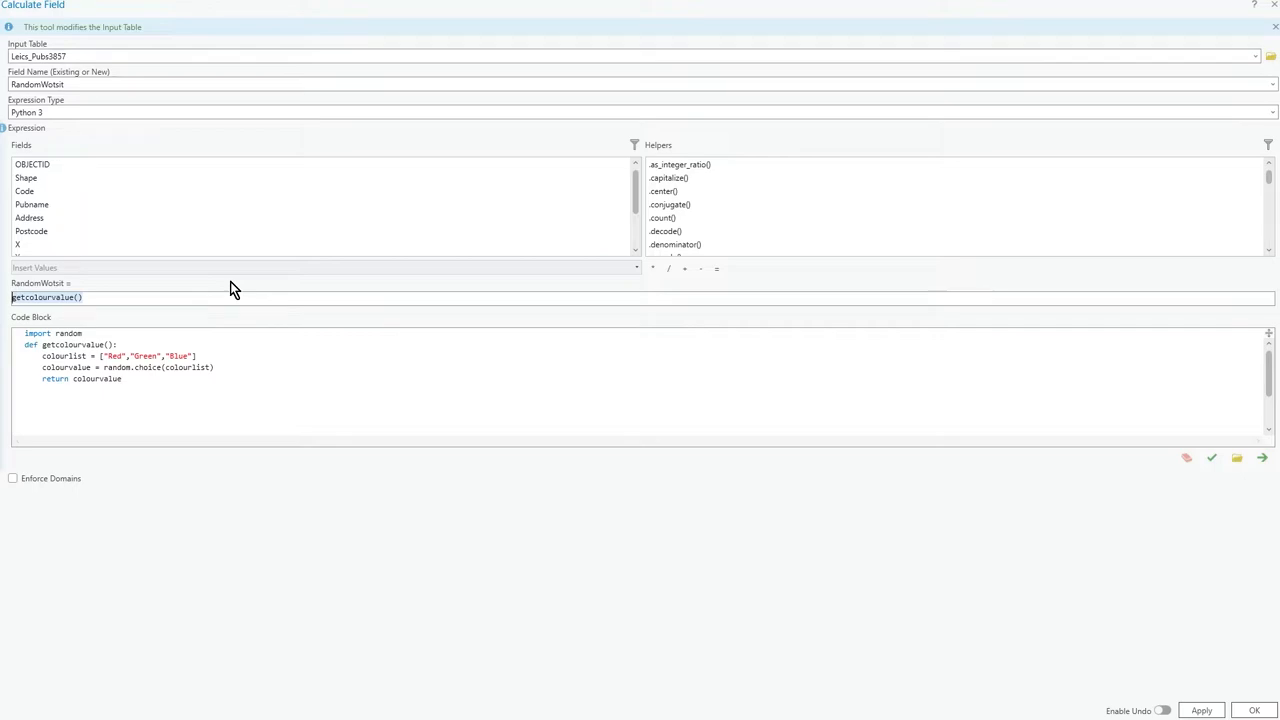
{"action": "type", "text": "deg"}
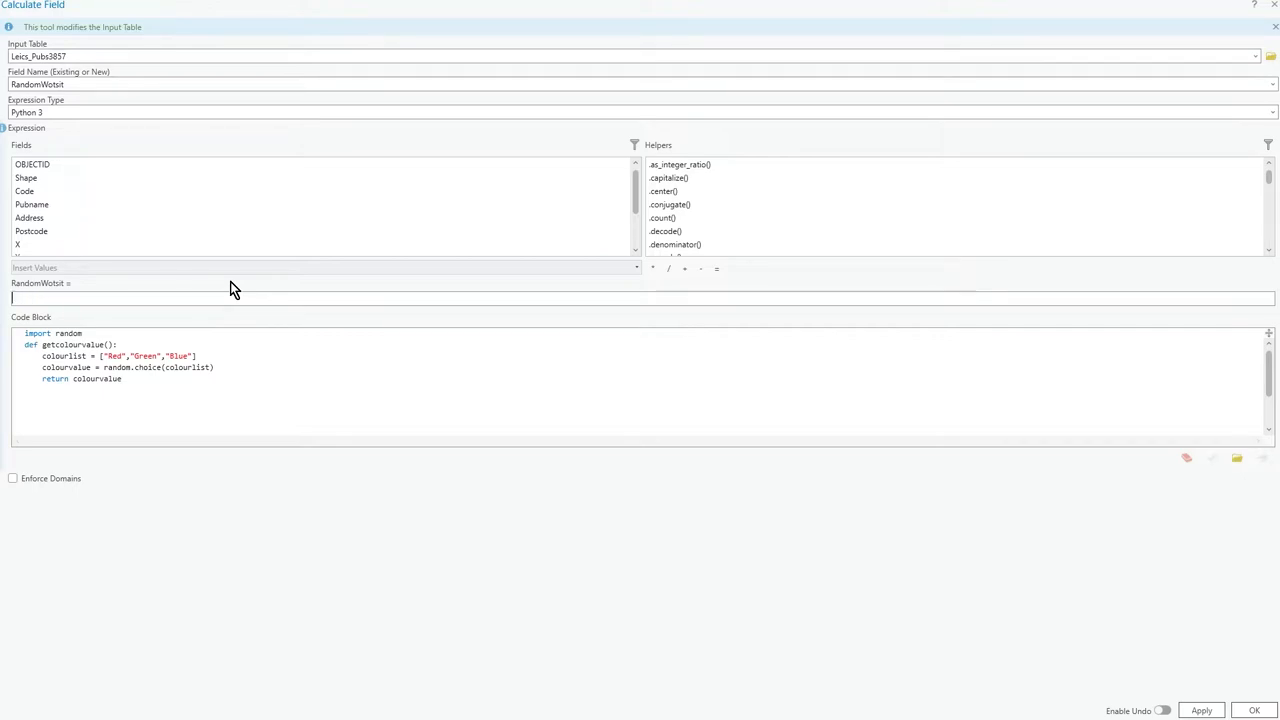
{"action": "type", "text": "getLetter"}
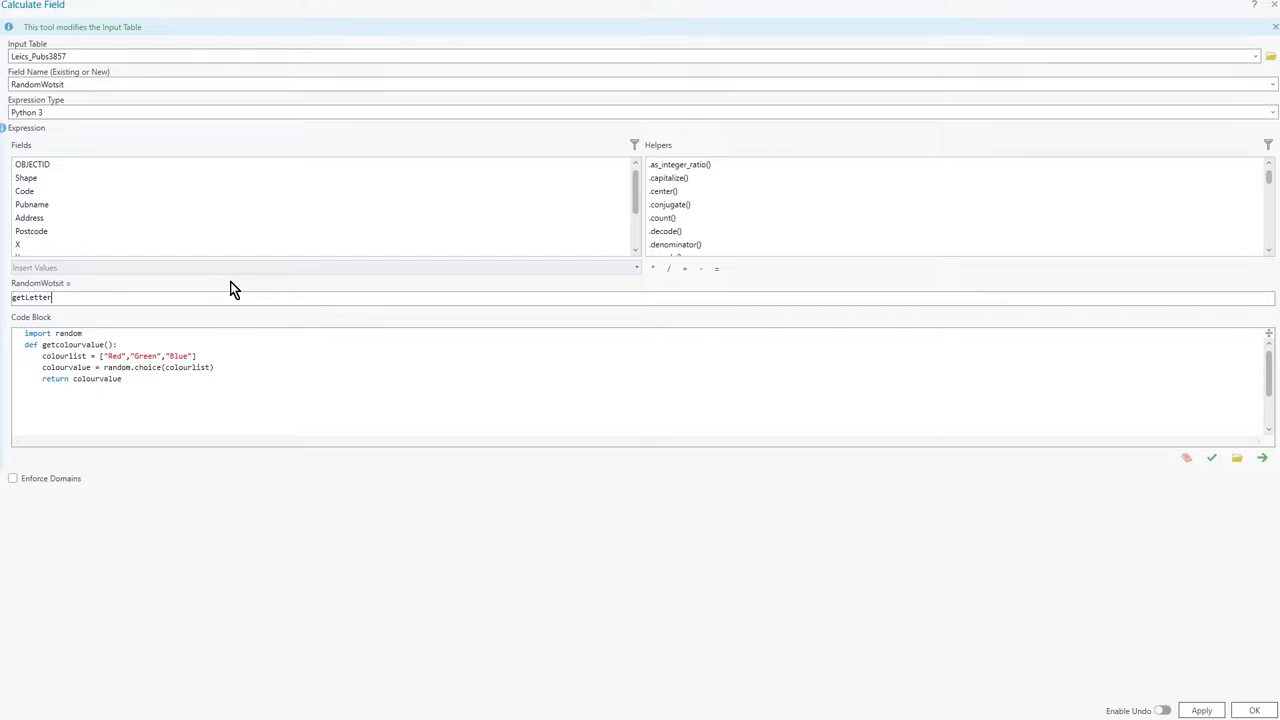
{"action": "type", "text": "()"}
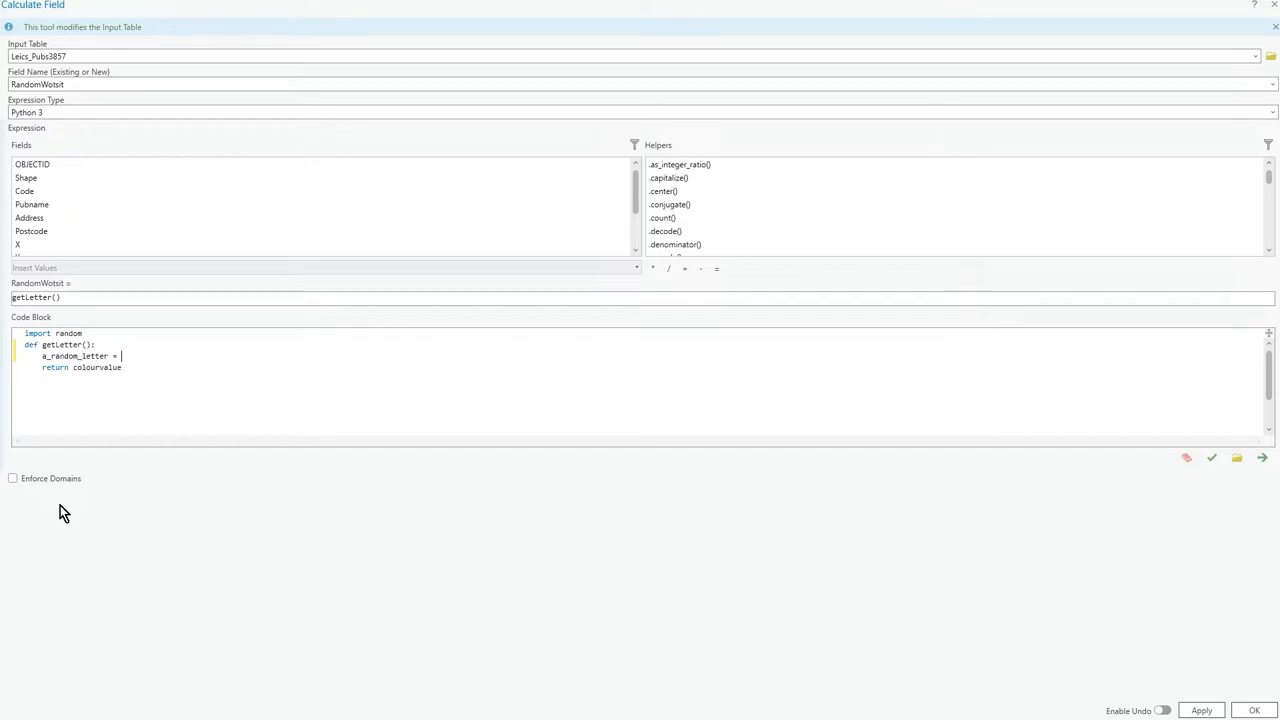
{"action": "type", "text": "random.ch"}
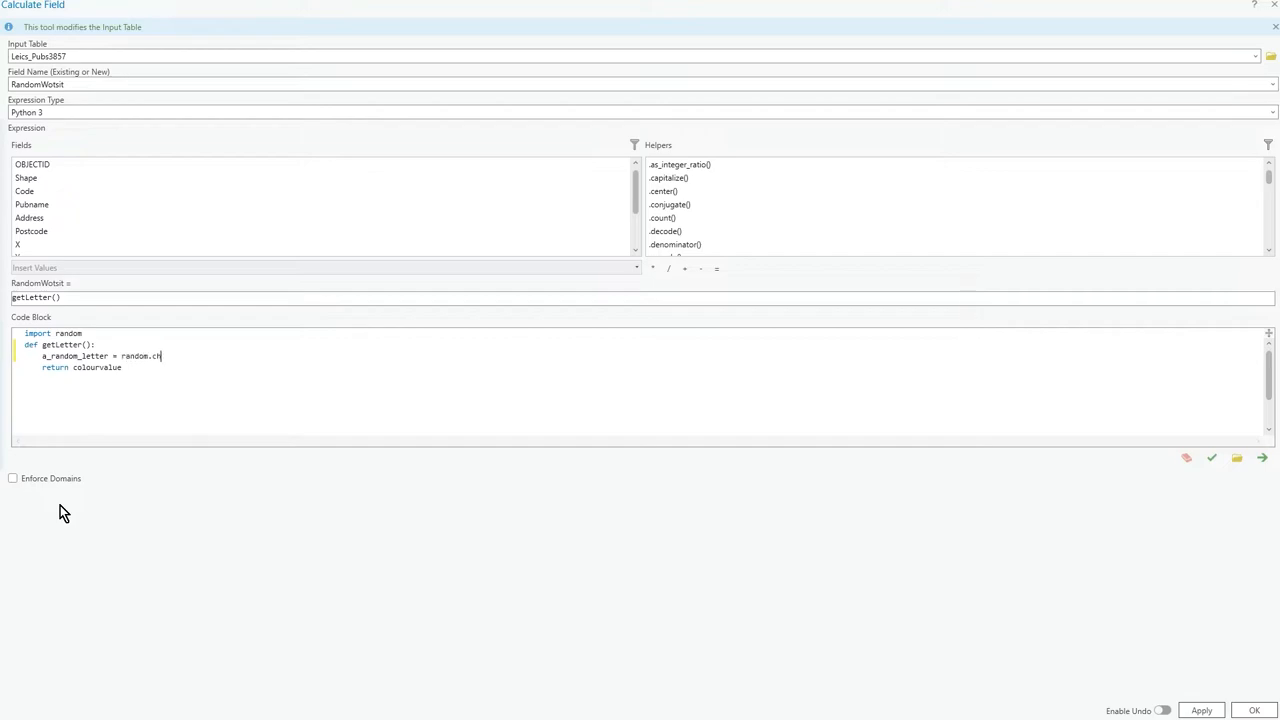
{"action": "type", "text": "oice"}
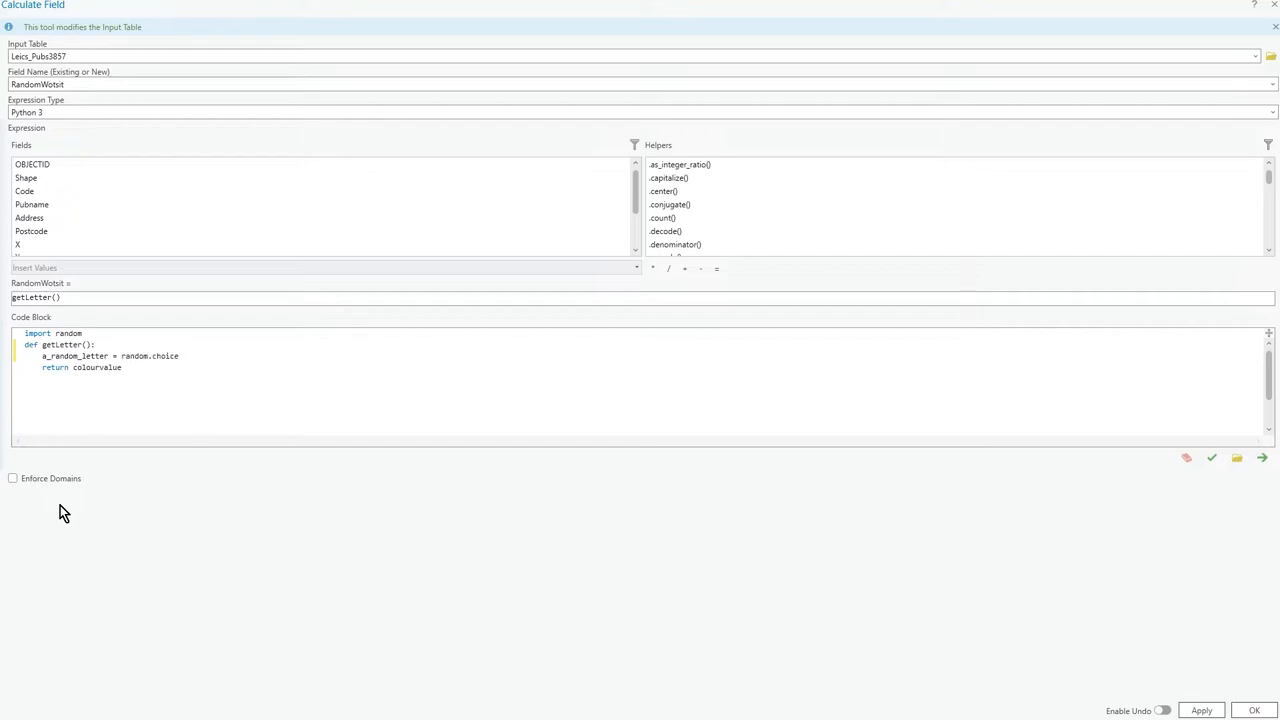
{"action": "type", "text": "(string."}
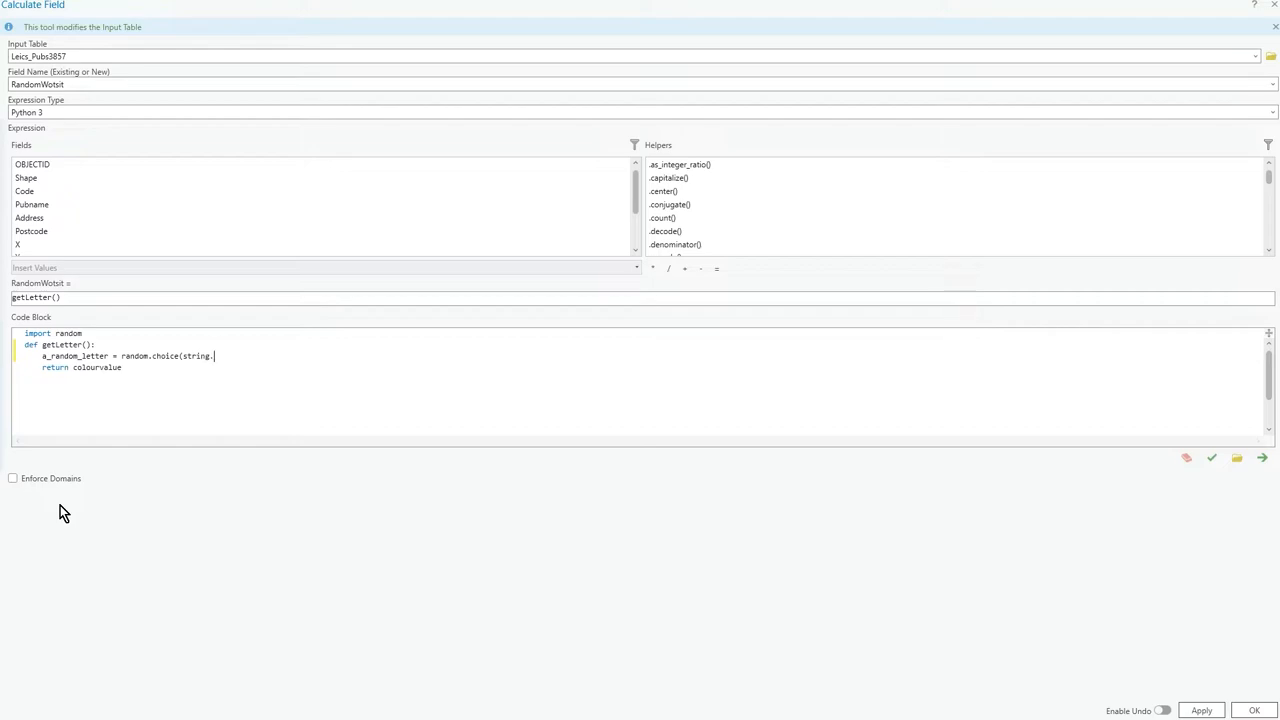
{"action": "type", "text": "asc"}
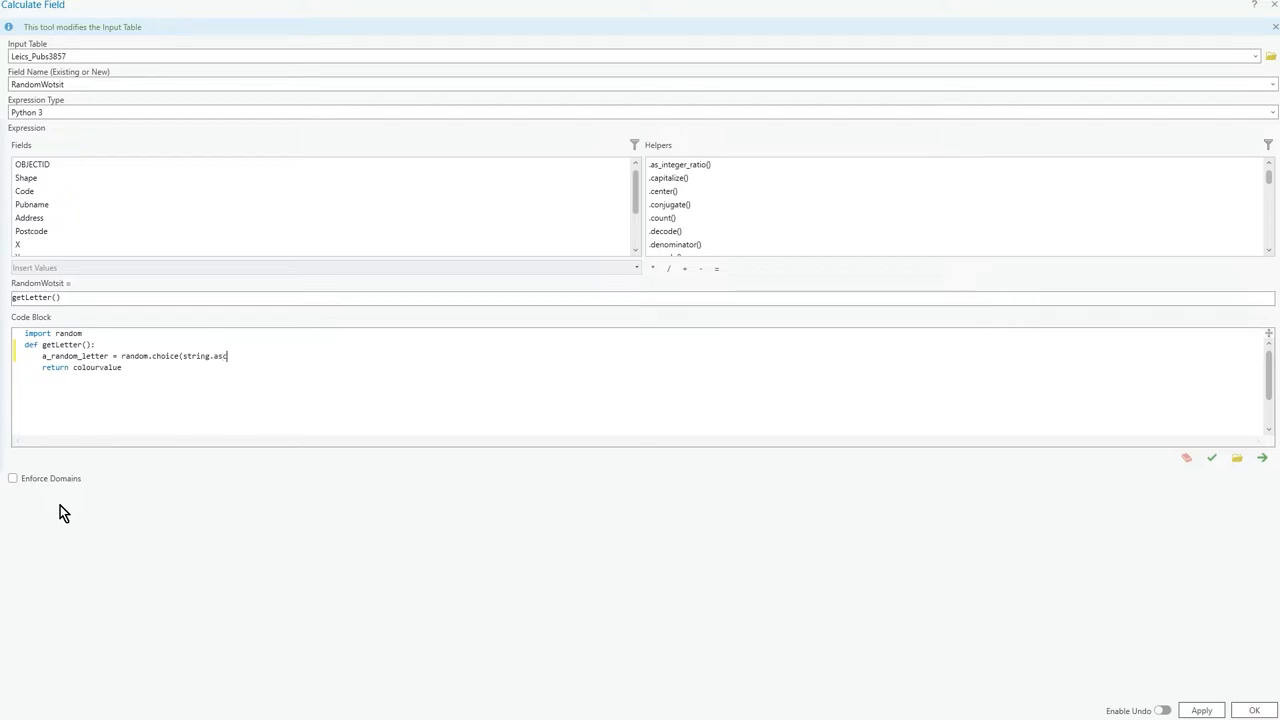
{"action": "type", "text": "ii_lett"}
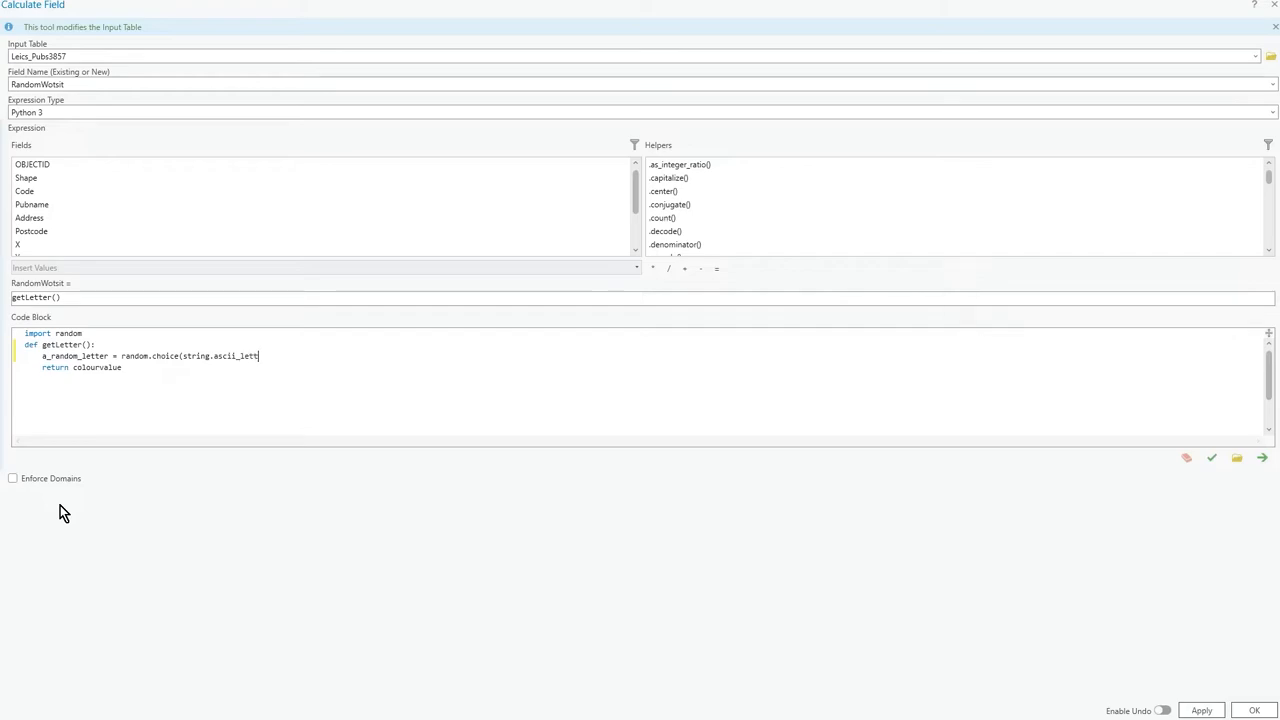
{"action": "type", "text": "ers"}
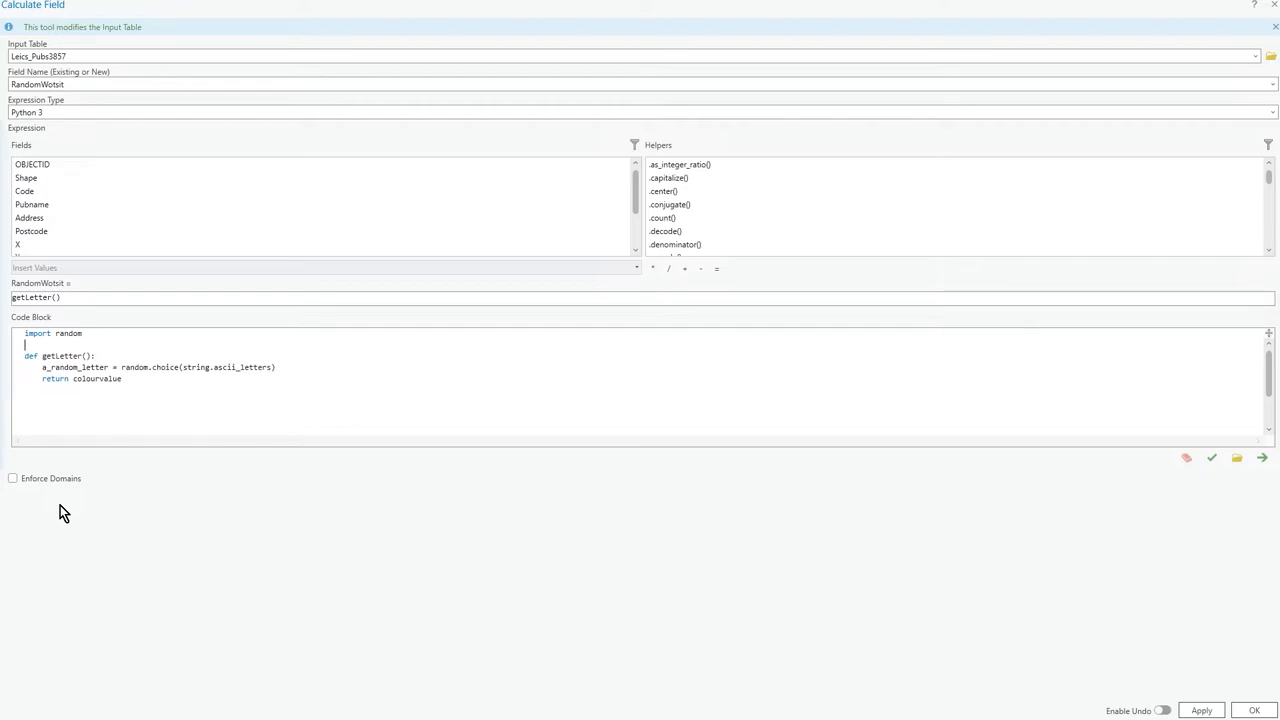
Add import string and name the chosen value a_random_letter, returning it.
{"action": "type", "text": "import str"}
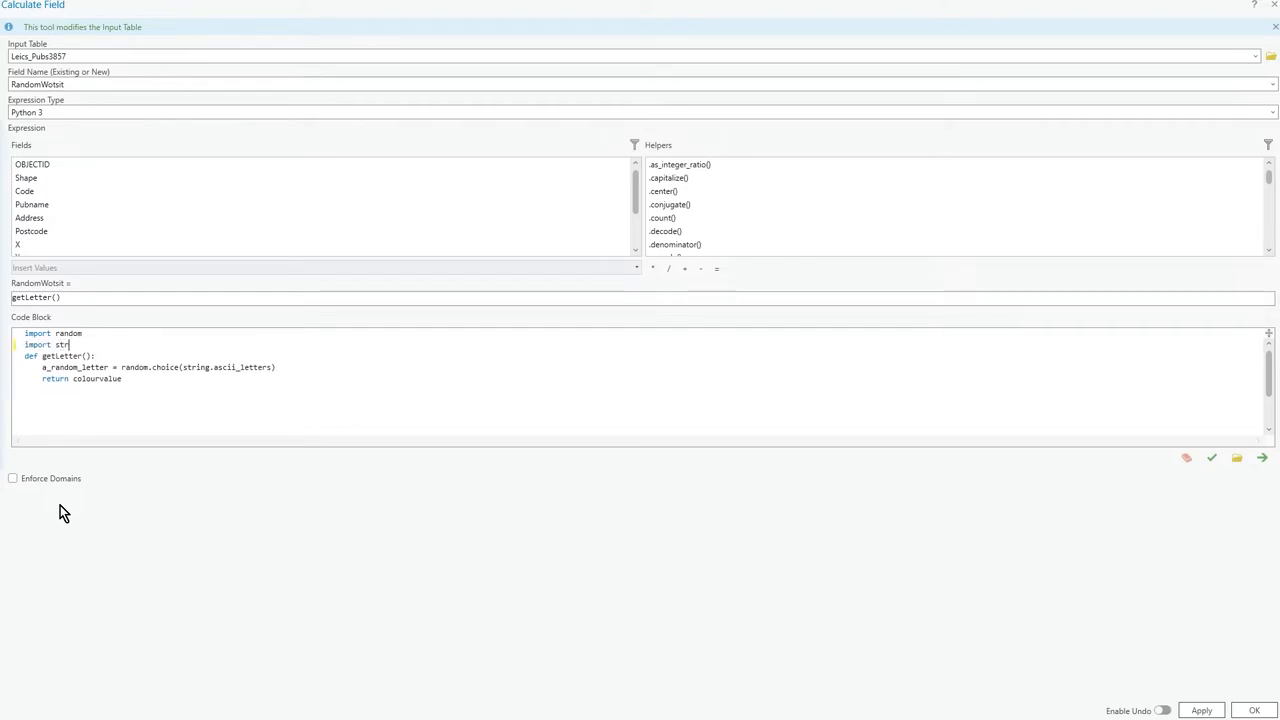
{"action": "type", "text": "ing"}
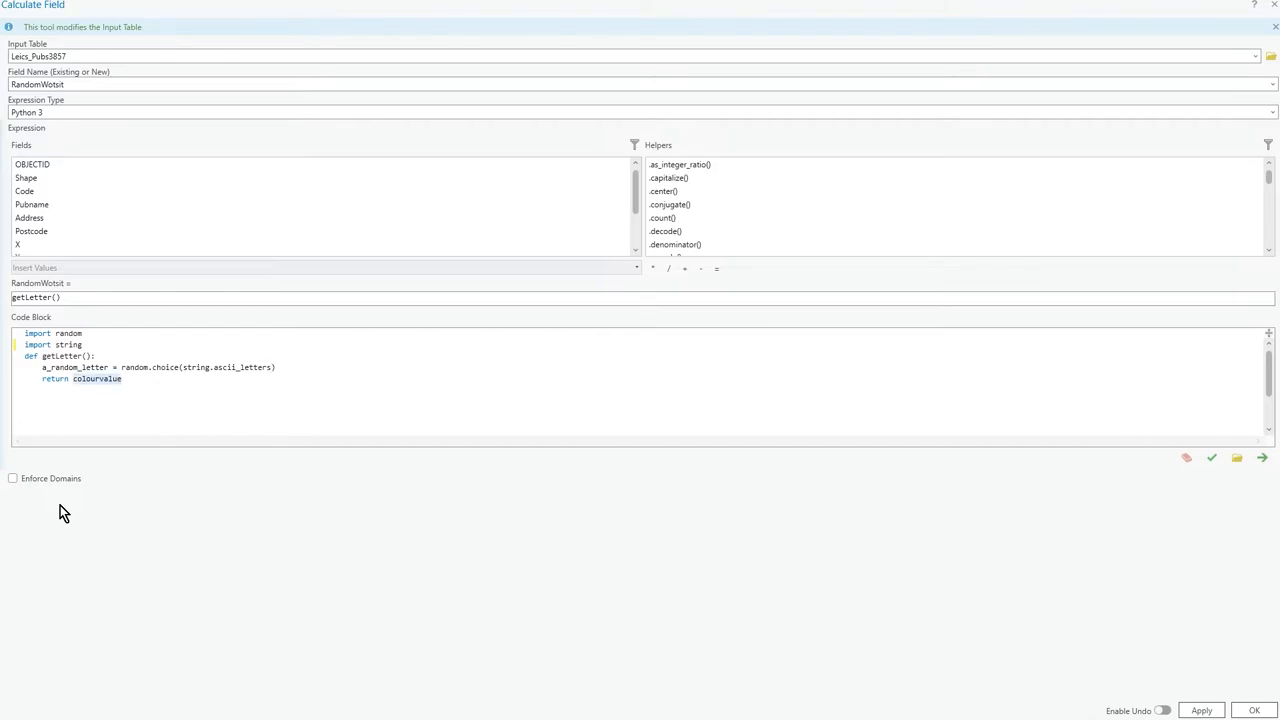
{"action": "type", "text": "a_ran"}
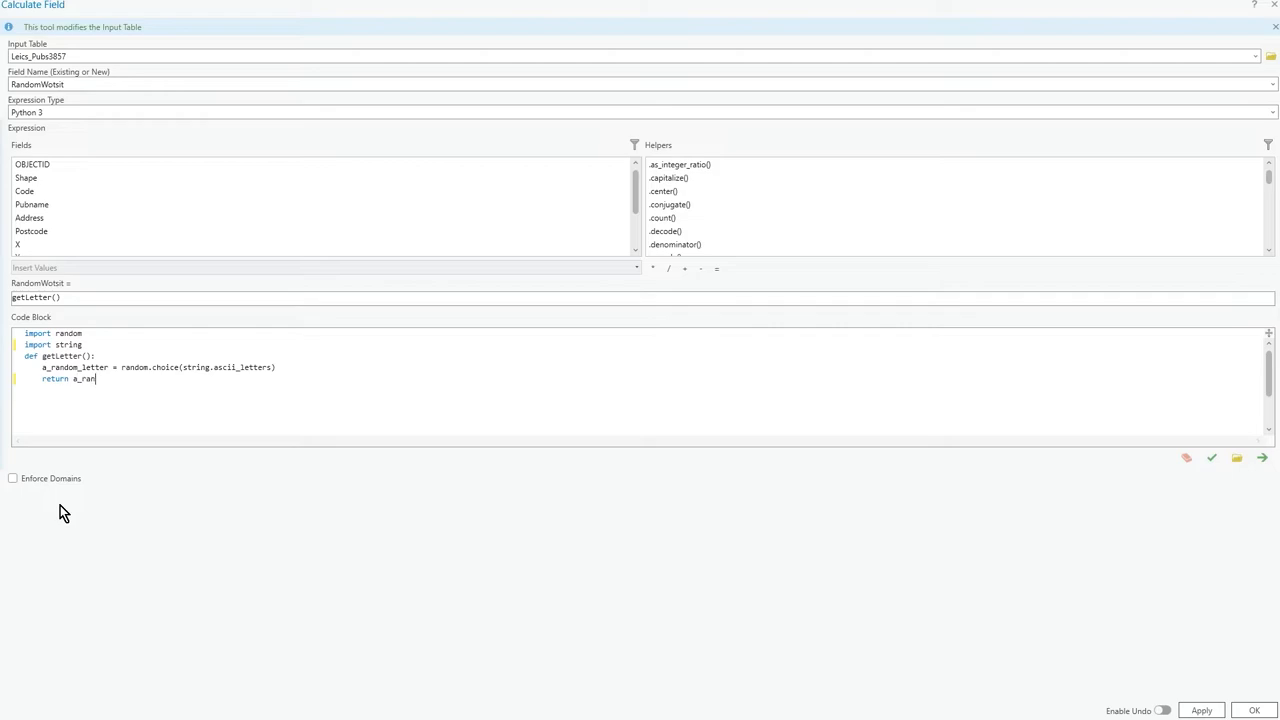
{"action": "type", "text": "dom_letter"}
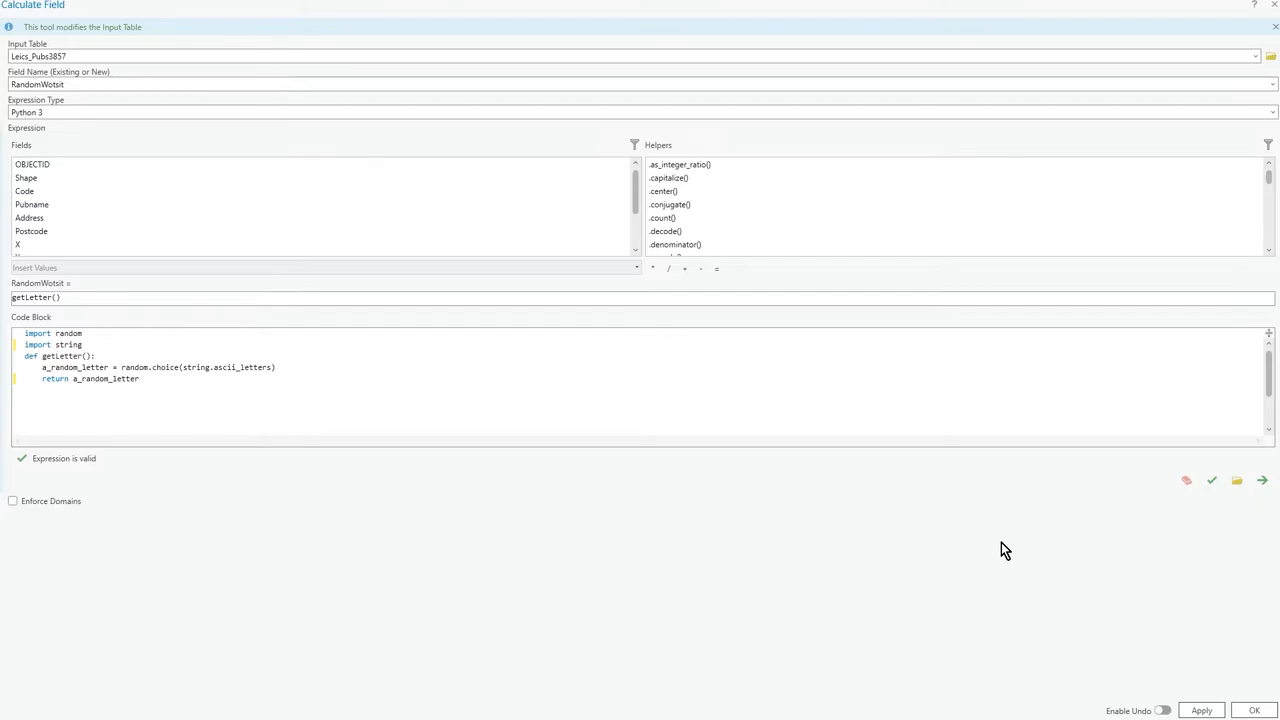
Run the calculation and view the random single letters in RandomWotsit.
{"action": "left_click", "coordinate": [1254, 710]}
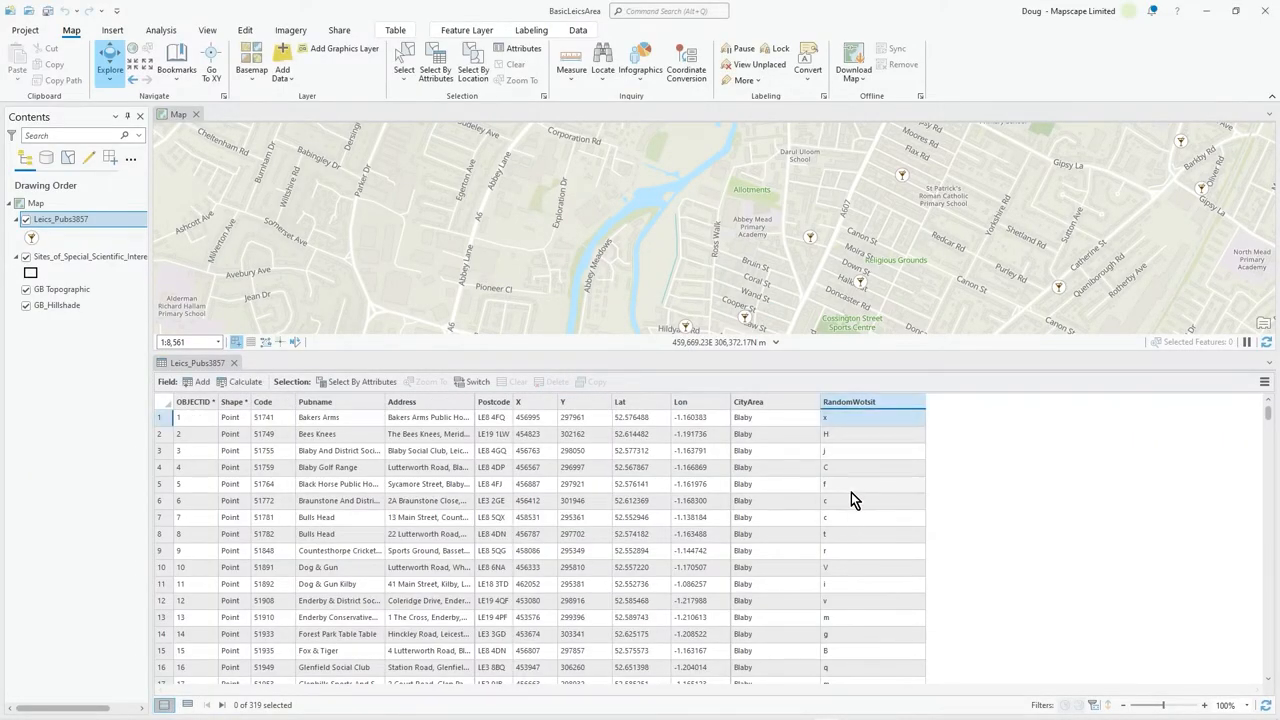
{"action": "mouse_move", "coordinate": [848, 560]}
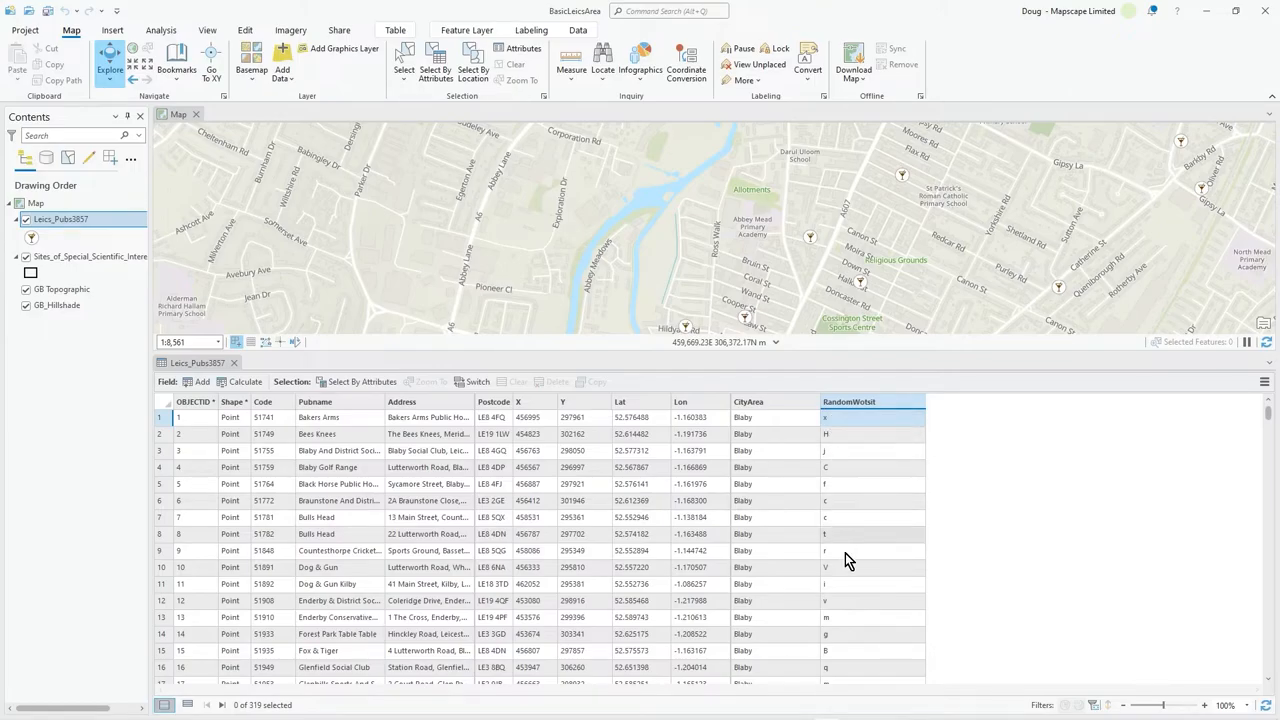
{"action": "scroll", "scroll_direction": "down", "scroll_amount": 3}
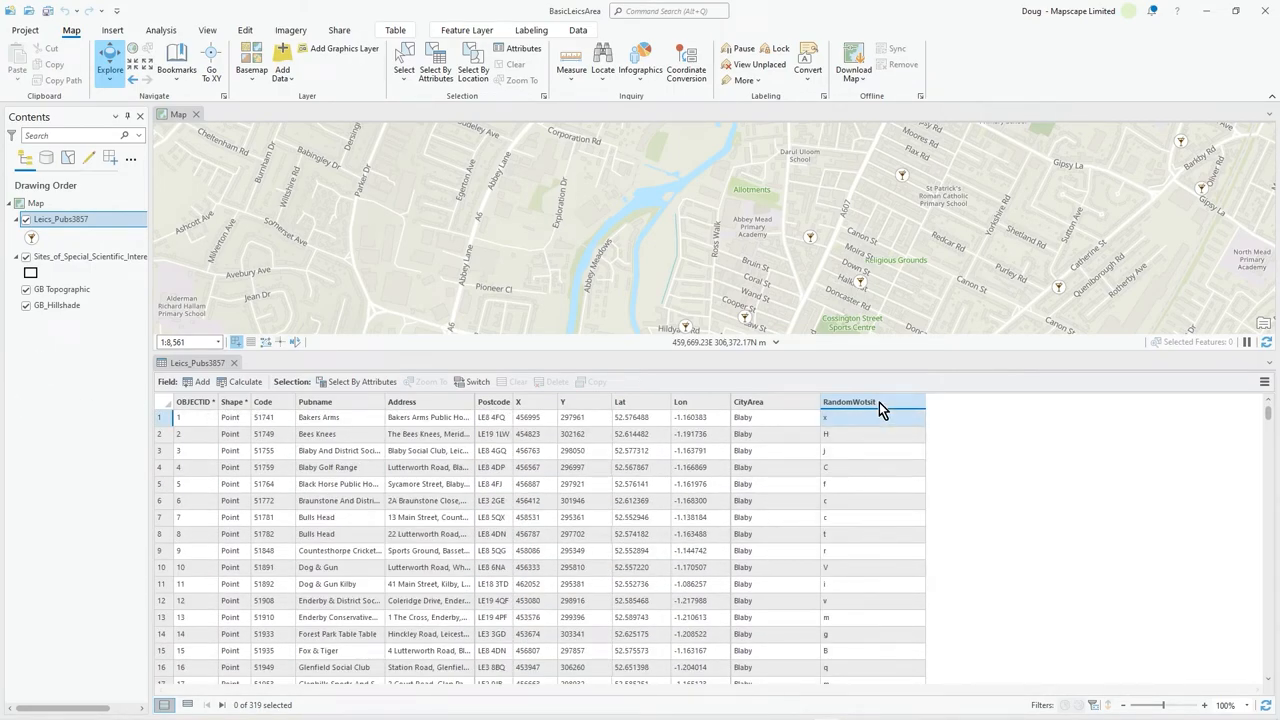
Switch the code to random.choice(string.punctuation), verify, run it and check the table.
{"action": "left_click", "coordinate": [244, 380]}
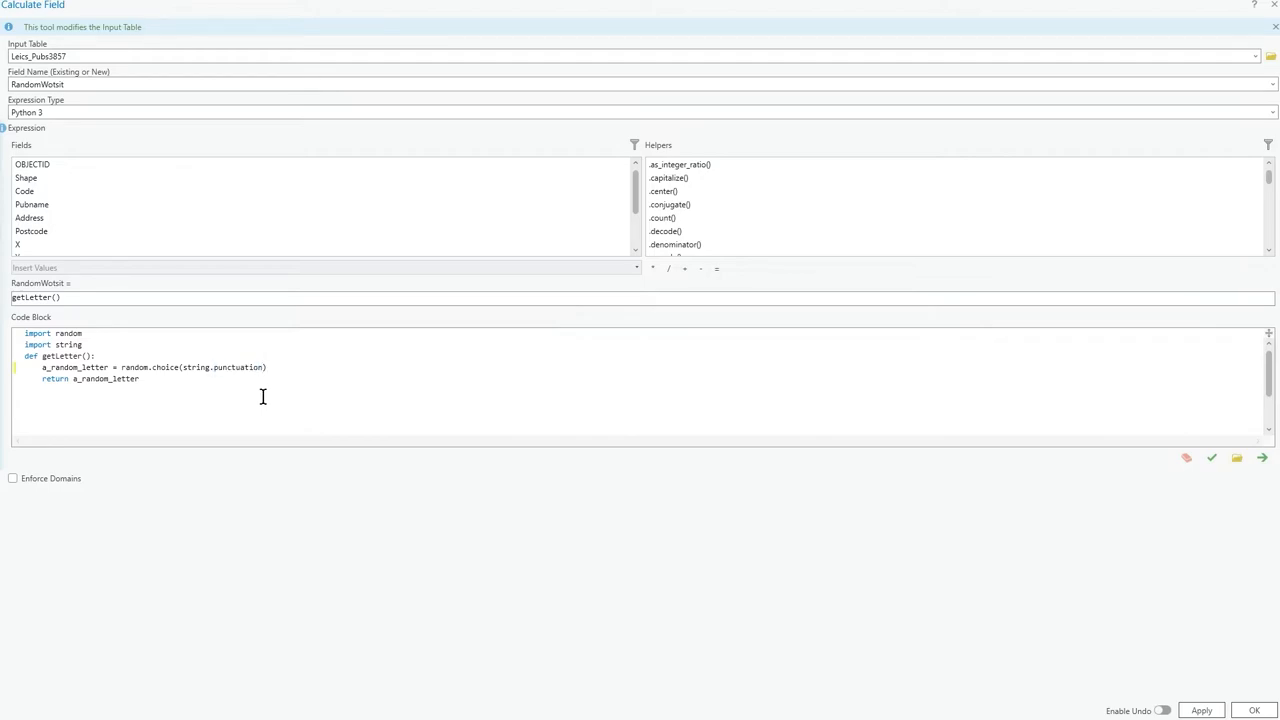
{"action": "left_click", "coordinate": [1210, 480]}
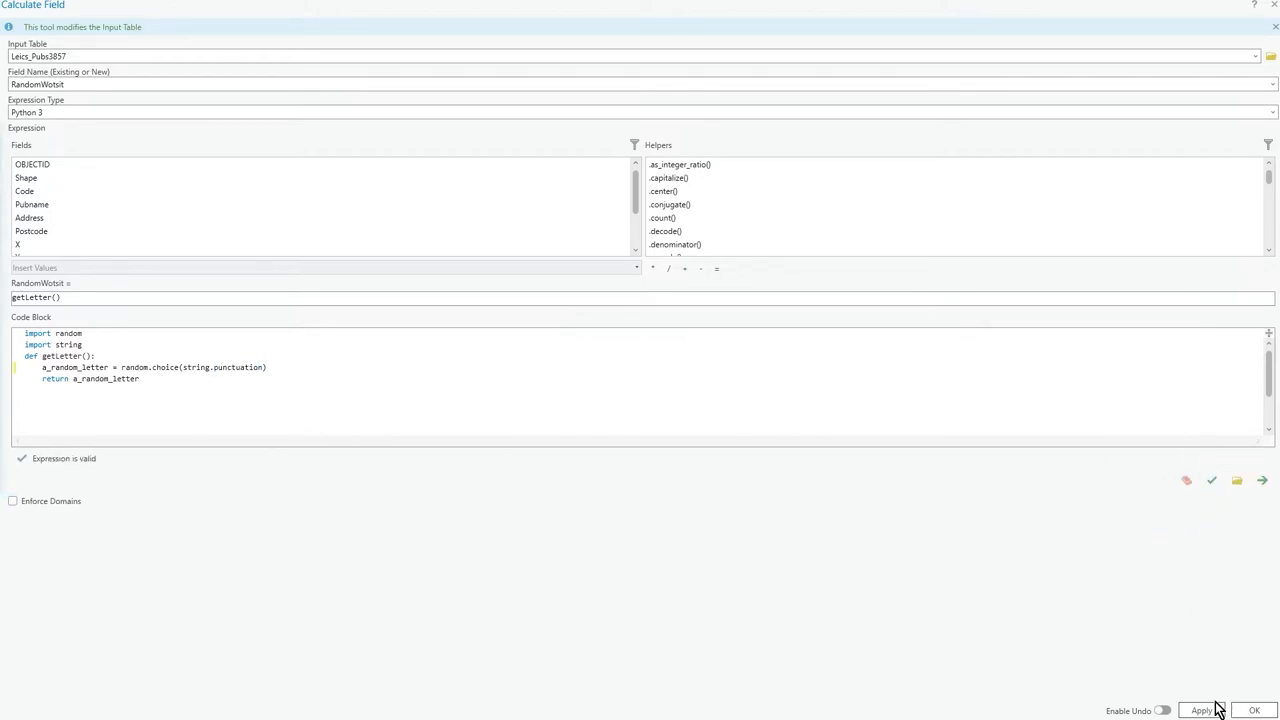
{"action": "left_click", "coordinate": [1204, 708]}
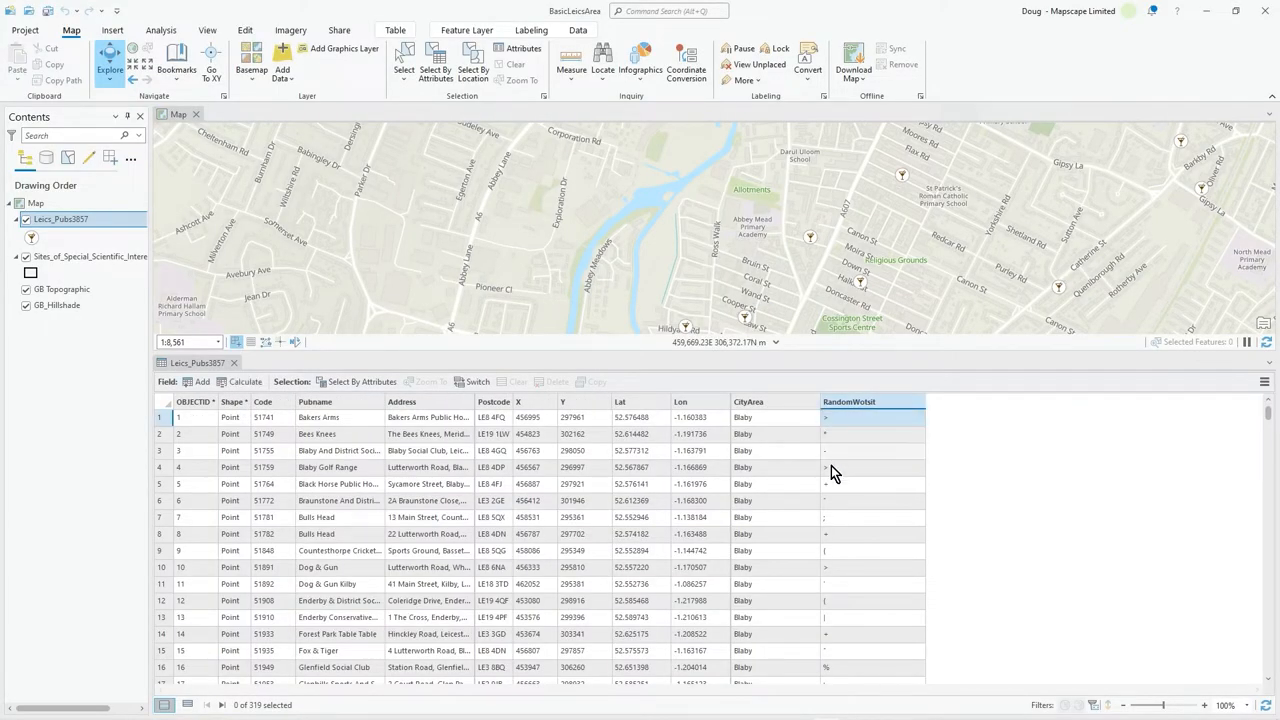
{"action": "scroll", "scroll_direction": "down", "scroll_amount": 3}
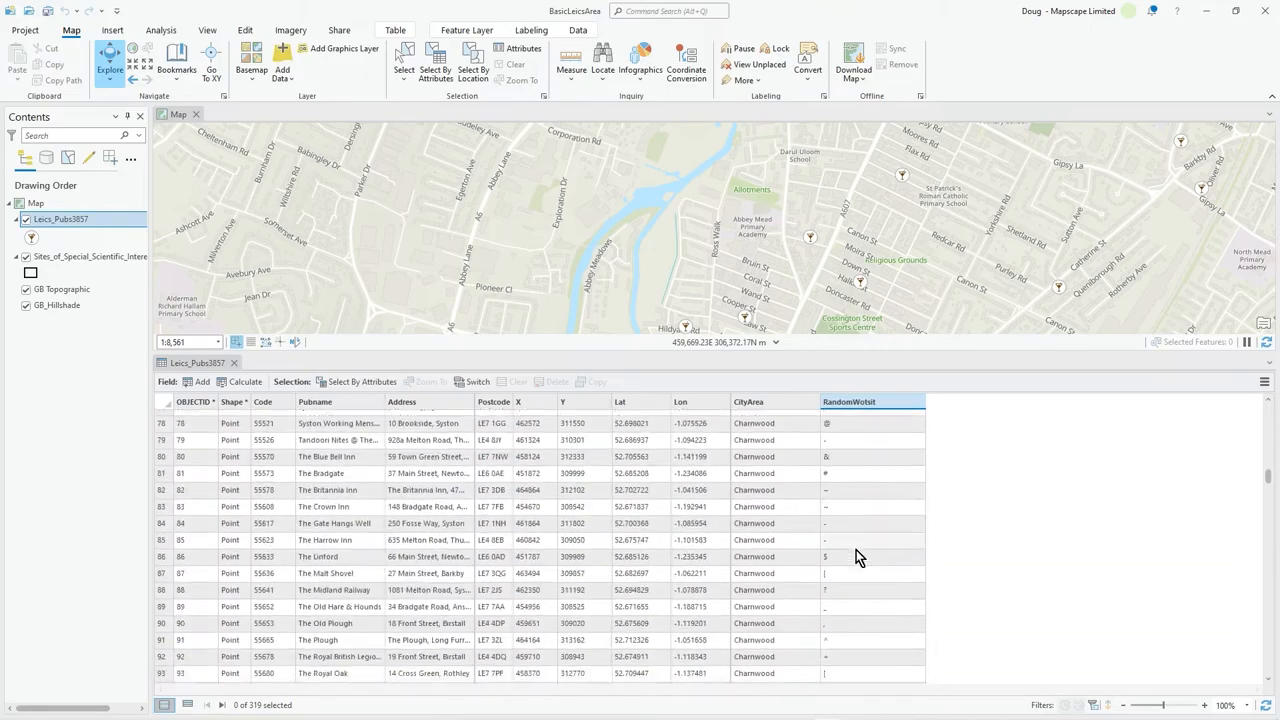
{"action": "scroll", "scroll_direction": "down", "scroll_amount": 3}
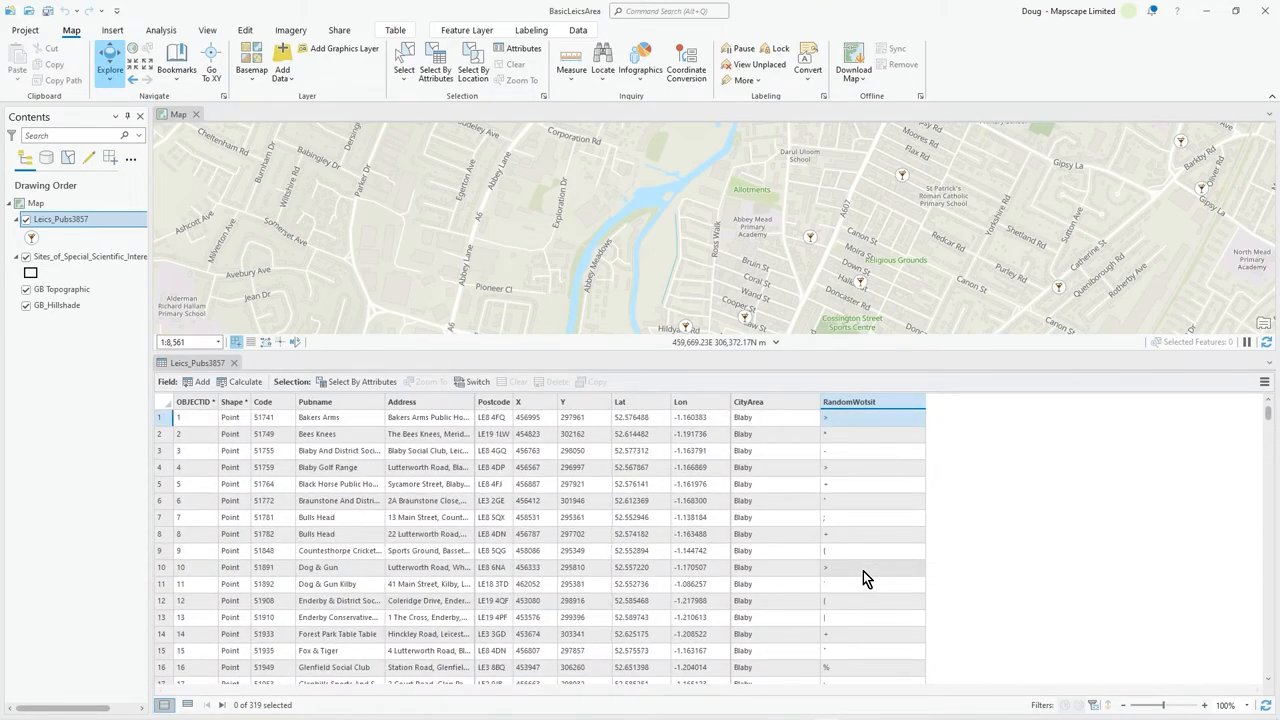
{"action": "mouse_move", "coordinate": [852, 402]}
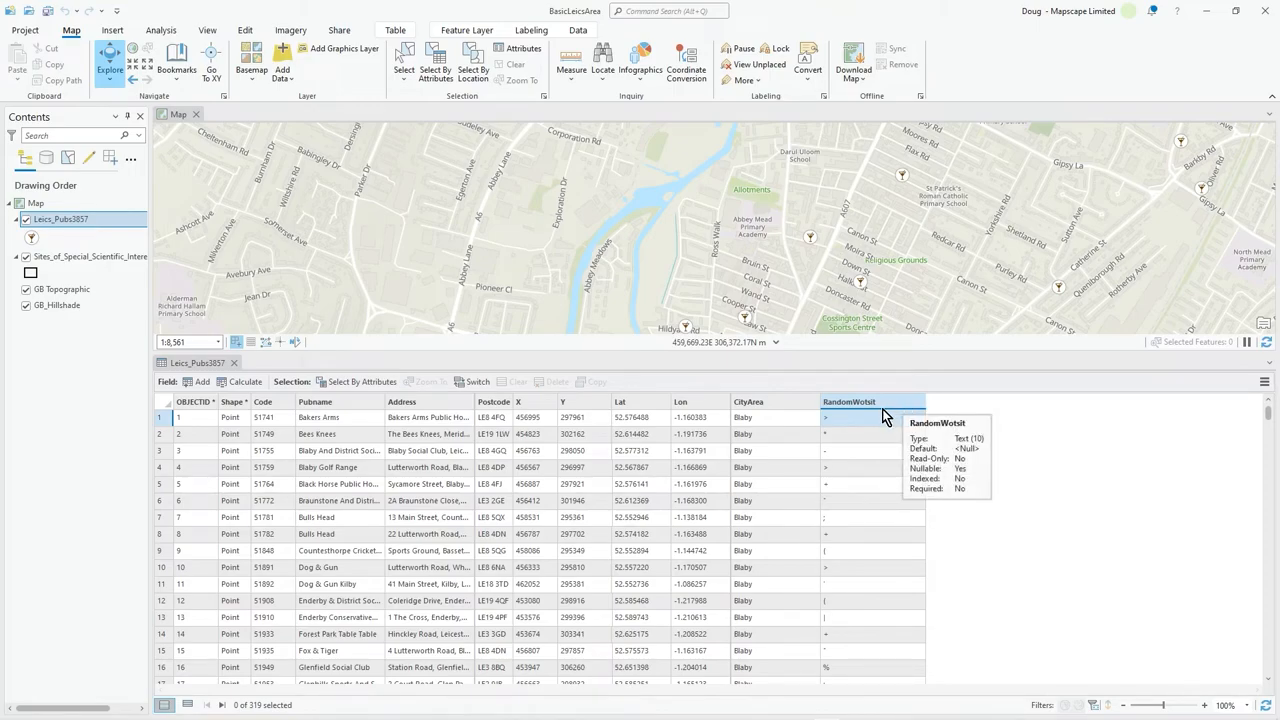
Reopen Calculate Field for RandomWotsit to extend the code block.
{"action": "left_click", "coordinate": [244, 382]}
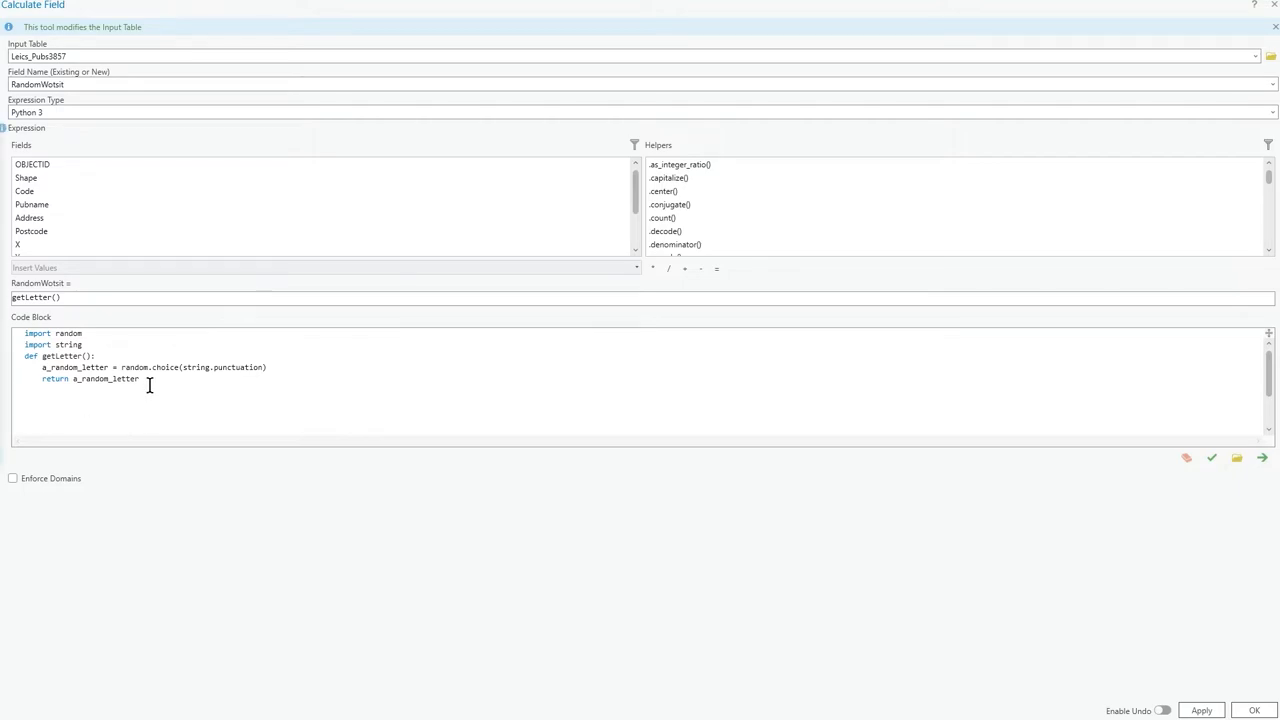
{"action": "mouse_move", "coordinate": [220, 330]}
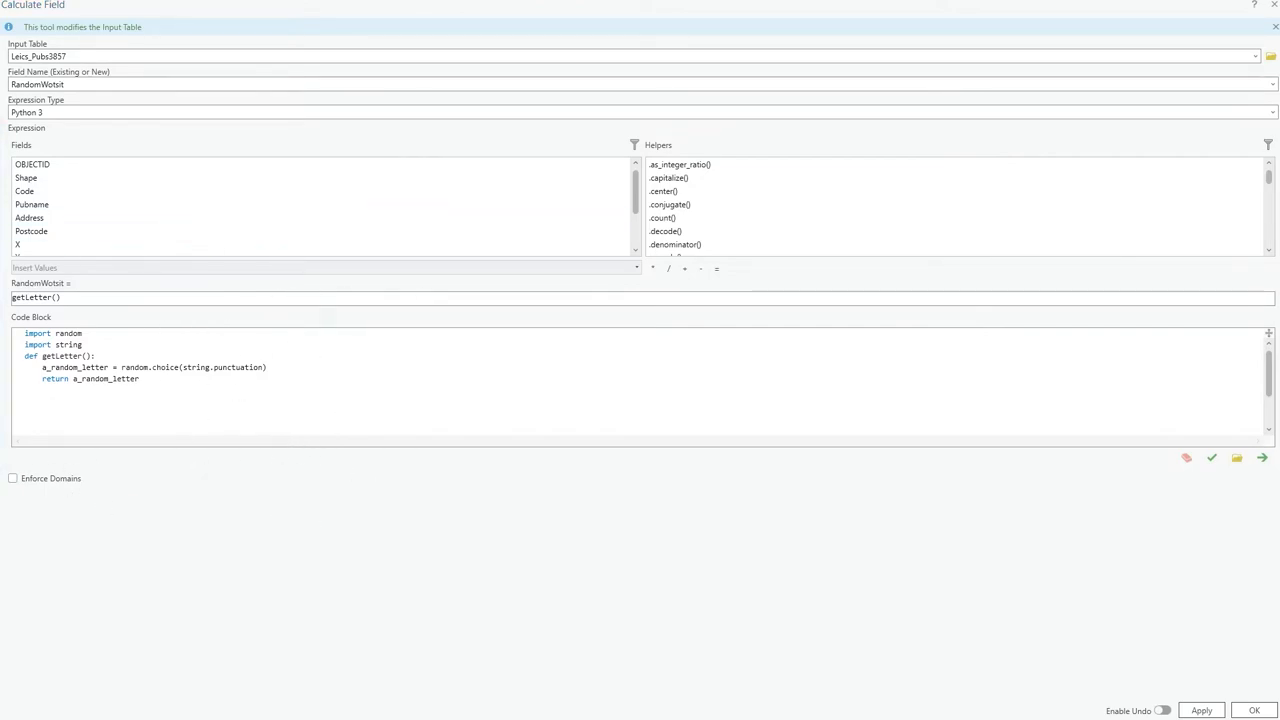
{"action": "mouse_move", "coordinate": [16, 332]}
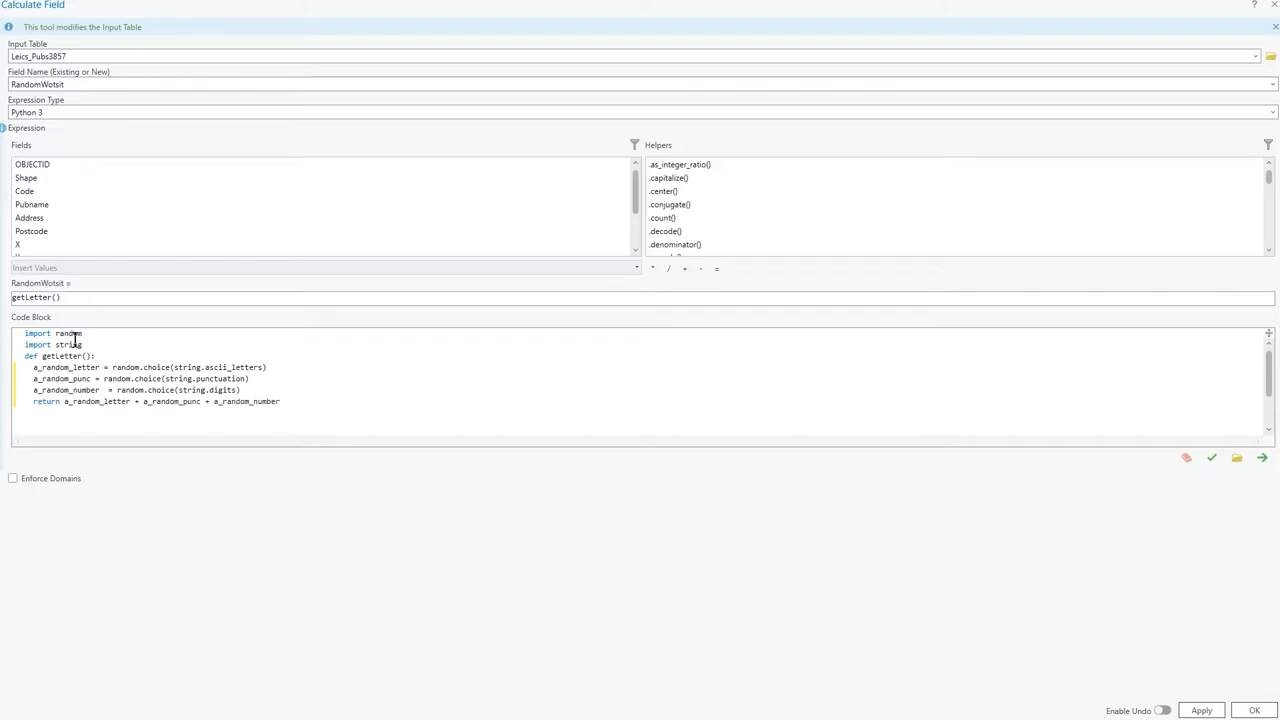
{"action": "mouse_move", "coordinate": [88, 370]}
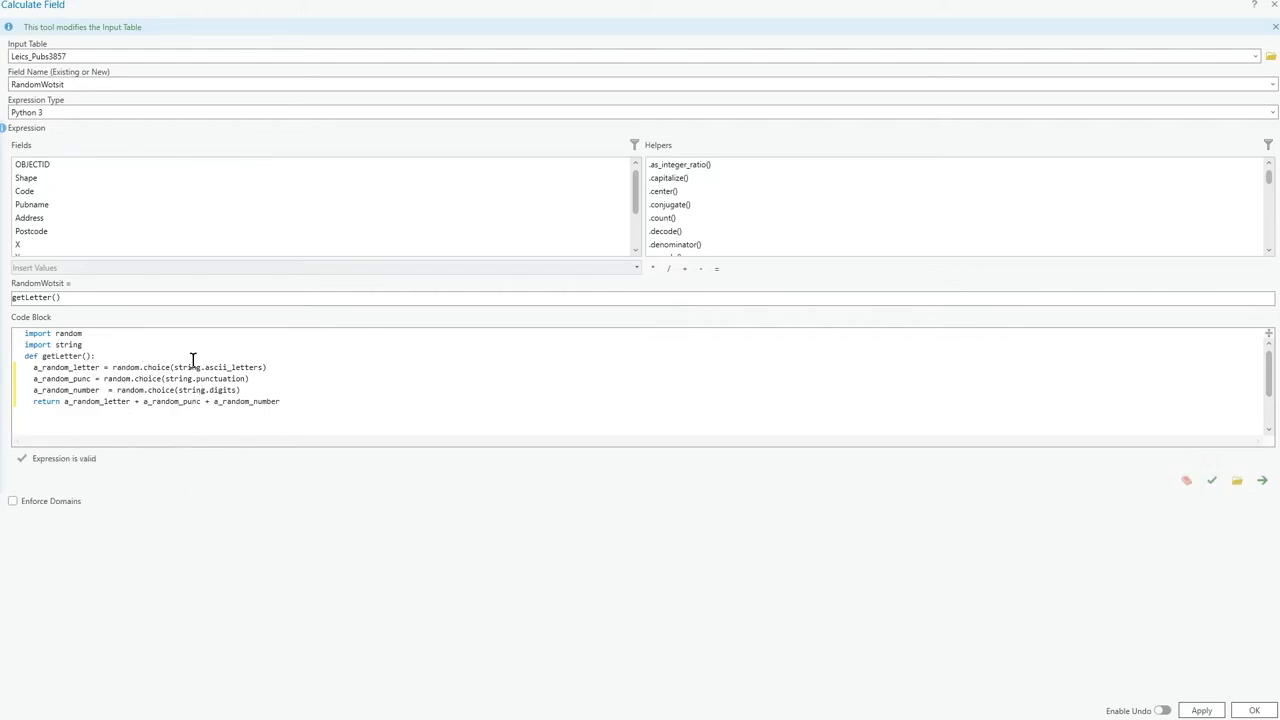
{"action": "mouse_move", "coordinate": [204, 394]}
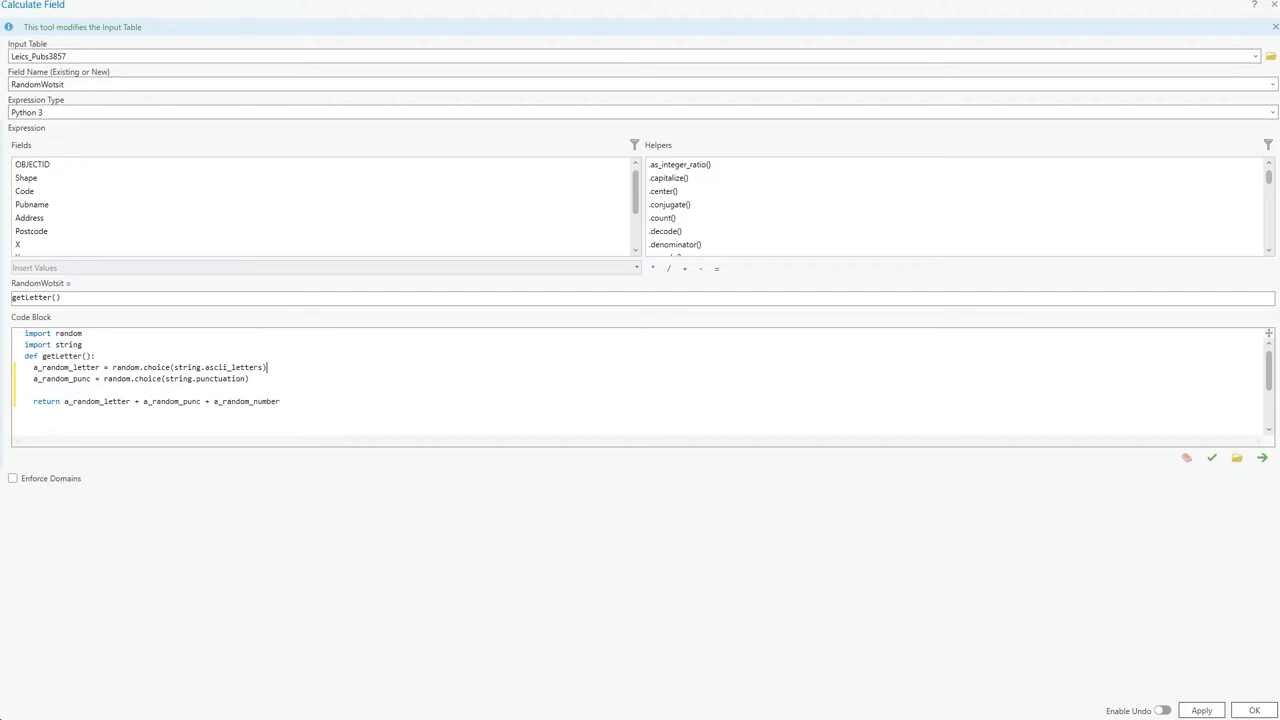
Add a_random_number from string.digits, return letter + number + punc, and run the calculation.
{"action": "type", "text": "a_random_number = random.choice(string.digits)"}
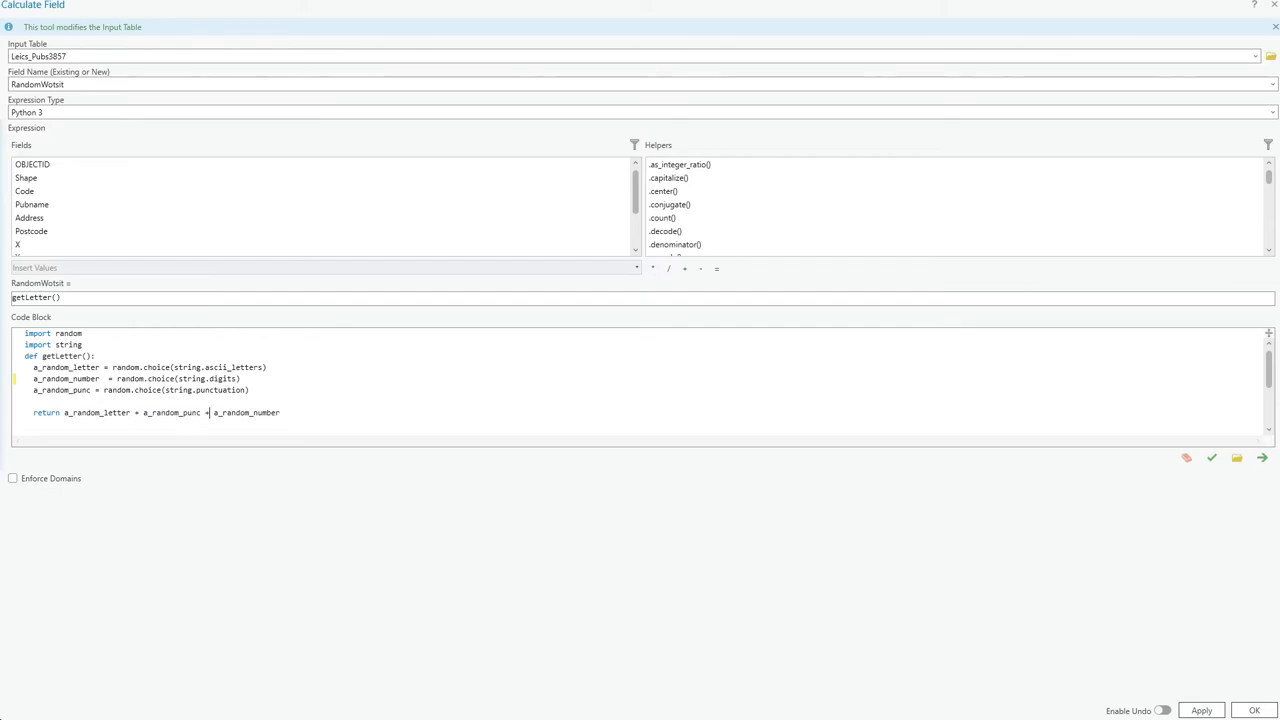
{"action": "key", "text": "Backspace"}
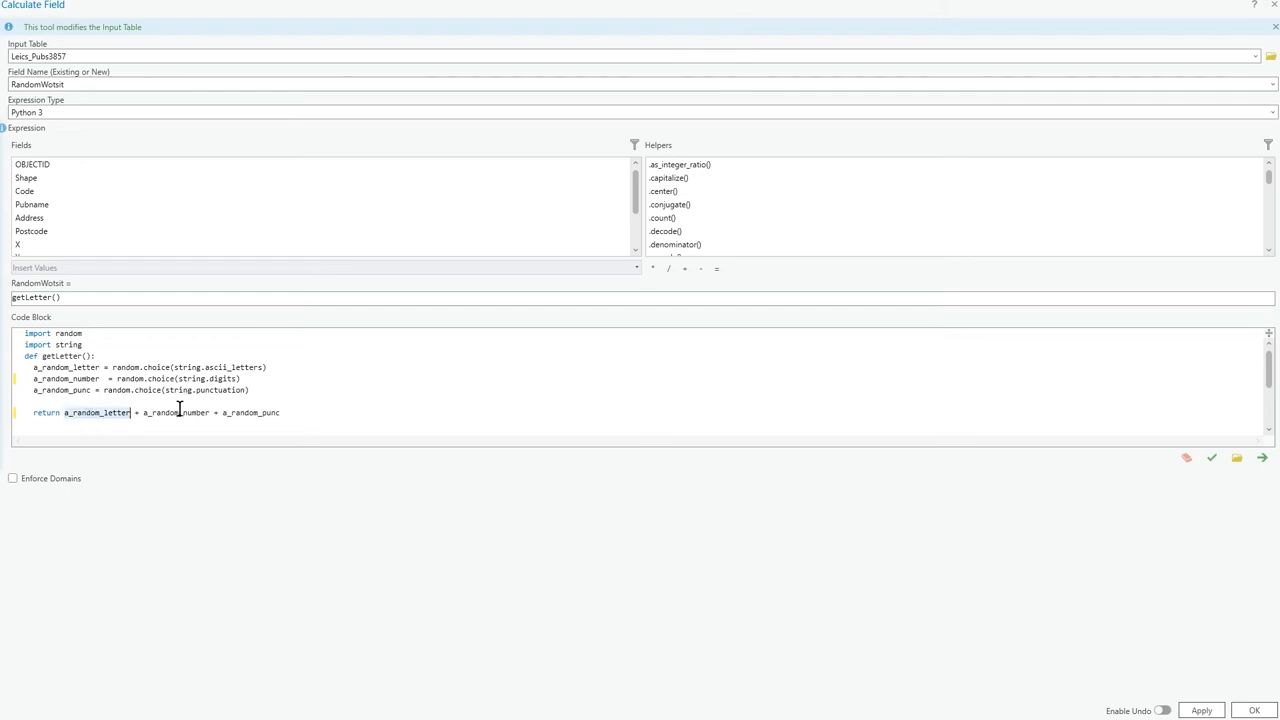
{"action": "left_click", "coordinate": [320, 412]}
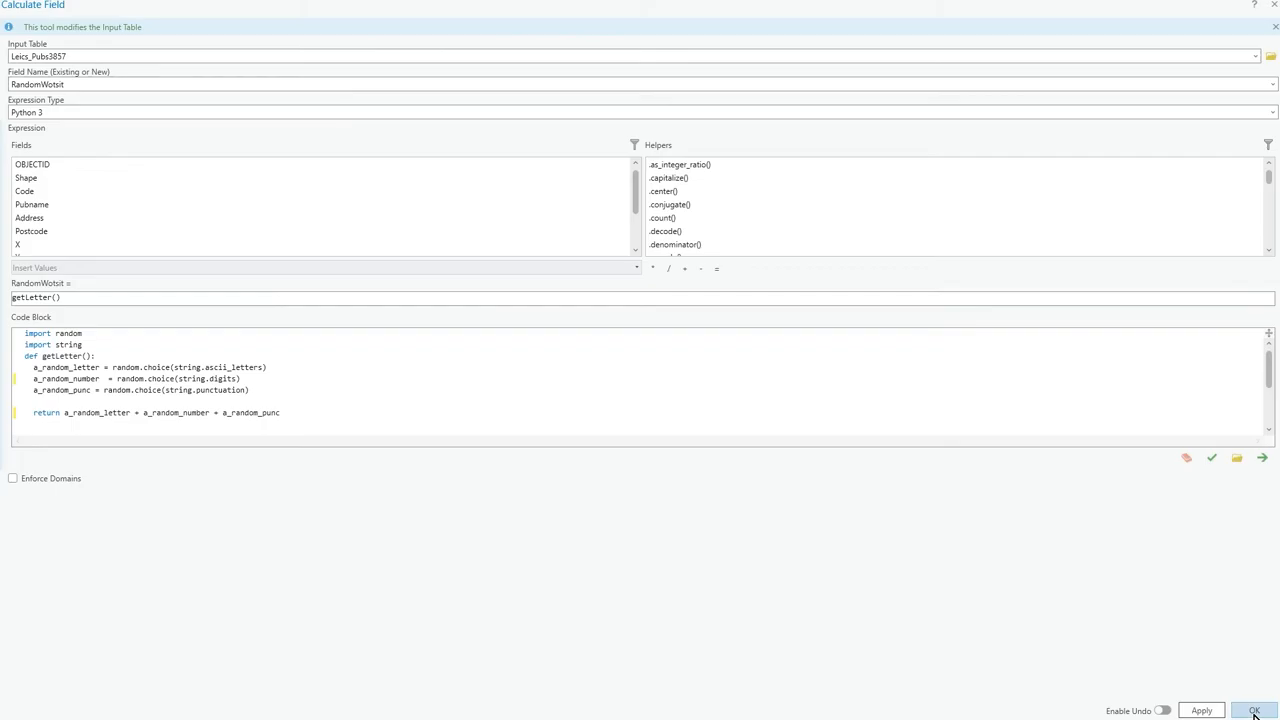
{"action": "left_click", "coordinate": [1256, 708]}
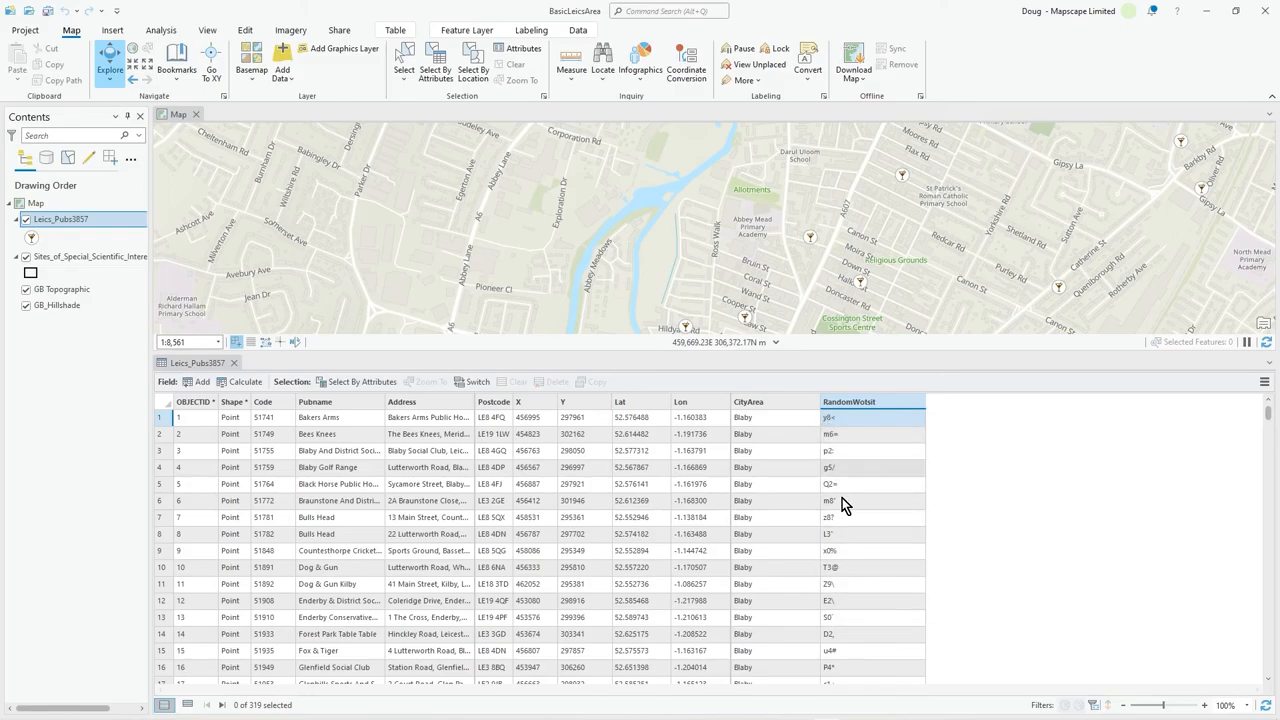
Scroll the attribute table to inspect the three-character RandomWotsit values.
{"action": "scroll", "scroll_direction": "down", "scroll_amount": 3}
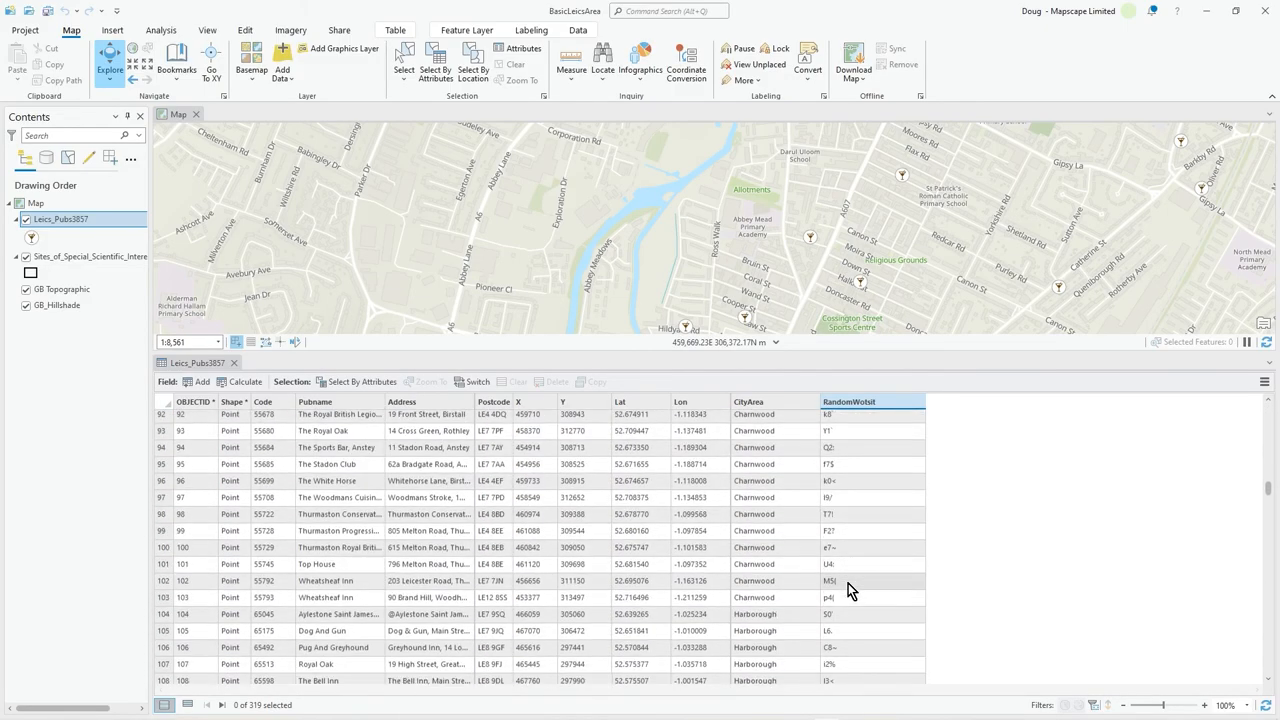
{"action": "scroll", "scroll_direction": "down", "scroll_amount": 3}
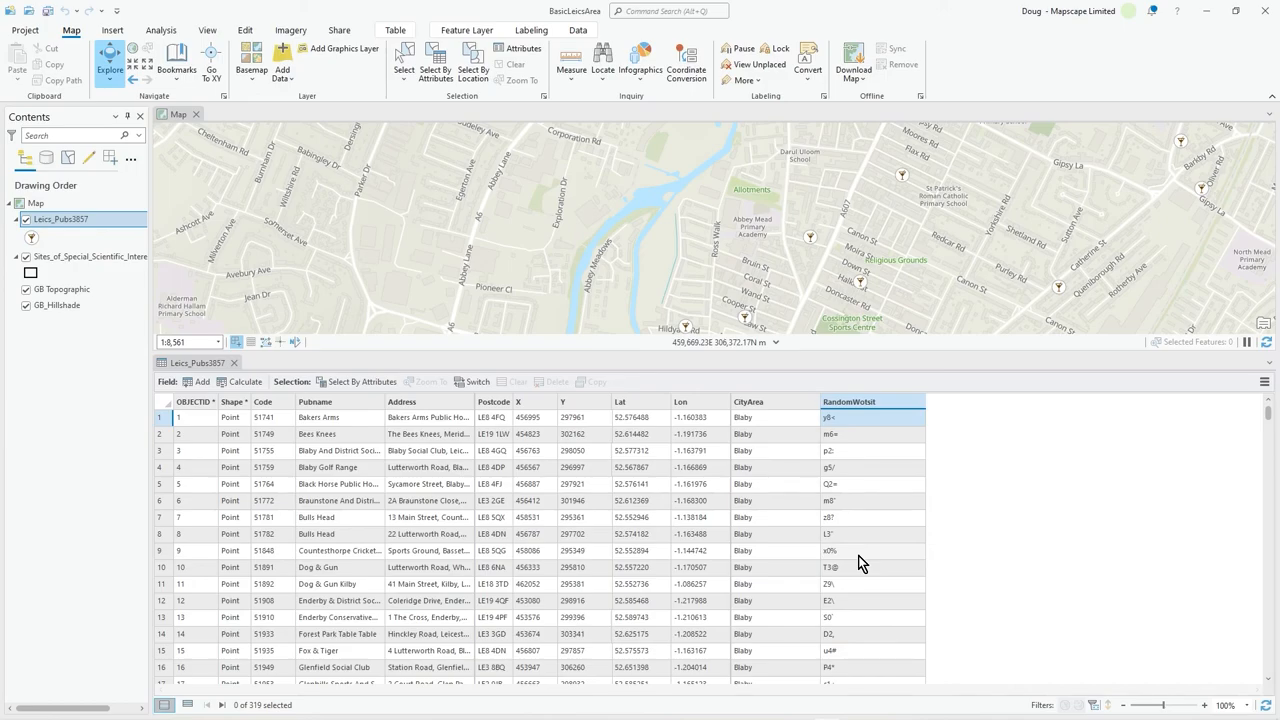
{"action": "mouse_move", "coordinate": [896, 460]}
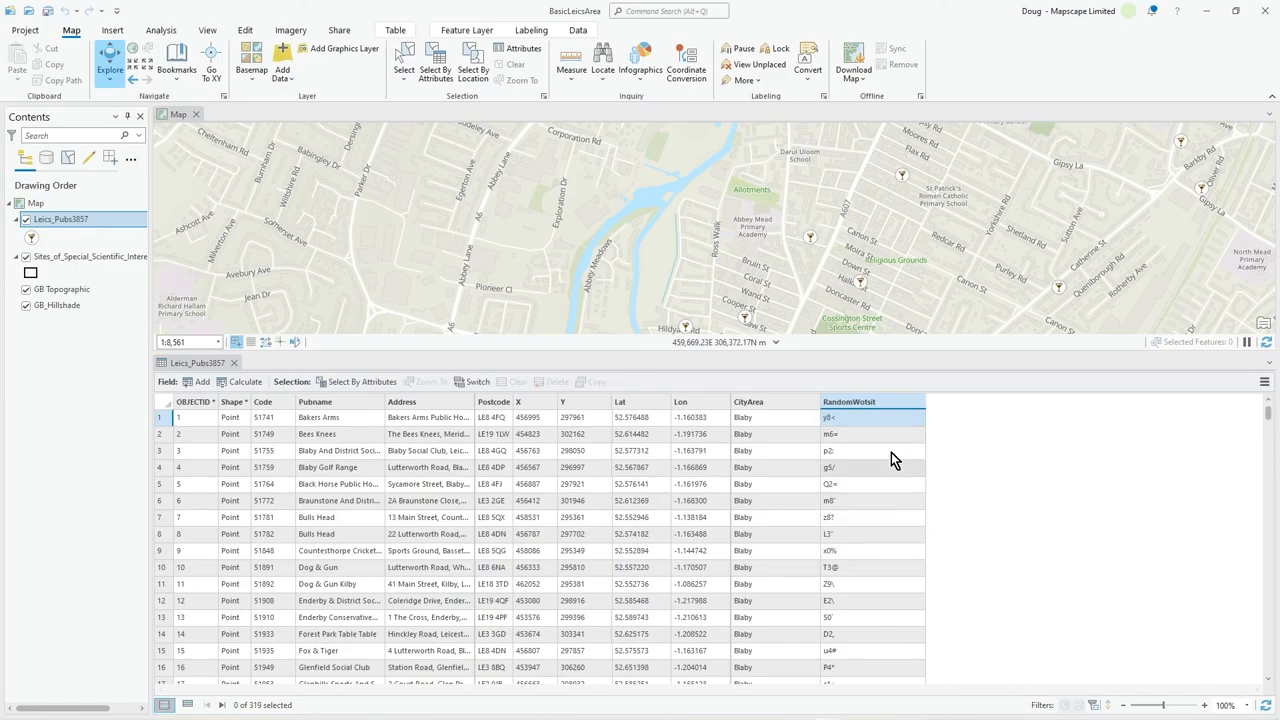
{"action": "mouse_move", "coordinate": [858, 572]}
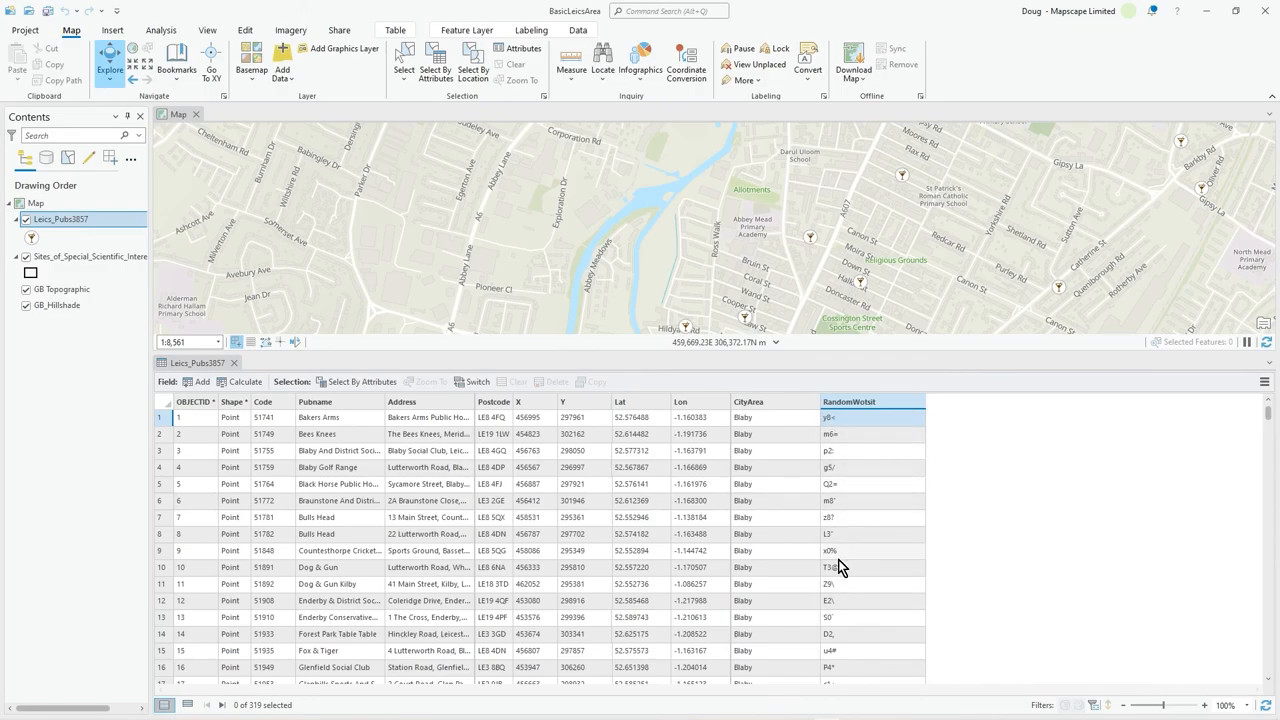
{"action": "mouse_move", "coordinate": [872, 538]}
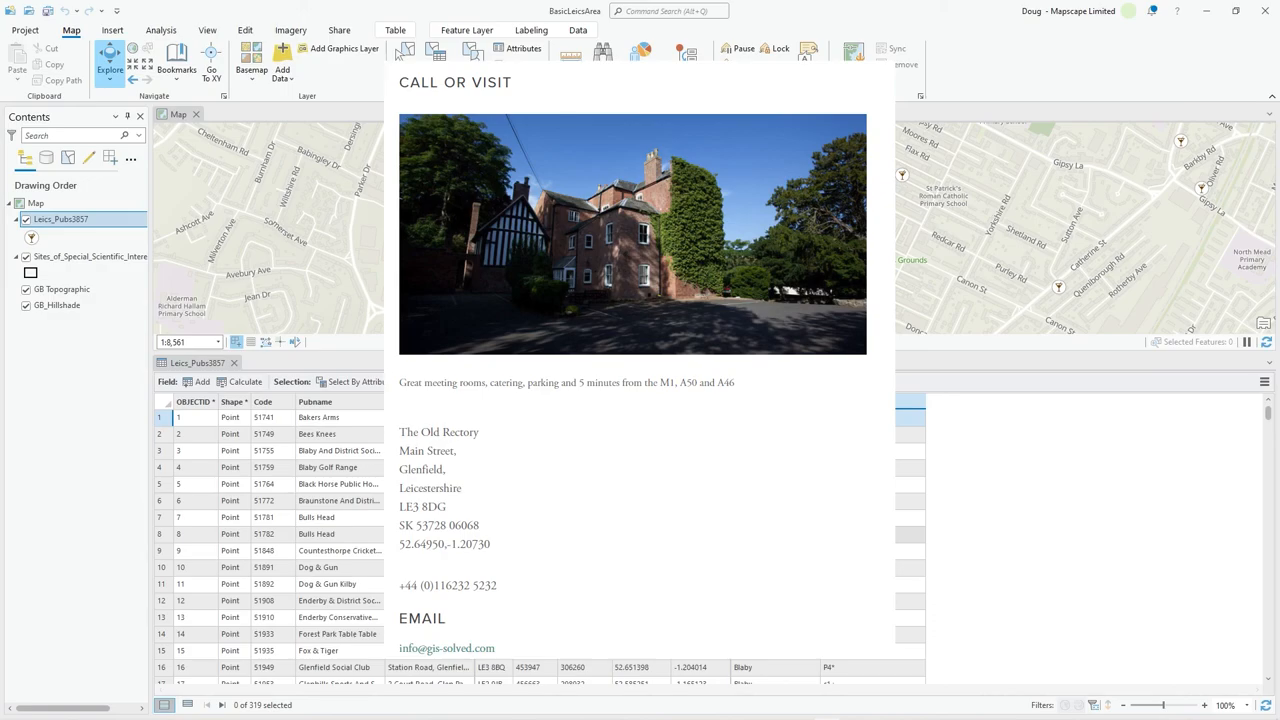
{"action": "mouse_move", "coordinate": [1008, 536]}
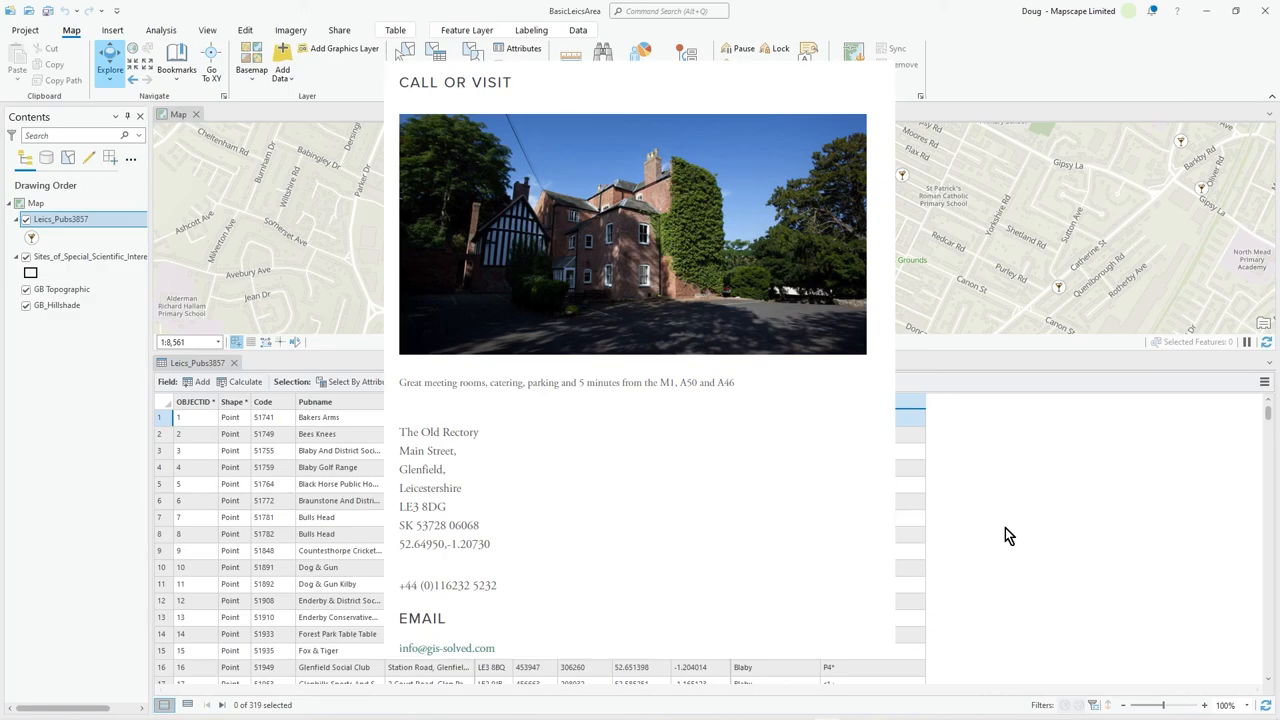